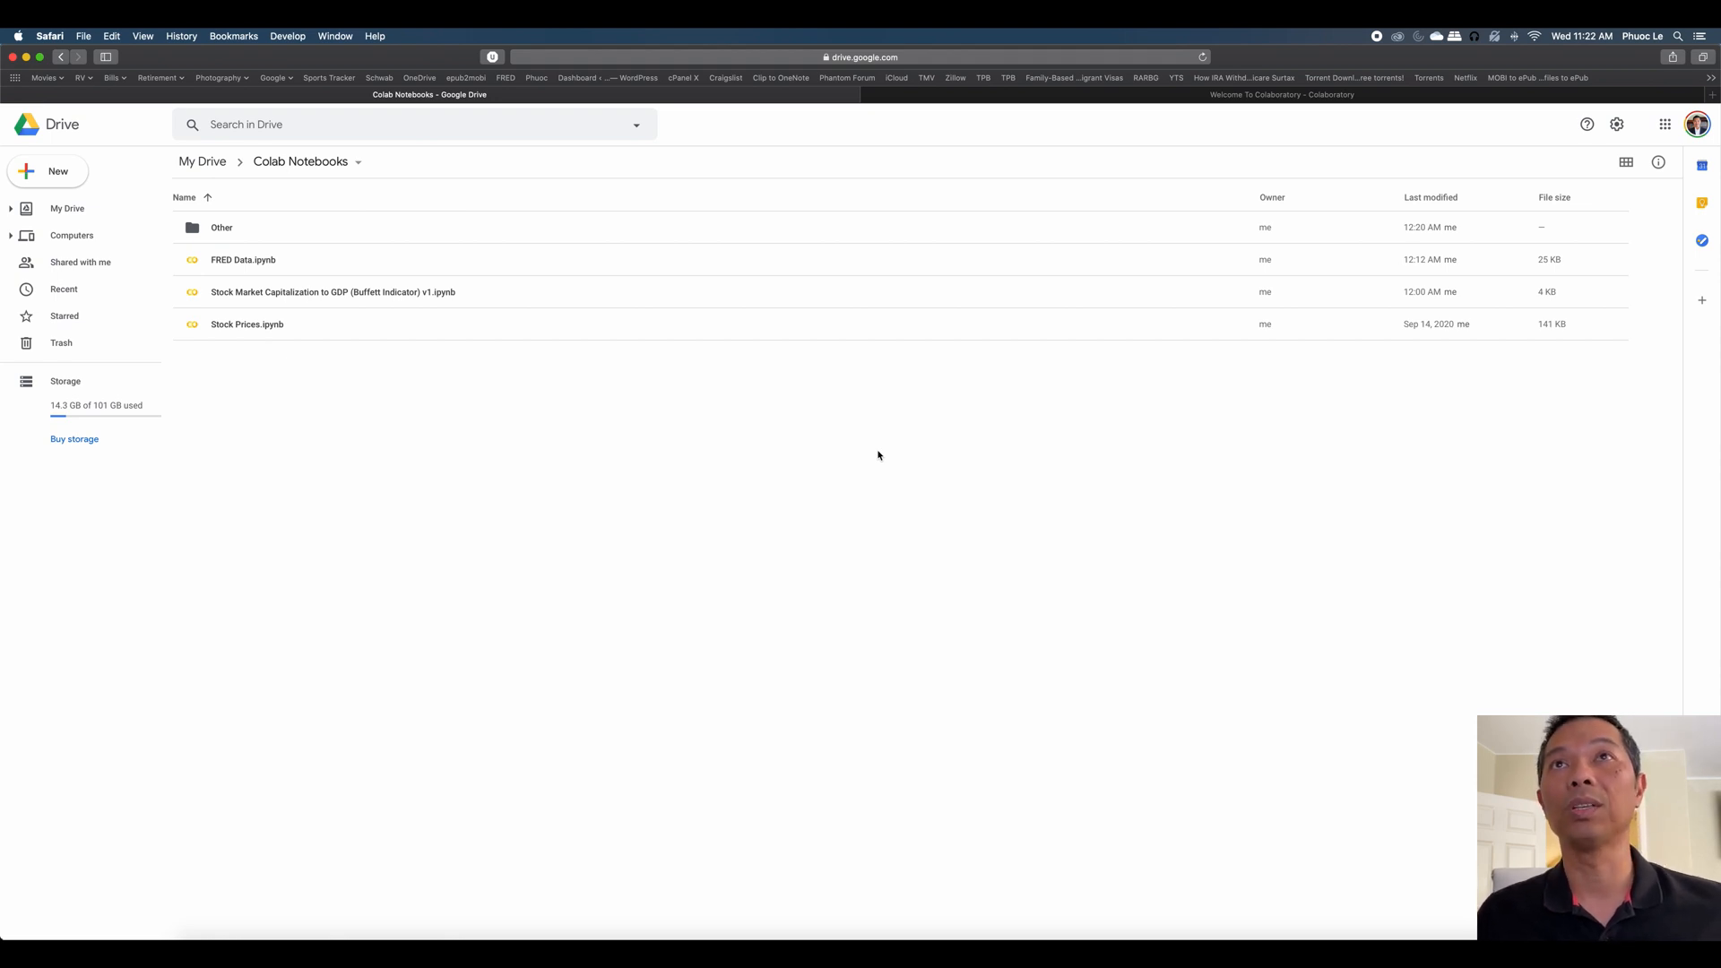
mouse_move(890, 459)
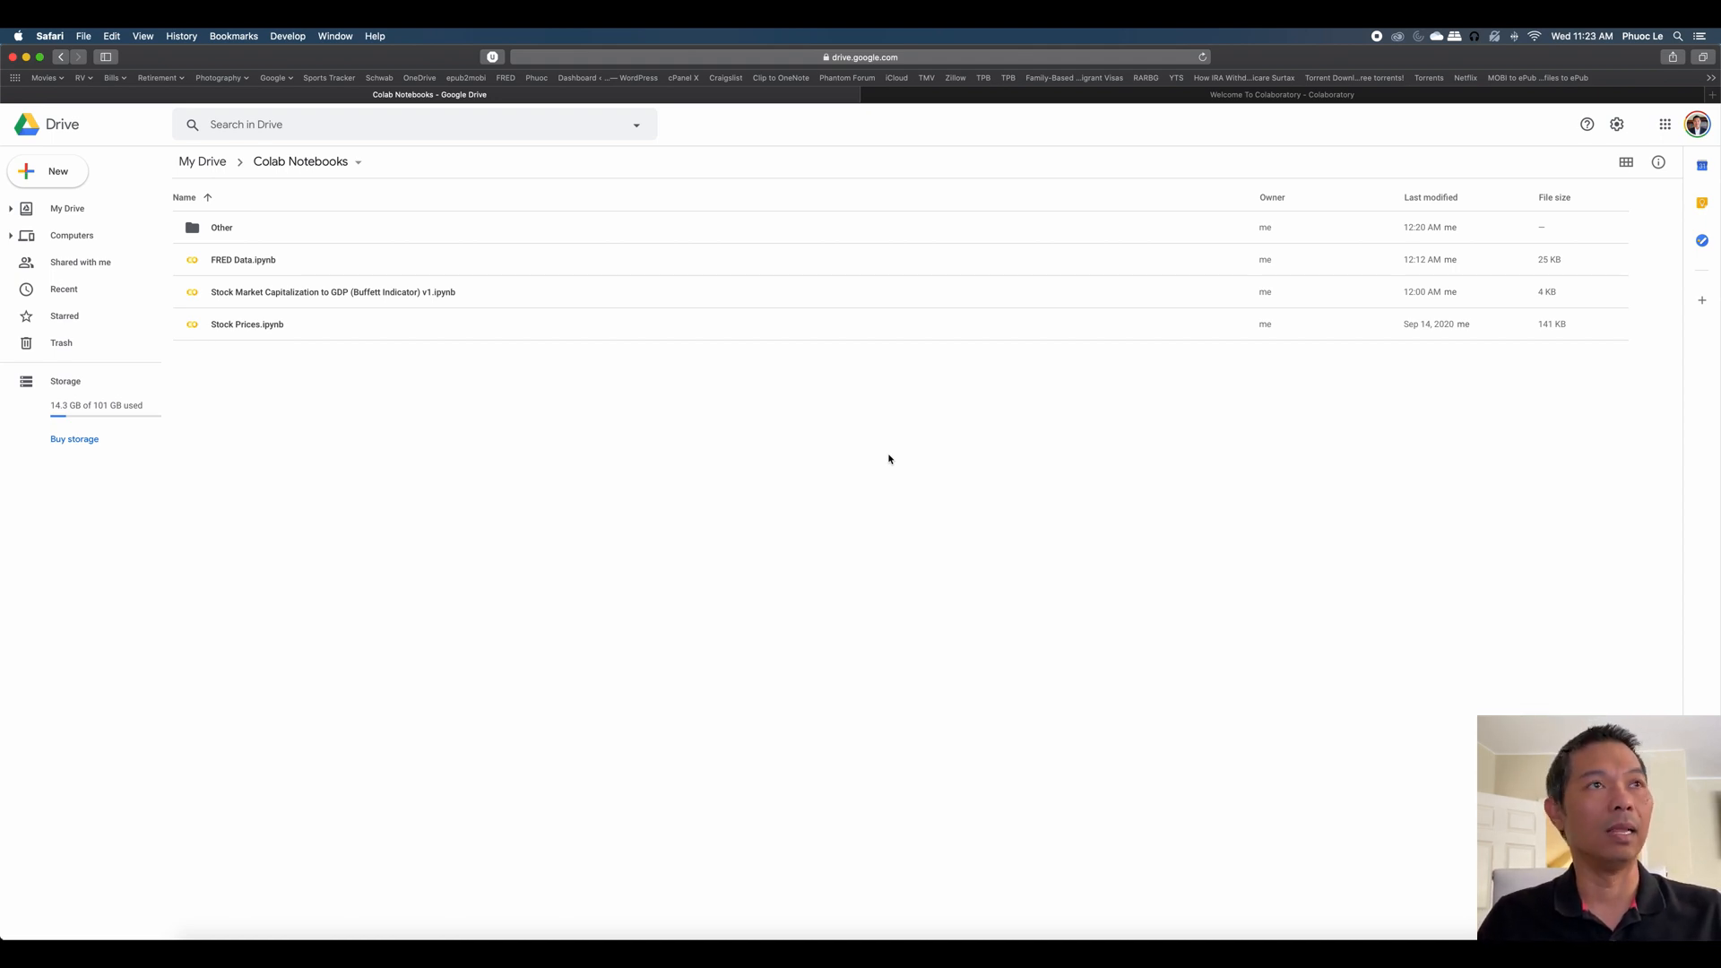
mouse_move(566, 396)
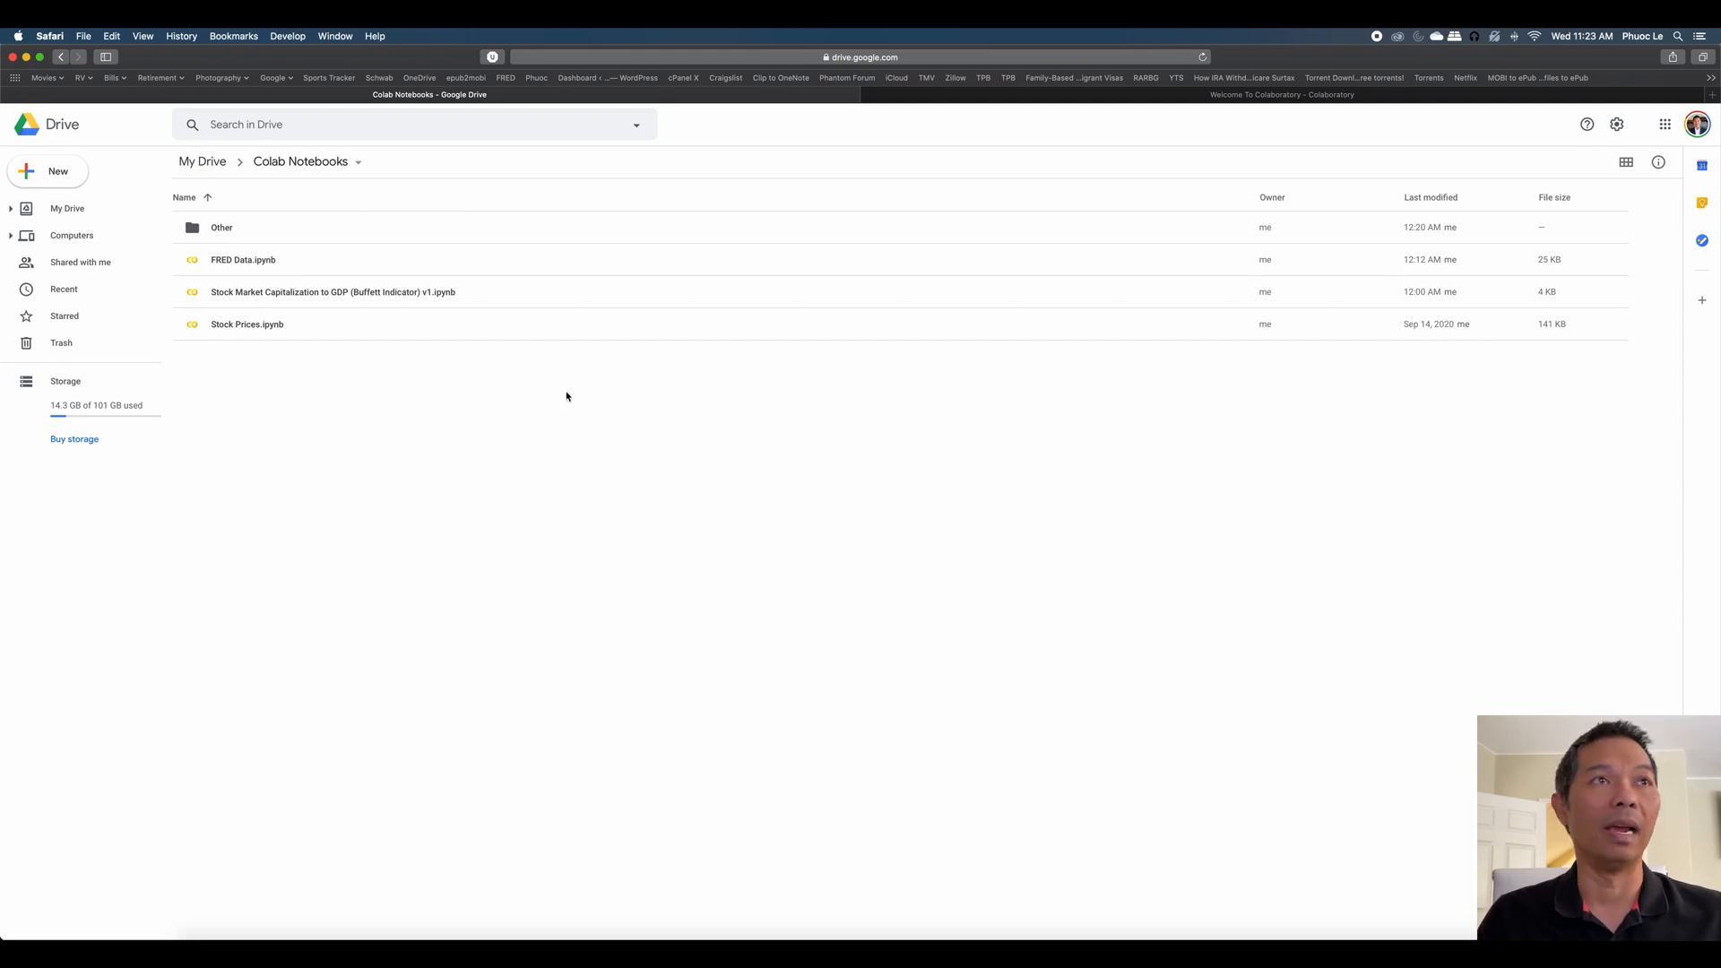
mouse_move(1370, 97)
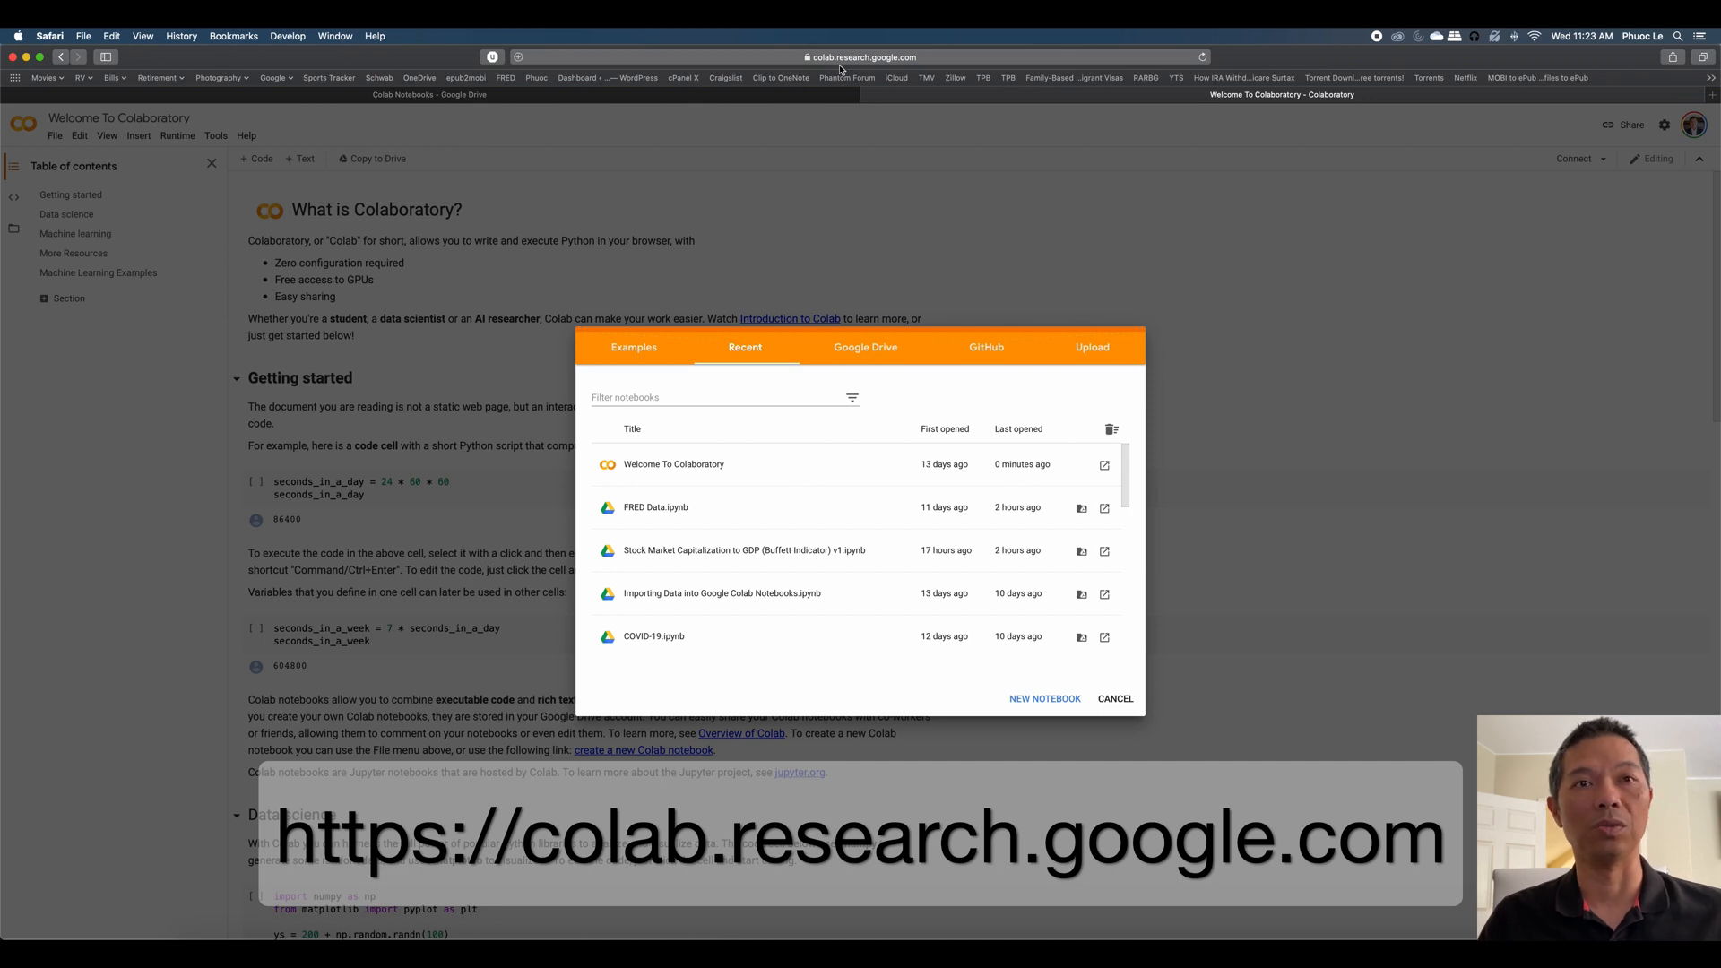
mouse_move(933, 462)
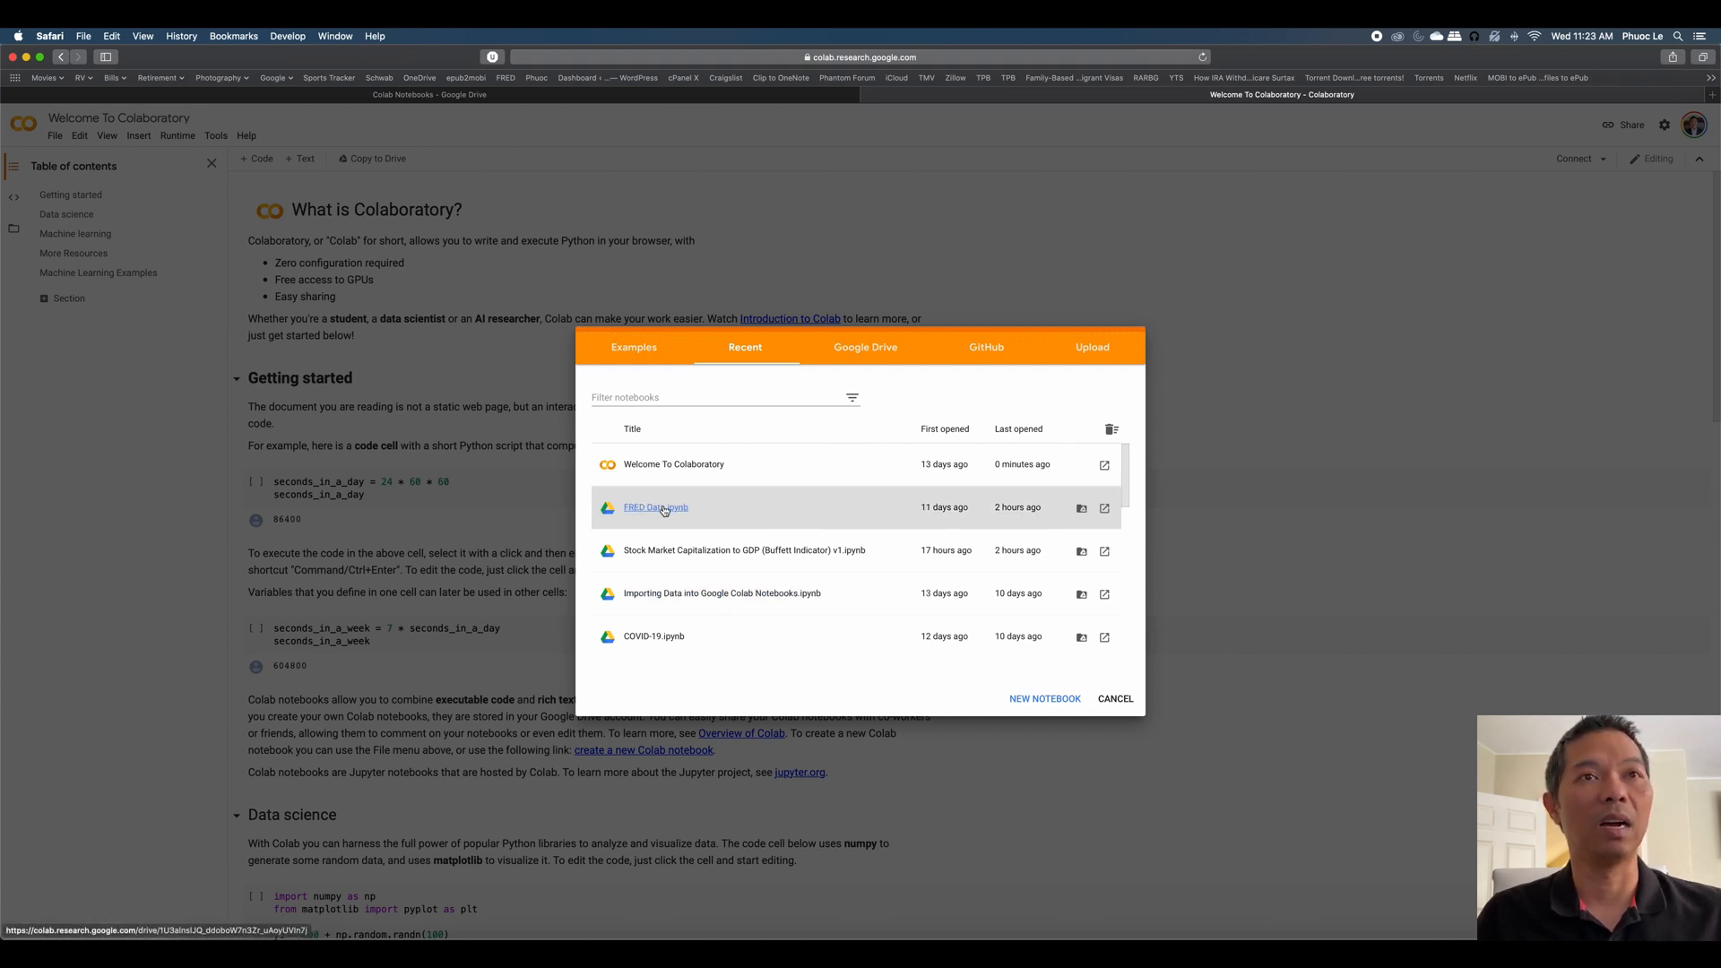
Open FRED Data.ipynb from the Recent notebooks list.
left_click(655, 507)
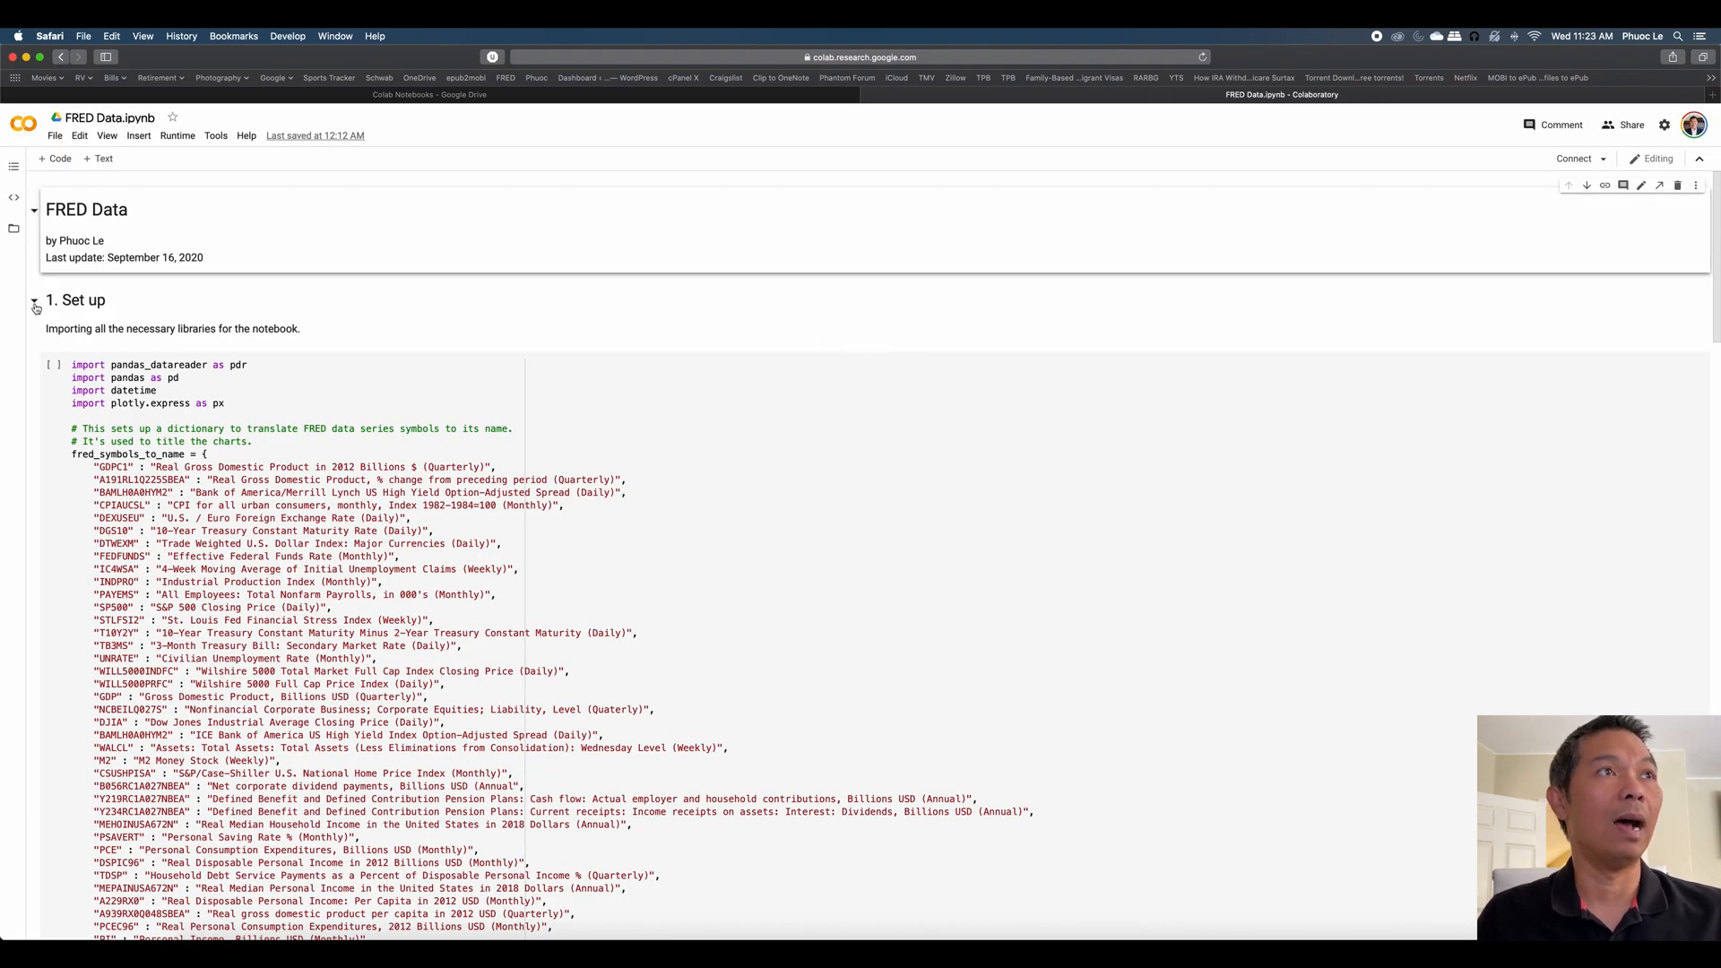
Collapse the code cell under the 1. Set up heading.
left_click(34, 299)
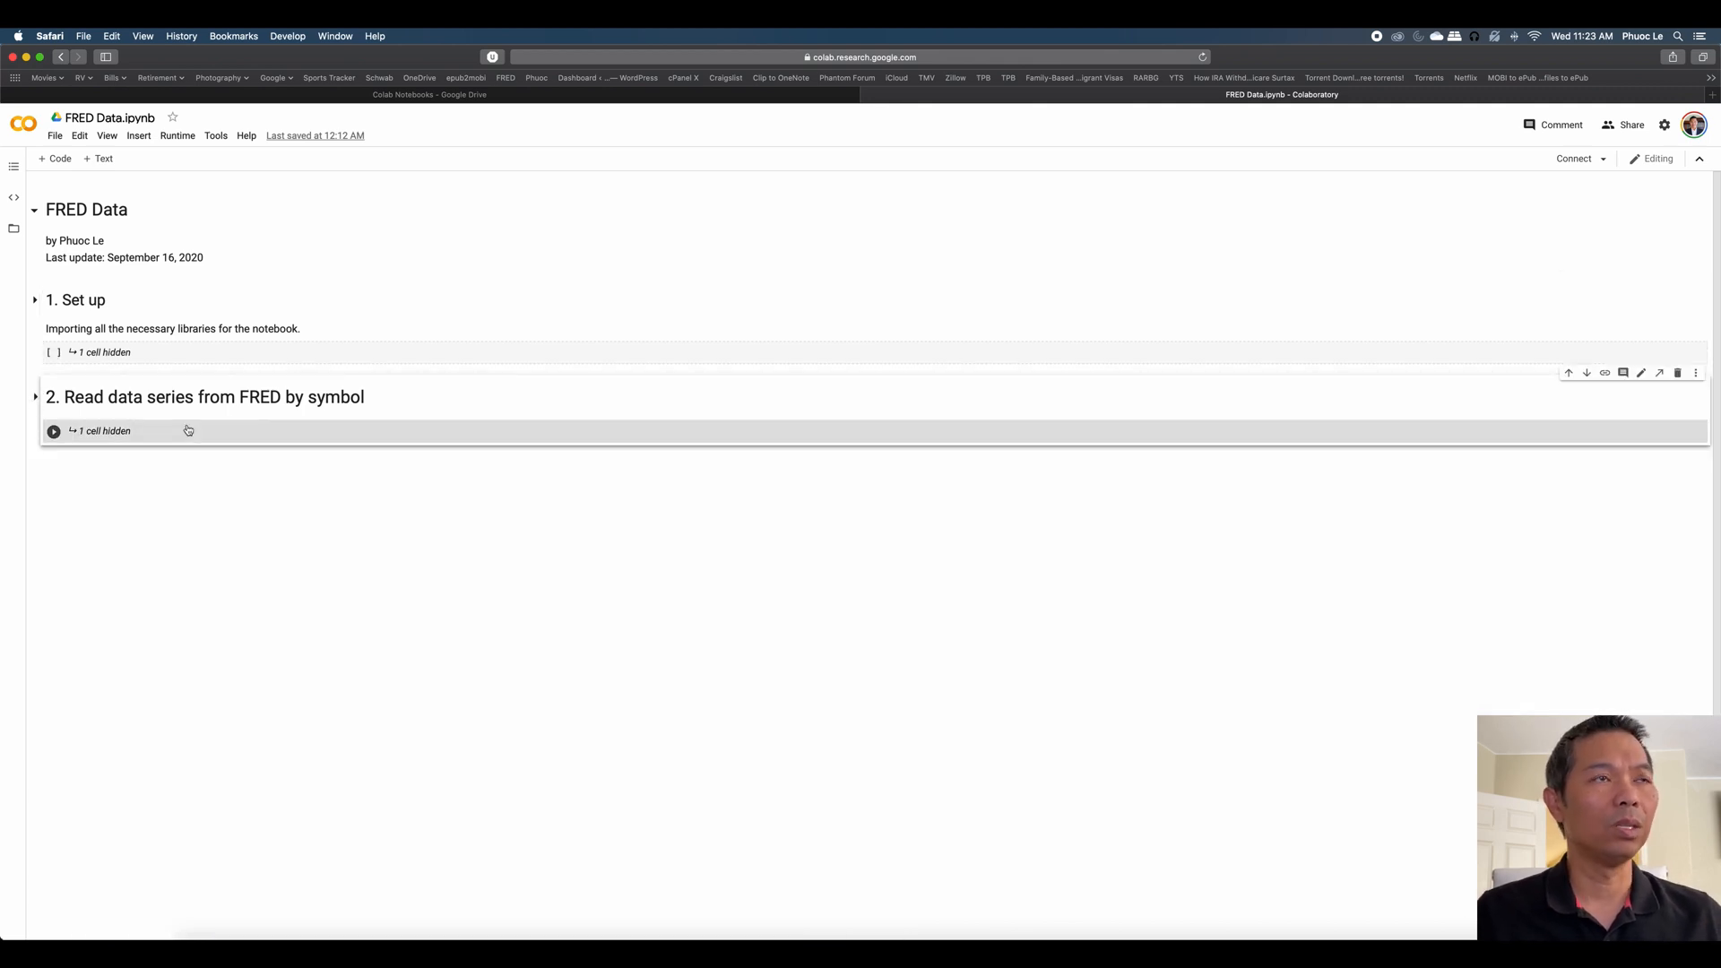
mouse_move(642, 282)
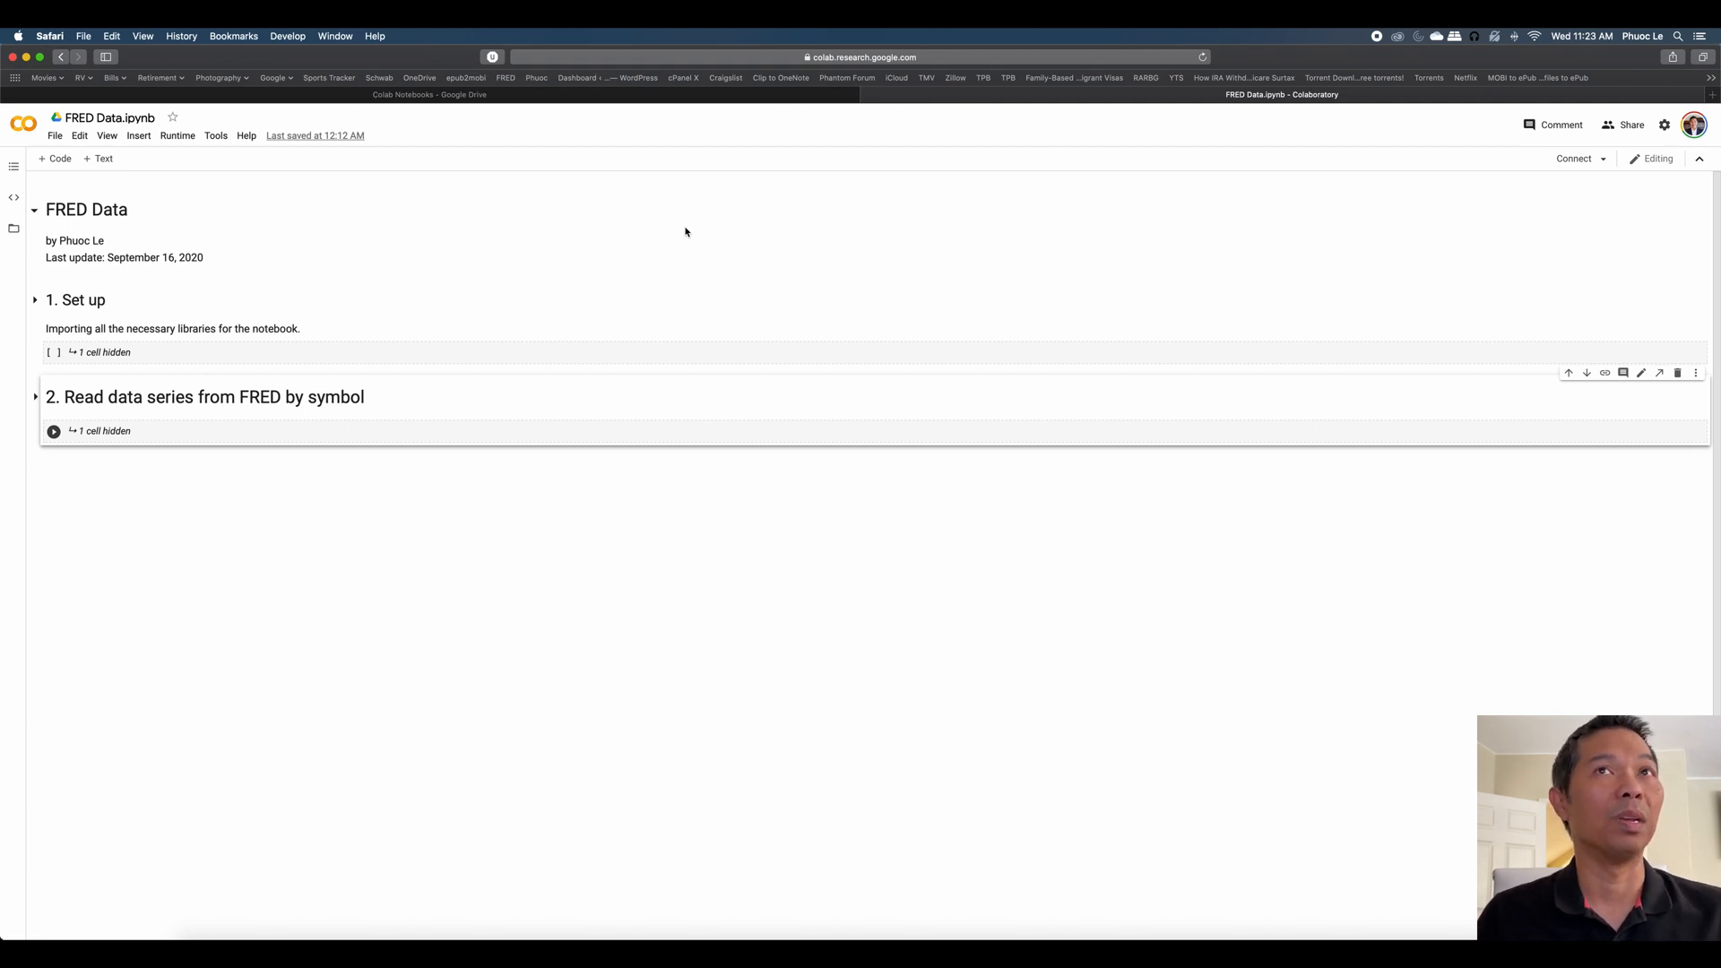
mouse_move(783, 142)
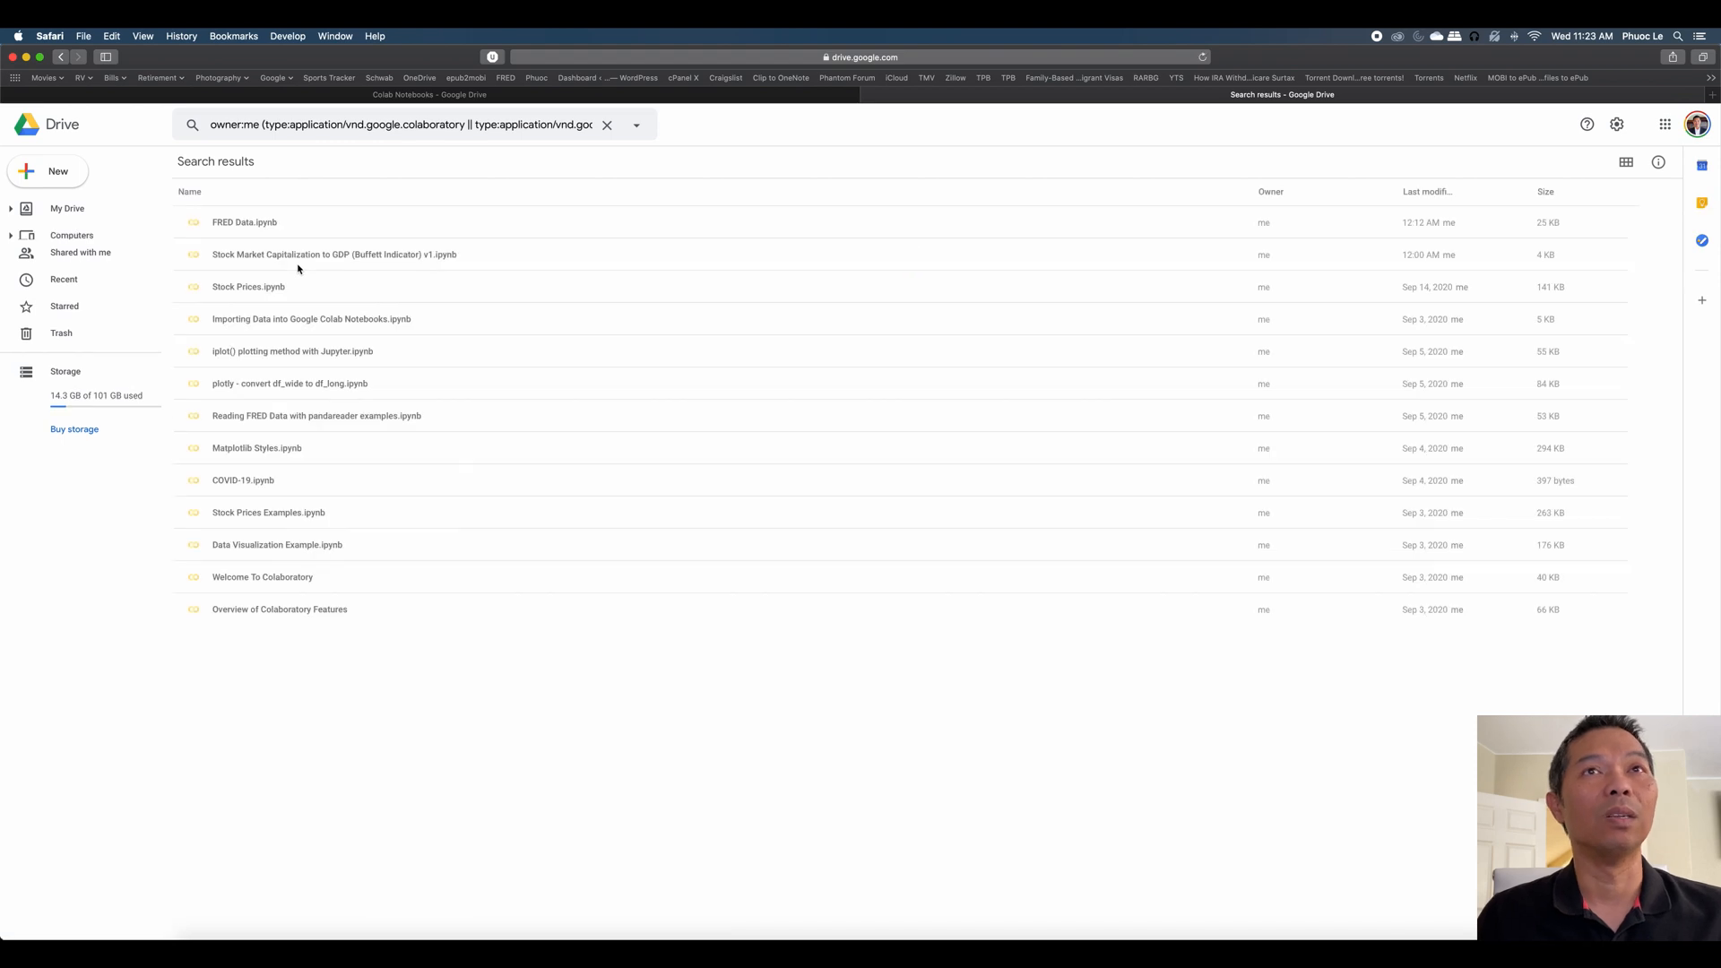
mouse_move(316, 415)
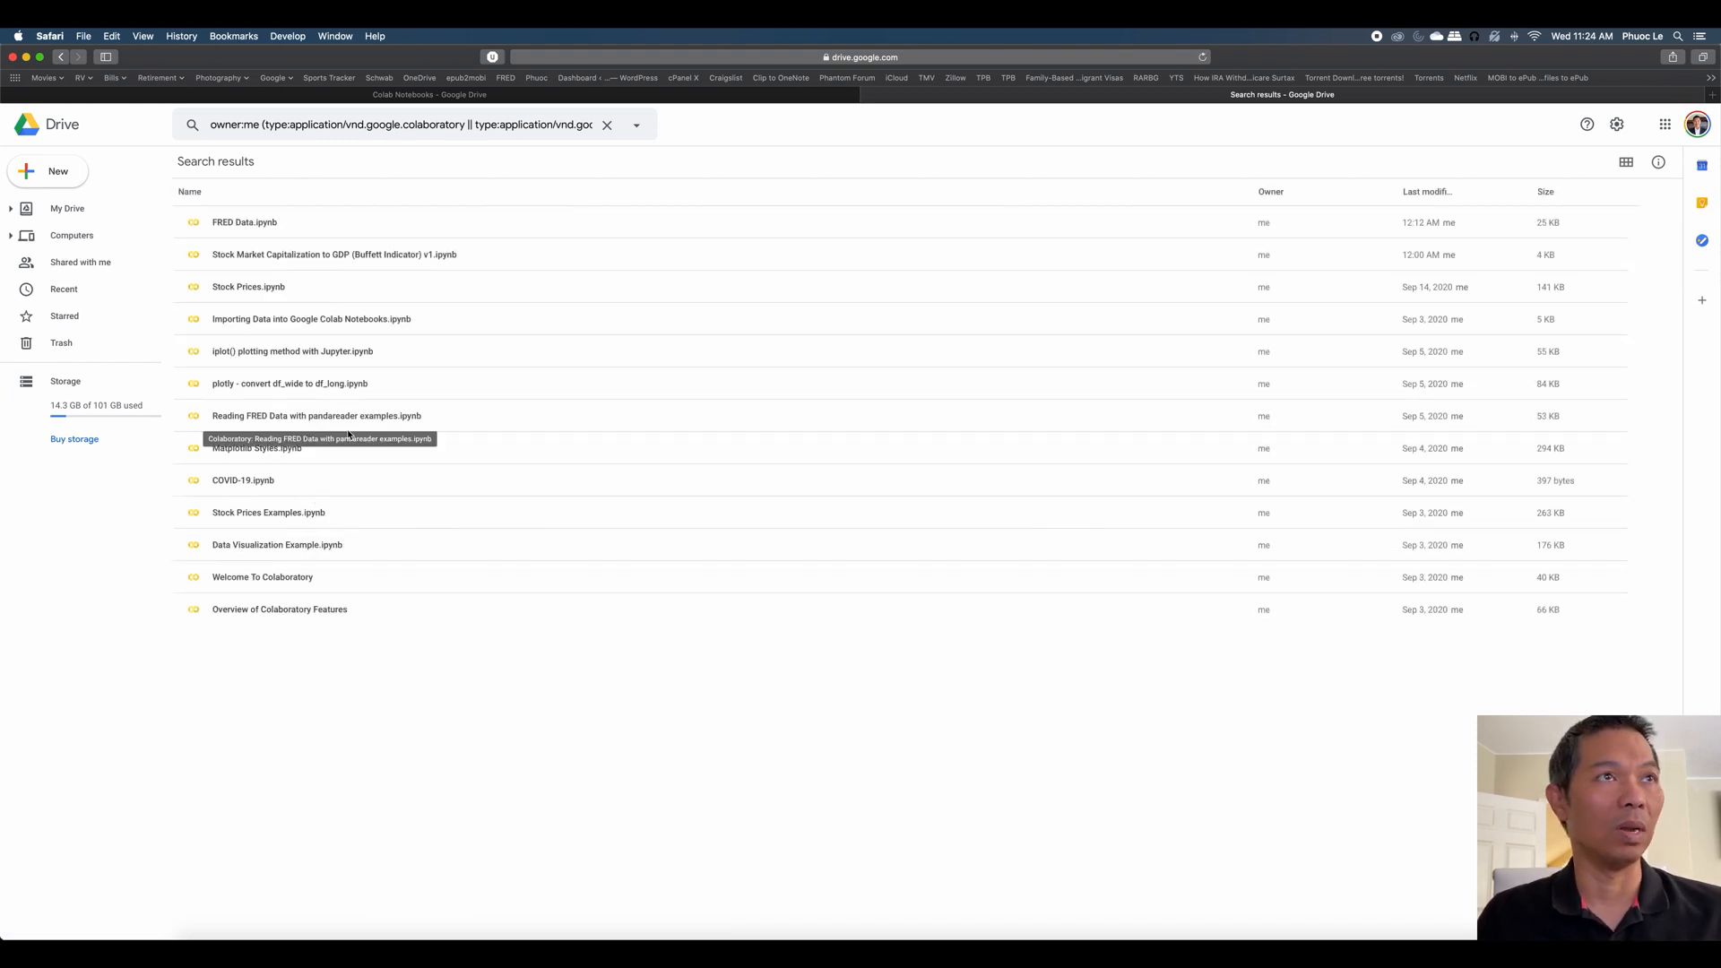
mouse_move(384, 254)
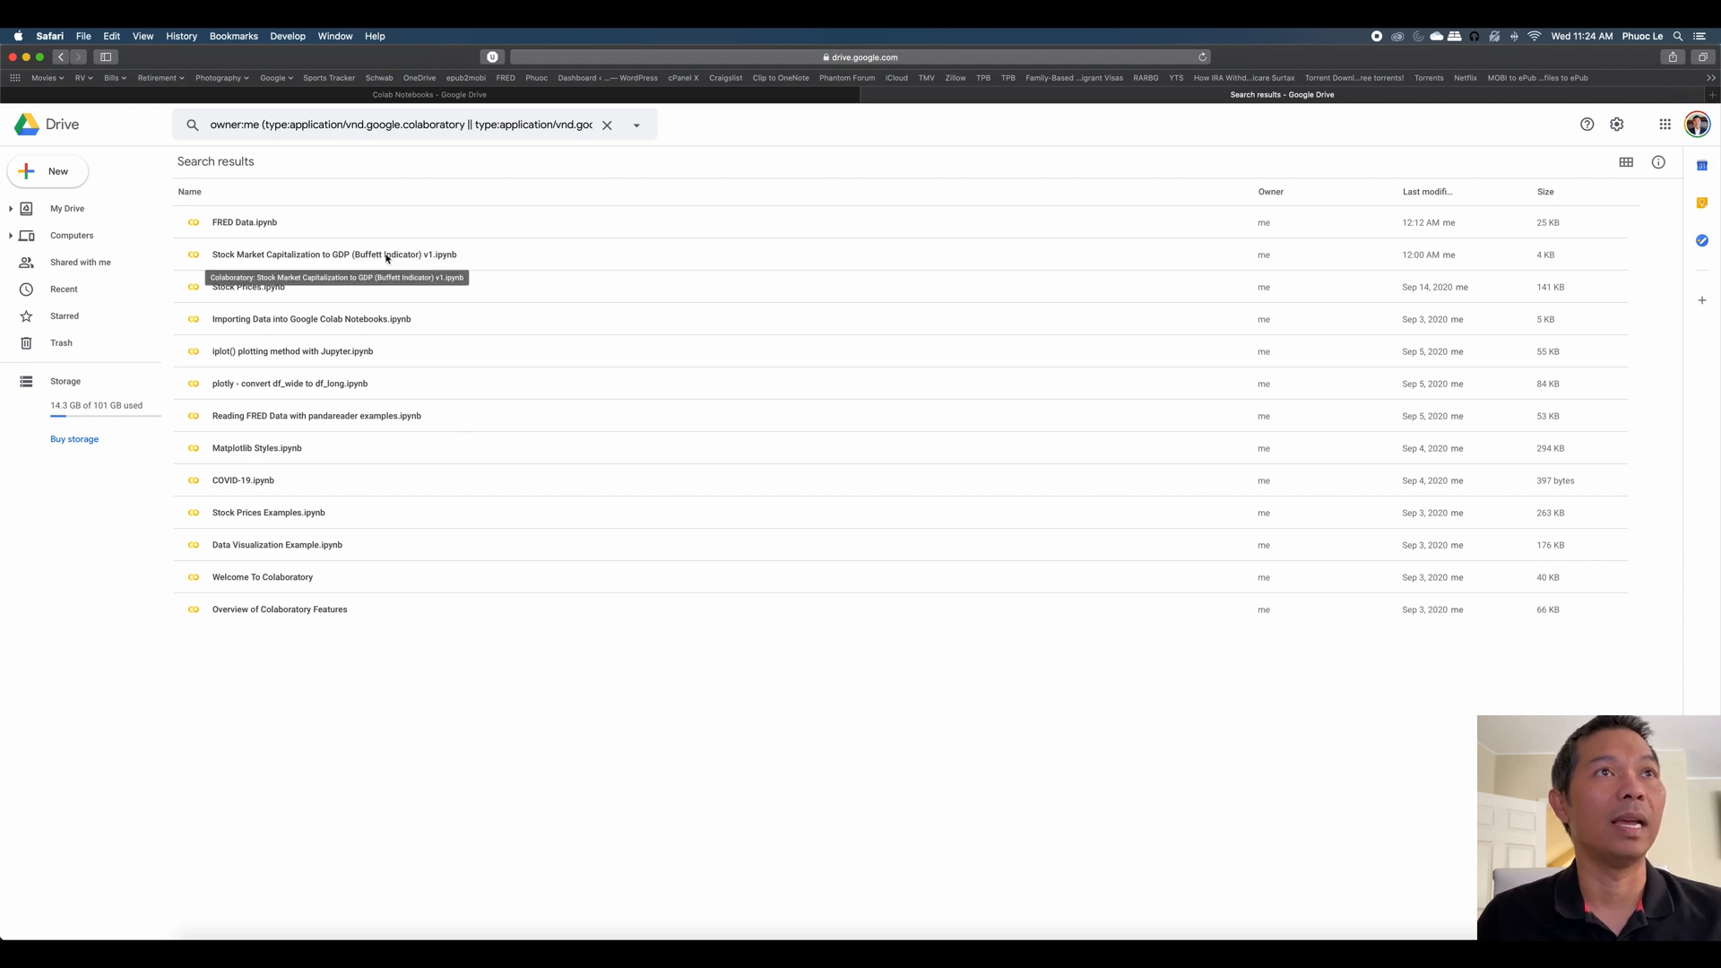
Open the Buffett Indicator notebook from Drive search results with Google Colaboratory.
right_click(334, 253)
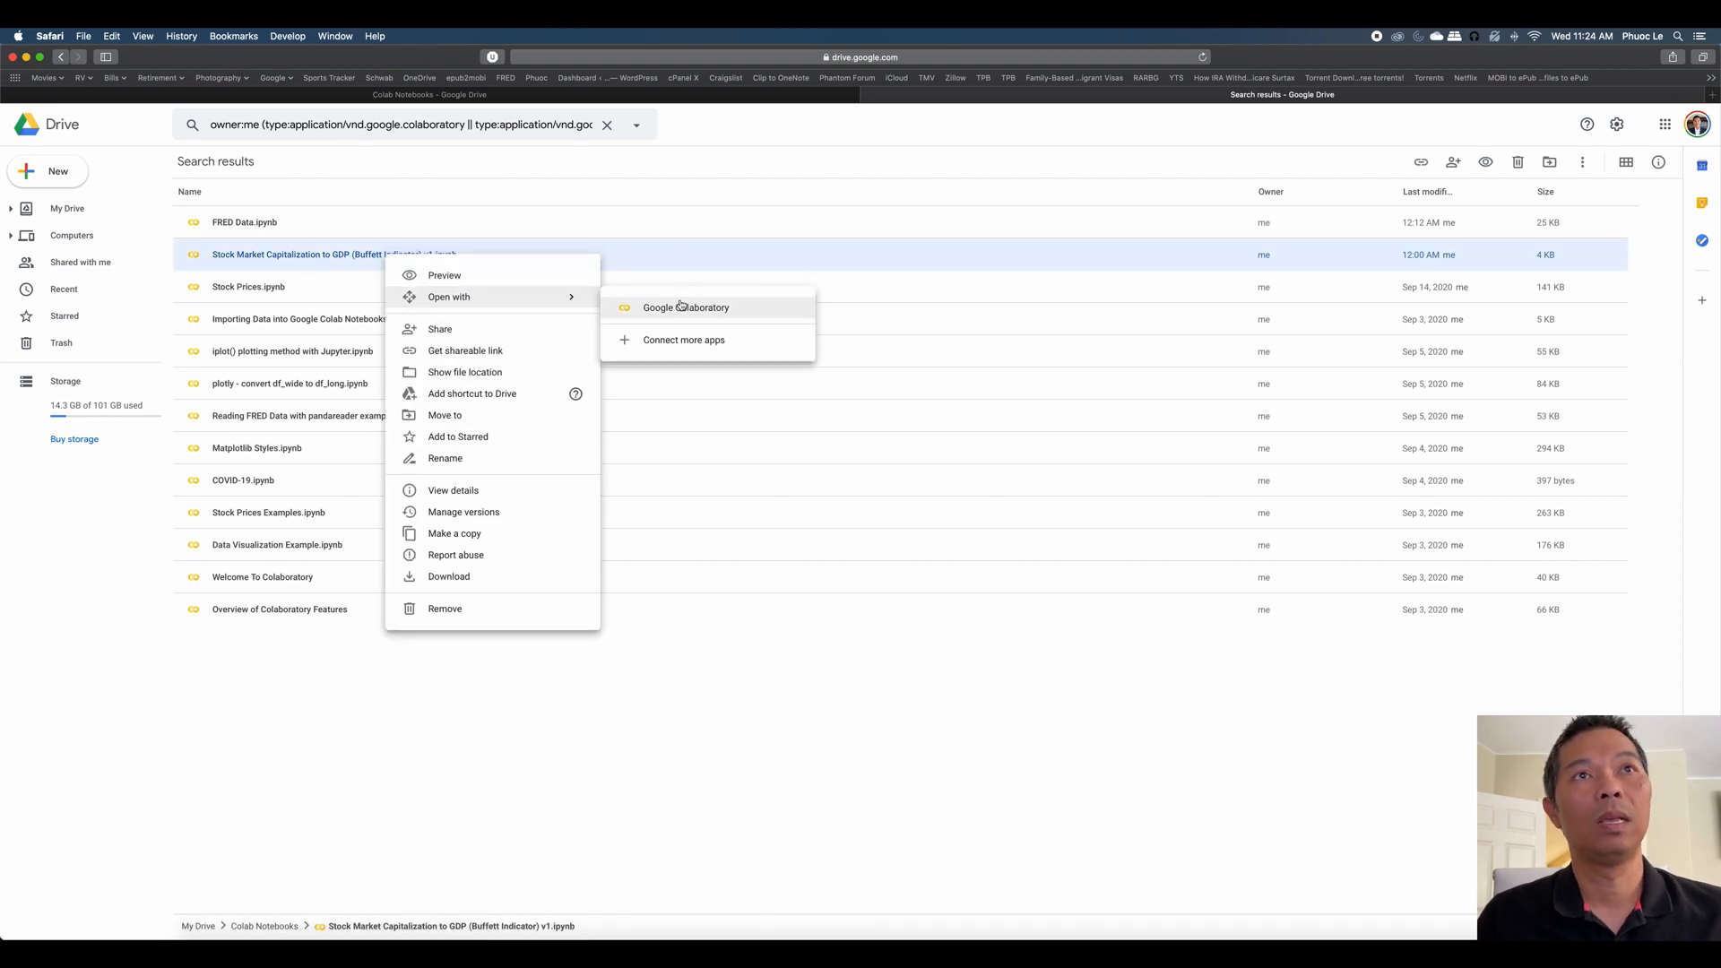
left_click(685, 307)
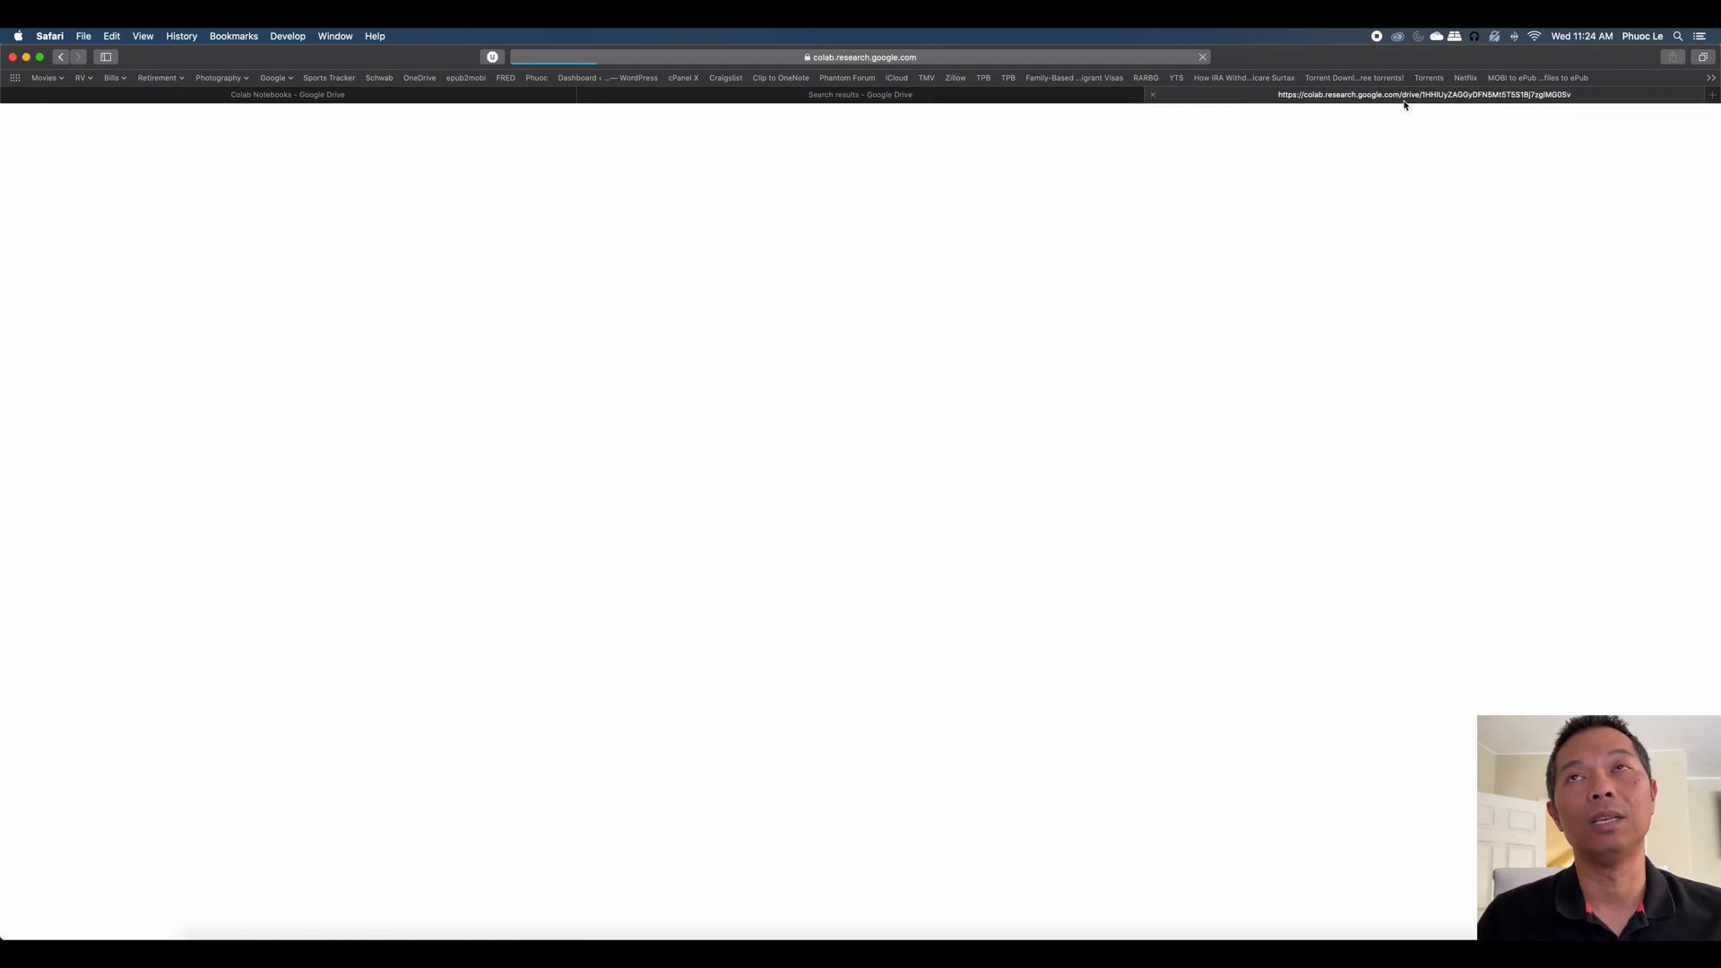
Run the hidden setup cell under 1. Set up to connect a runtime.
left_click(1424, 93)
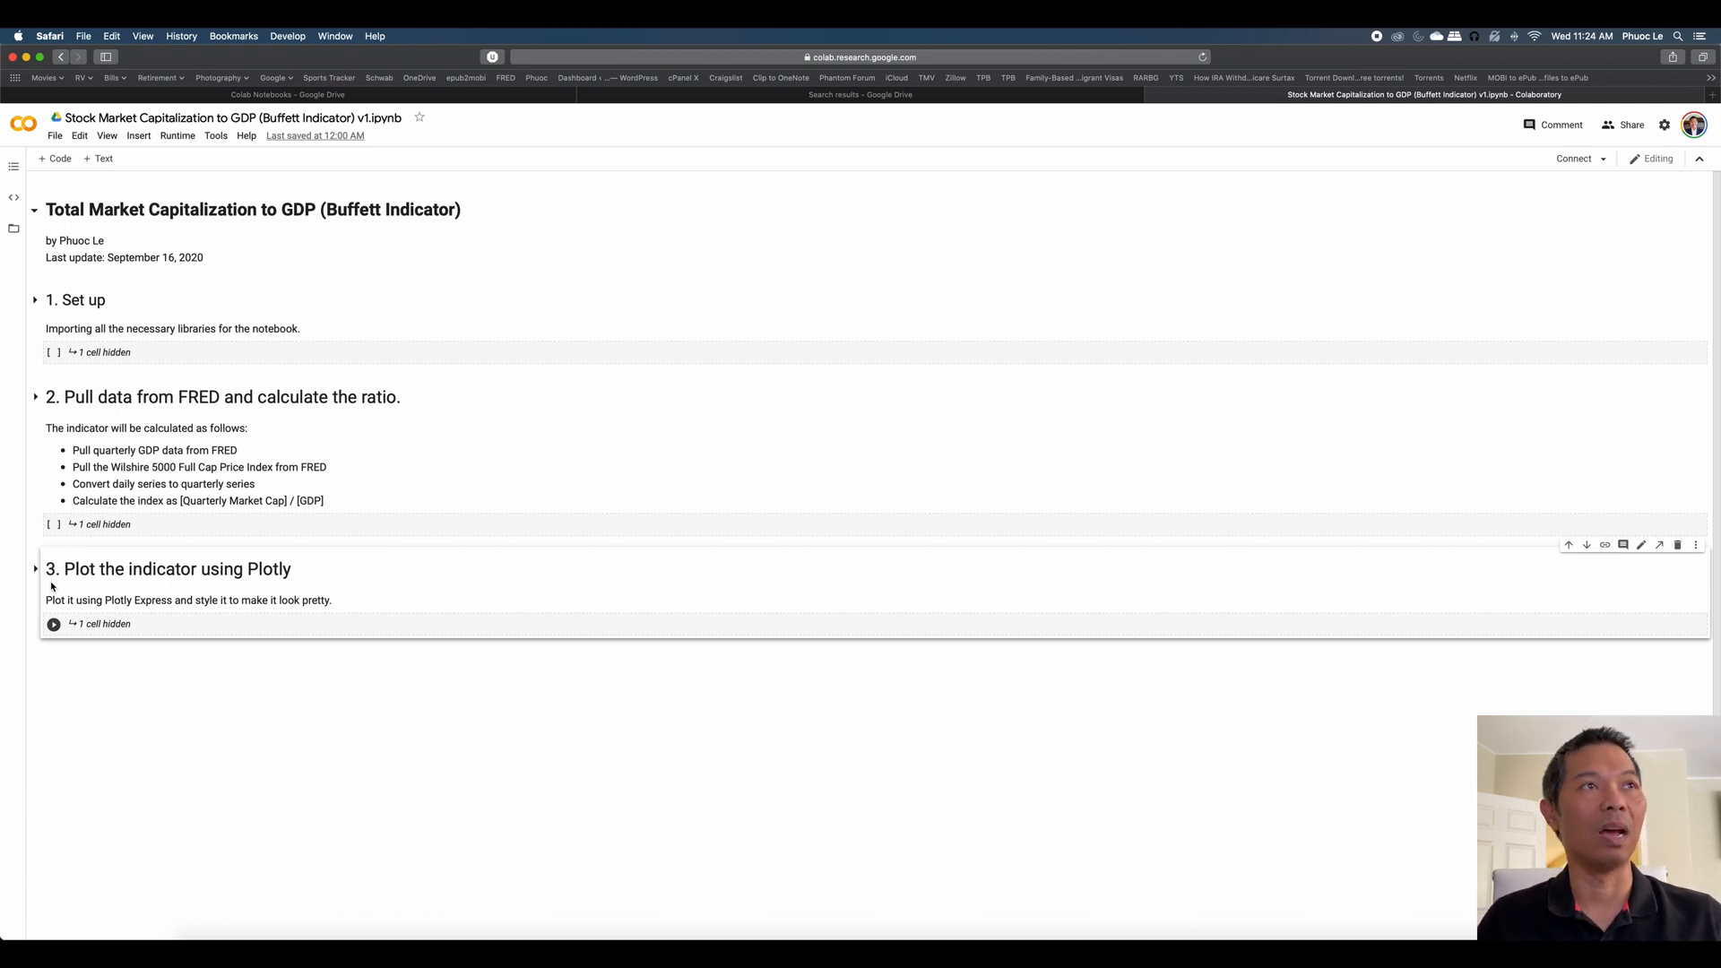
mouse_move(216, 725)
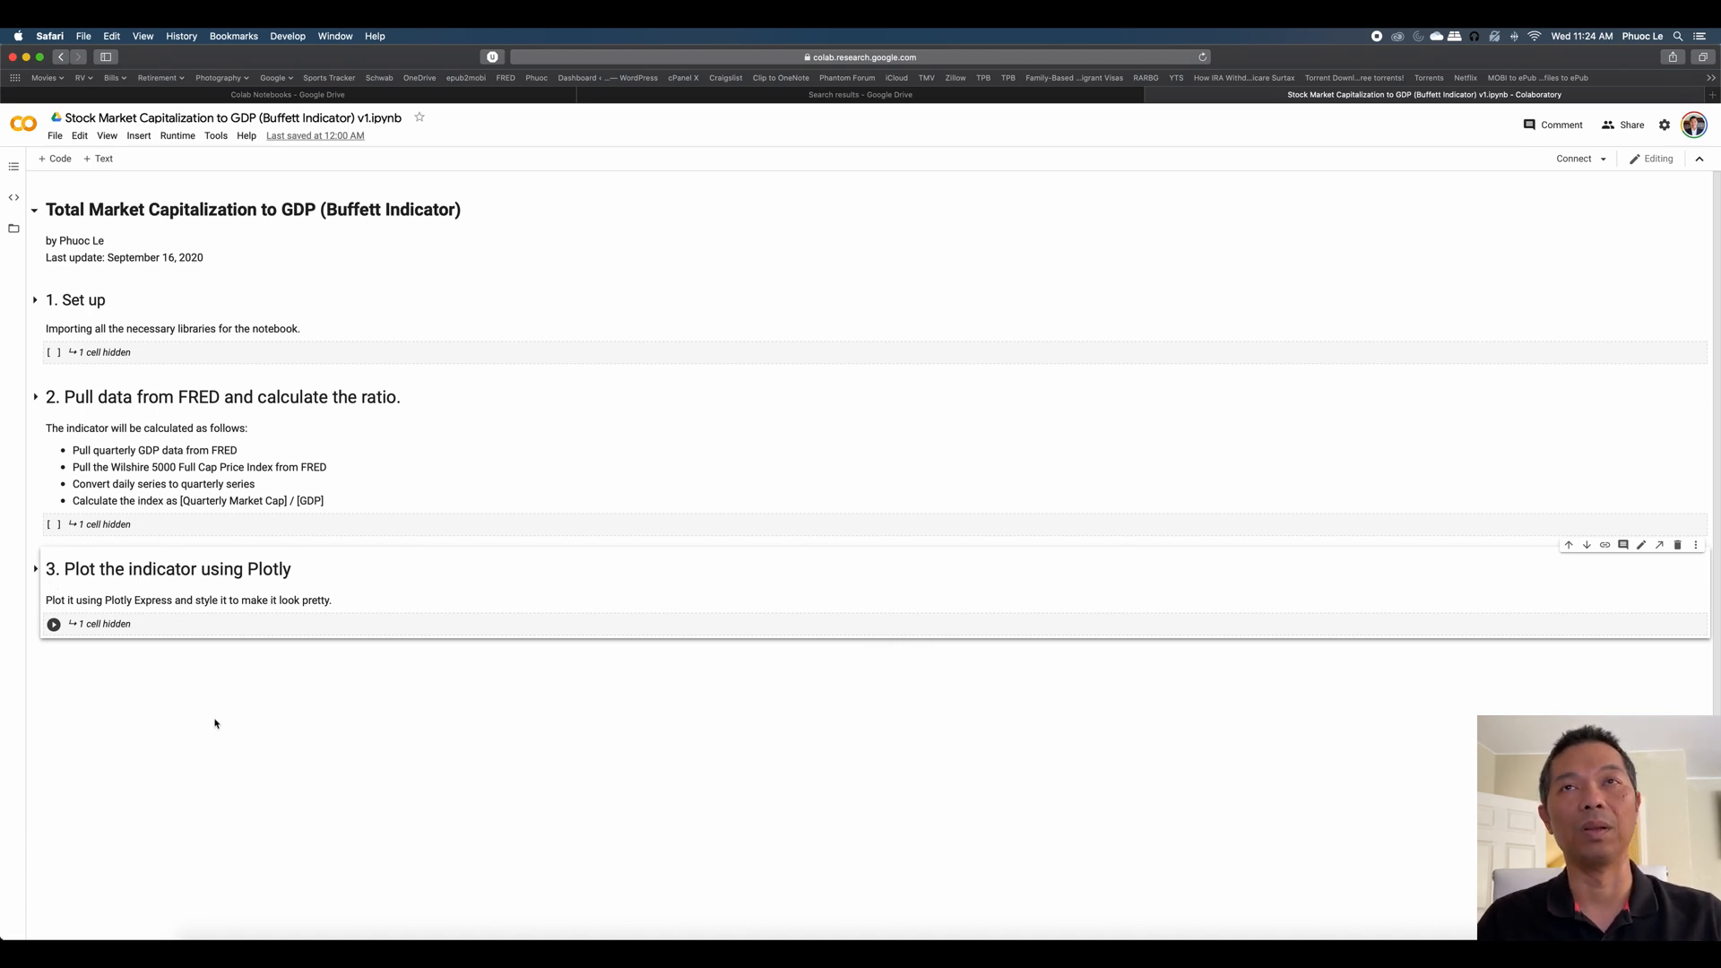
mouse_move(211, 724)
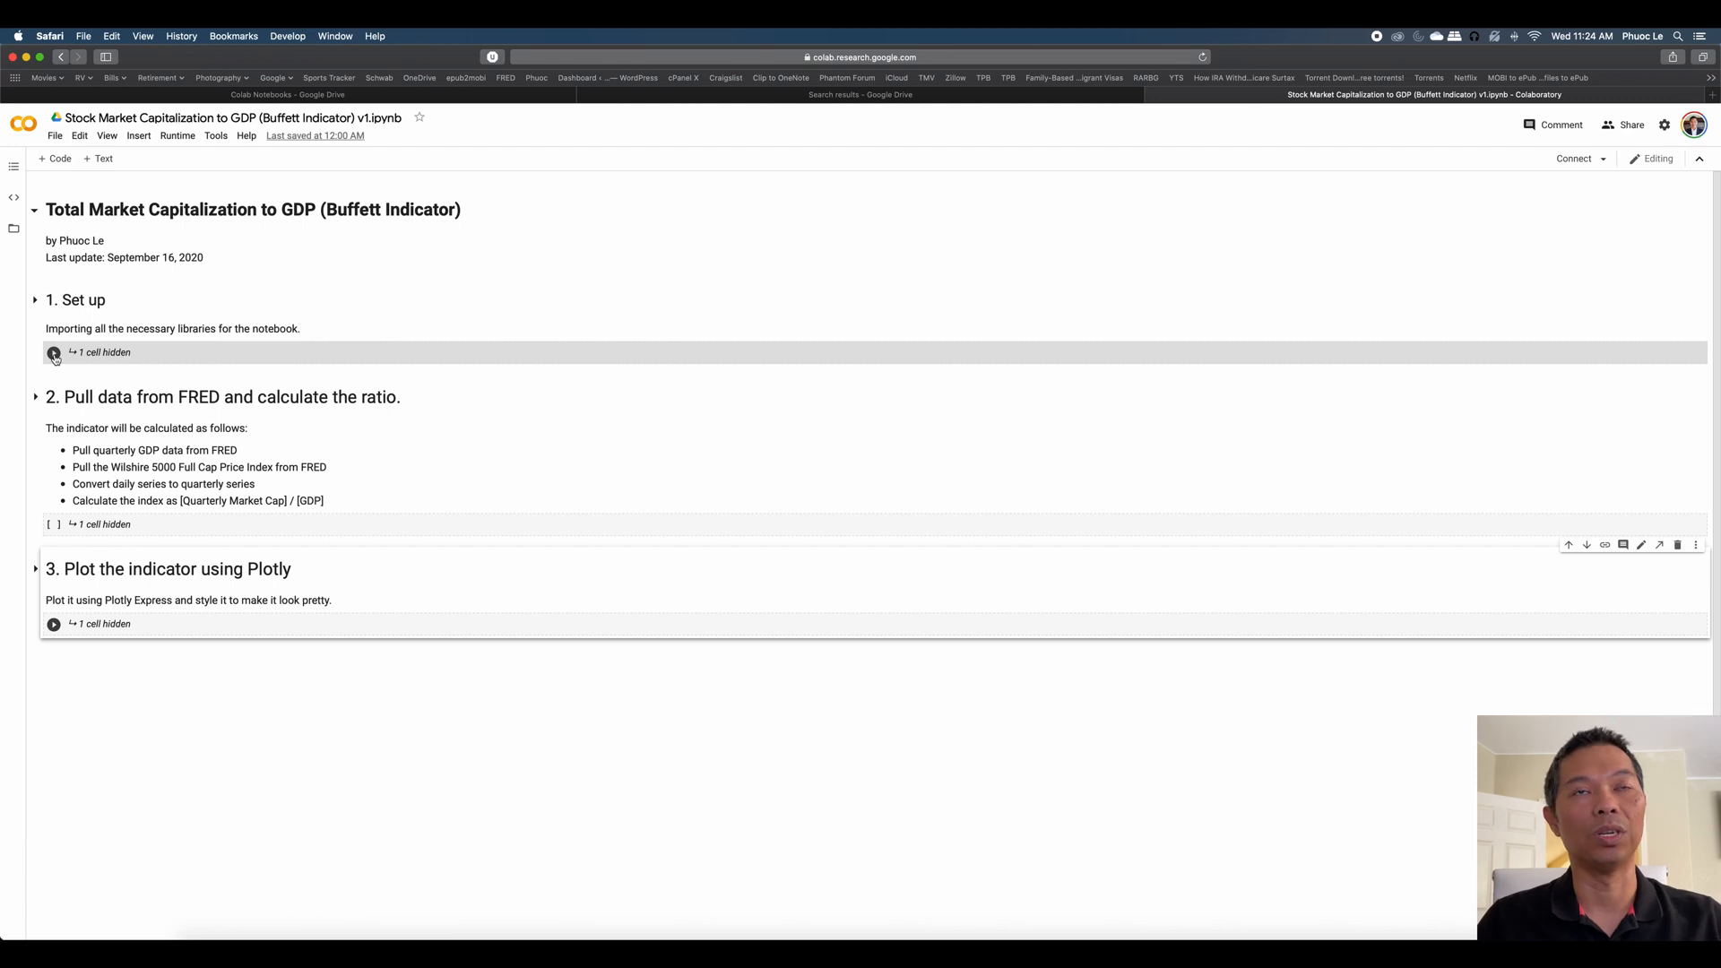
left_click(53, 352)
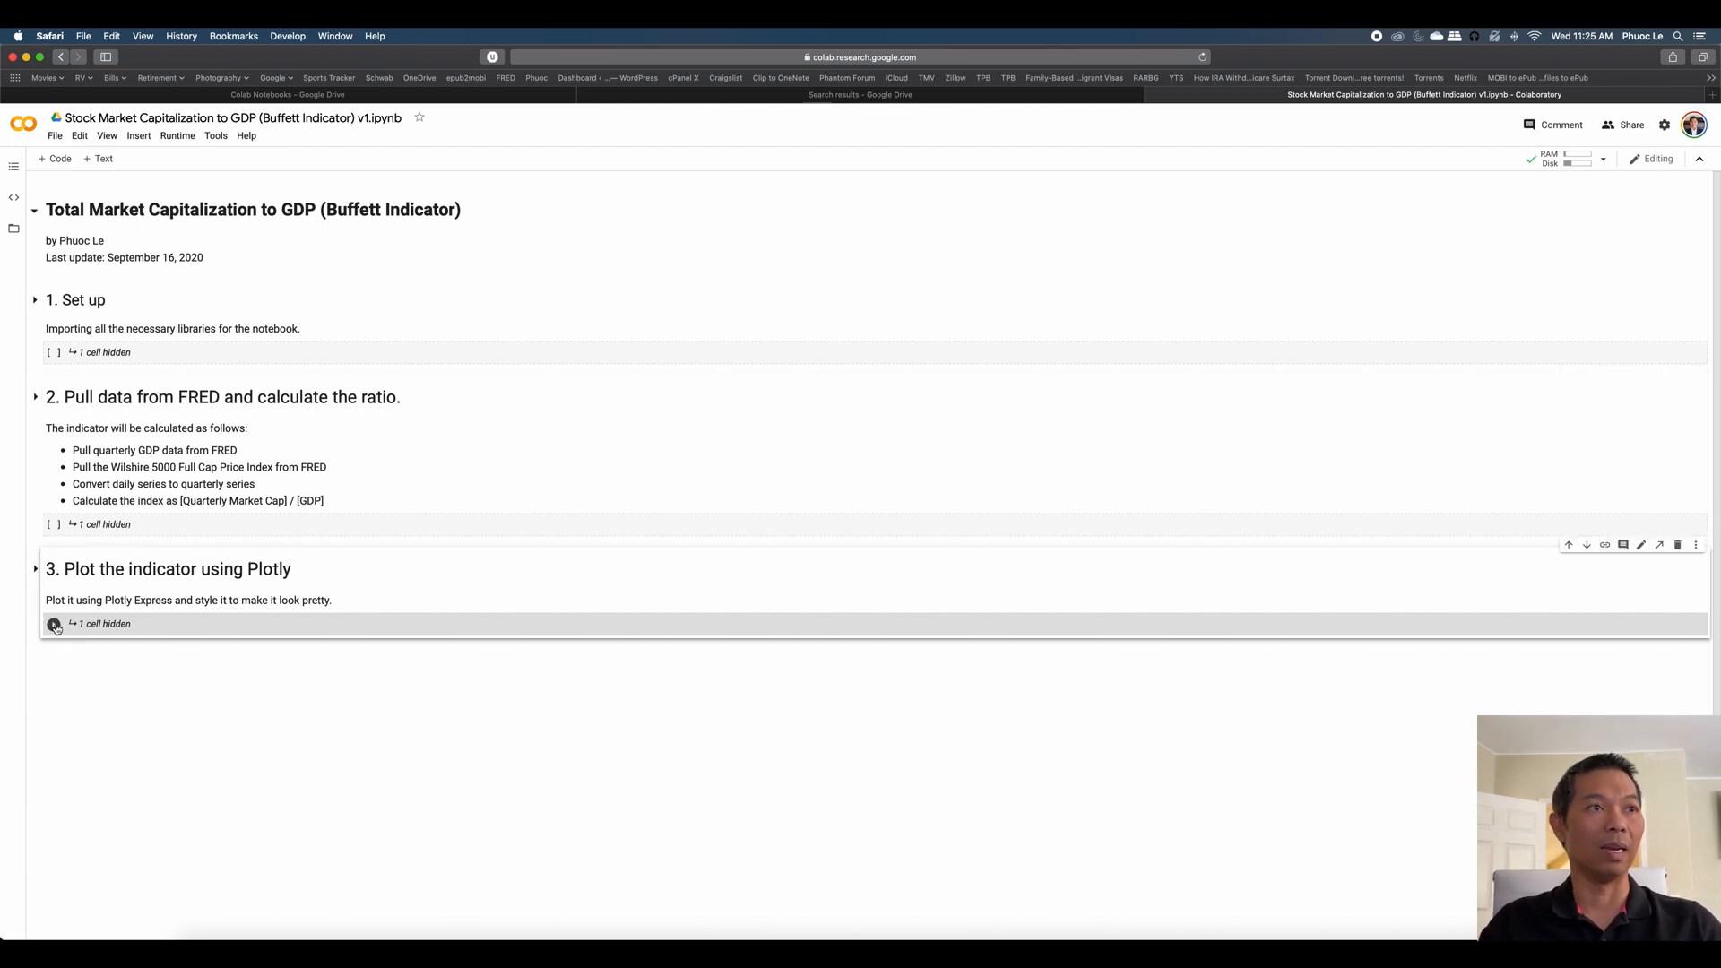
Run the hidden section 3 plotting cell and scroll down to the Plotly area chart.
left_click(54, 624)
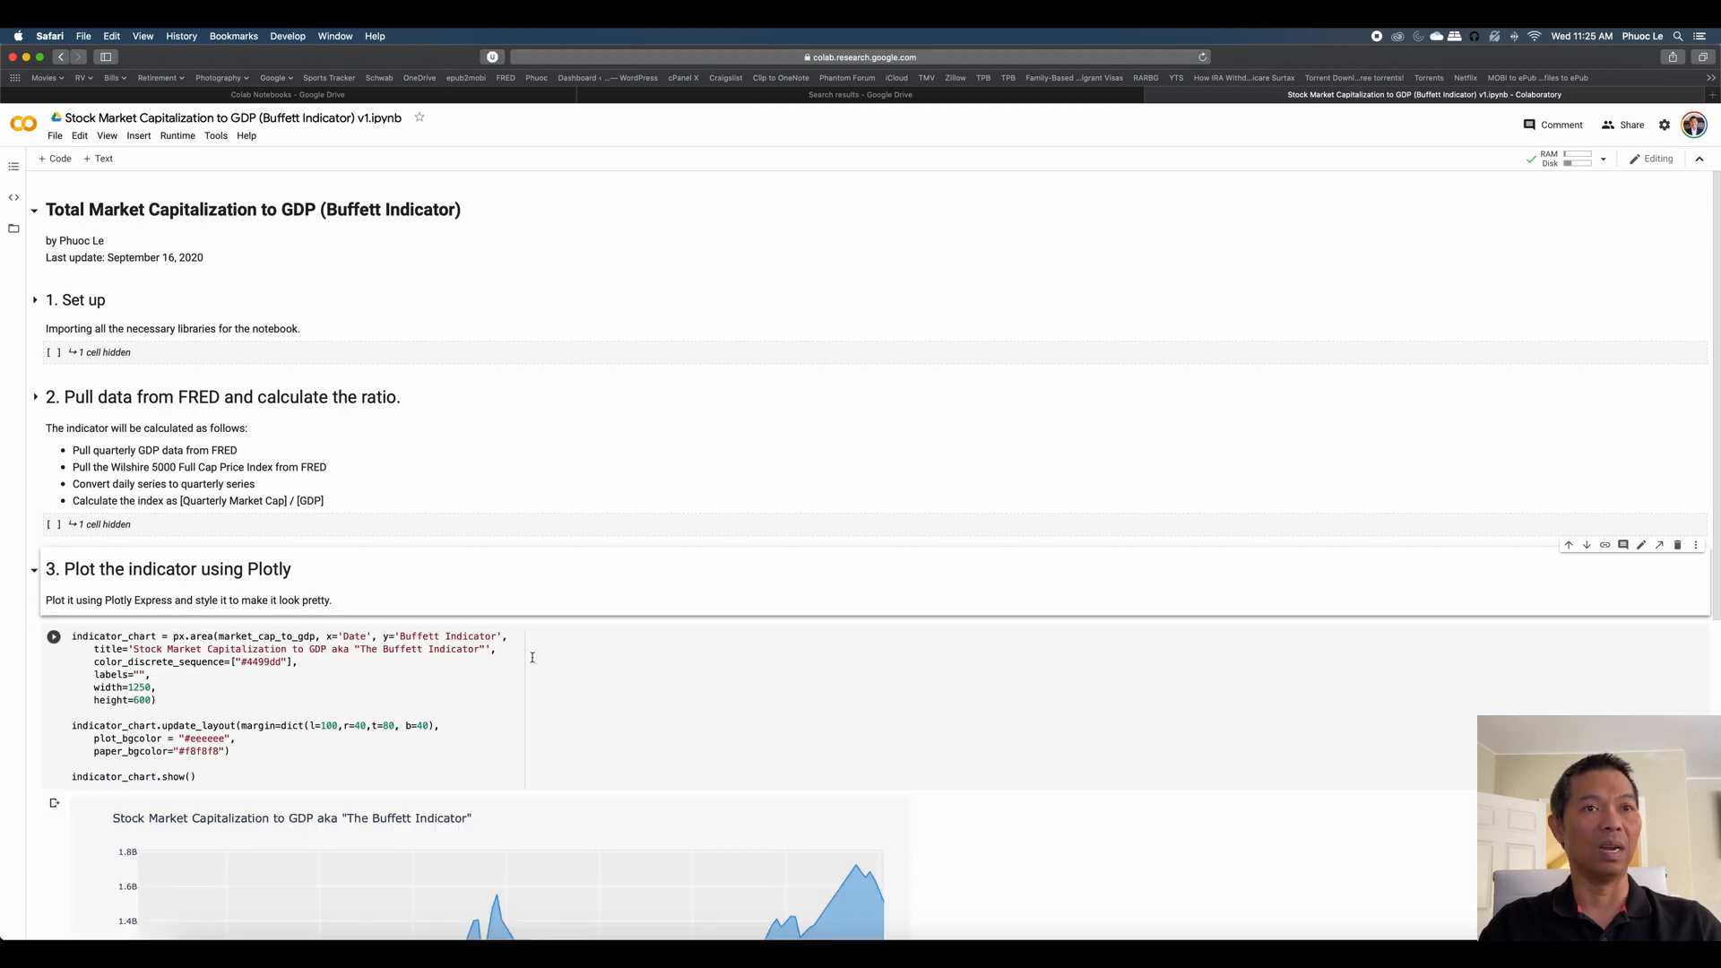
scroll("down", 3)
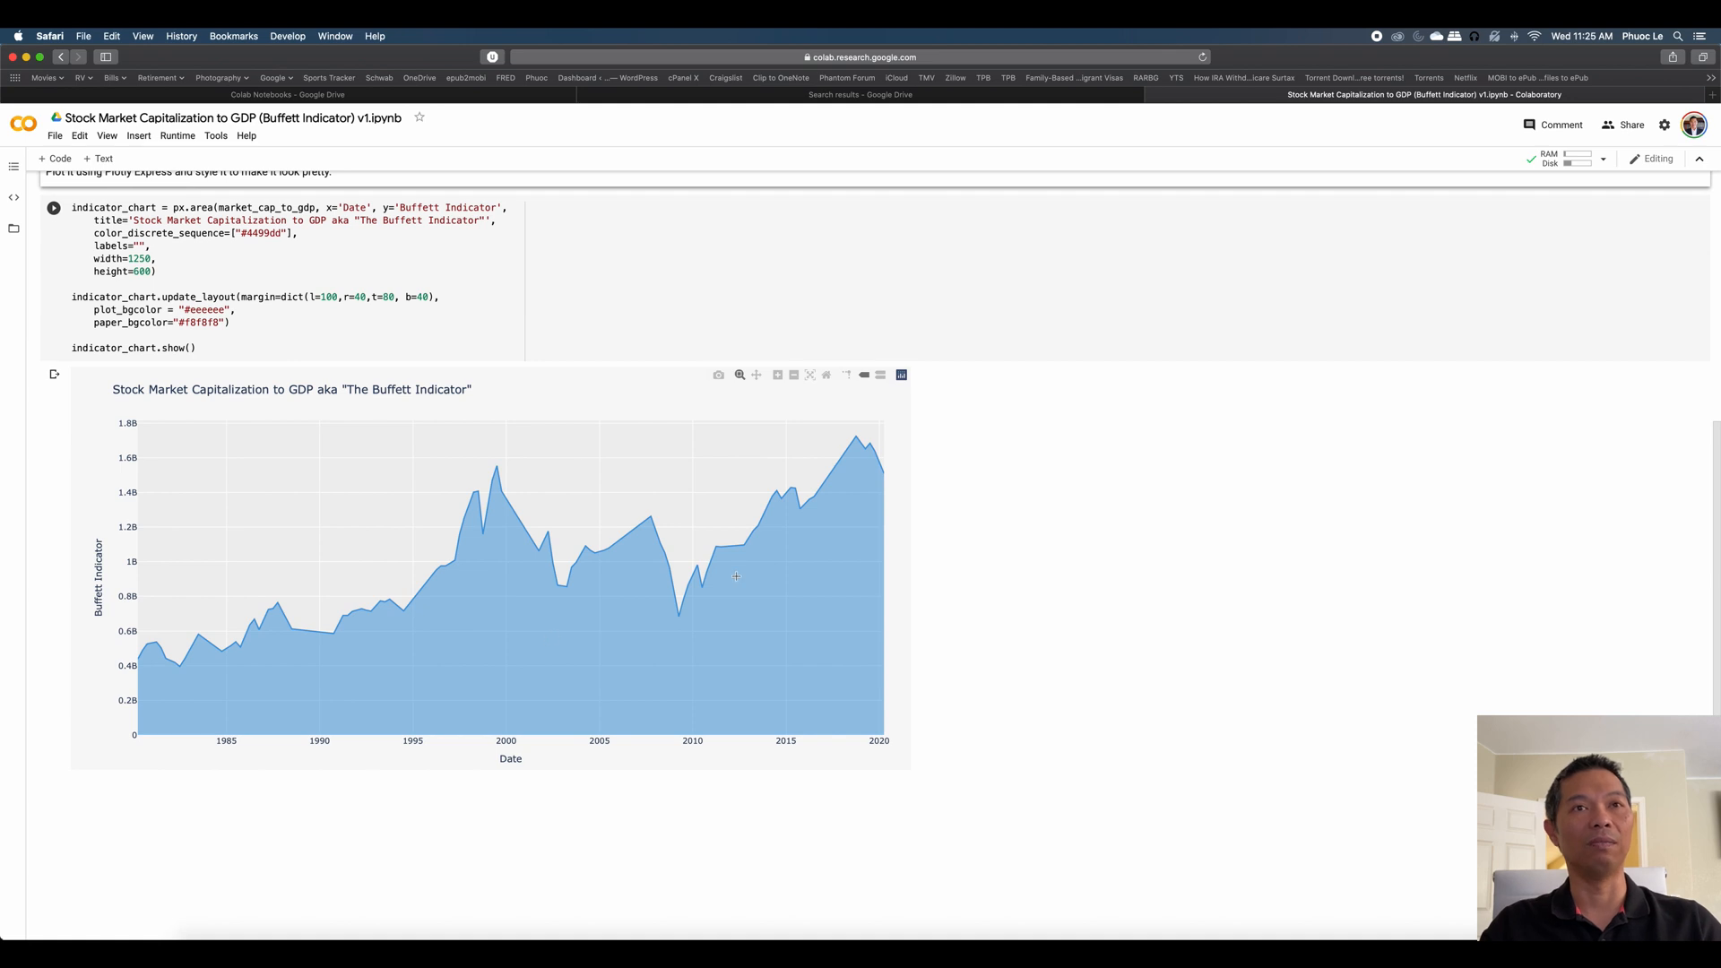
mouse_move(724, 575)
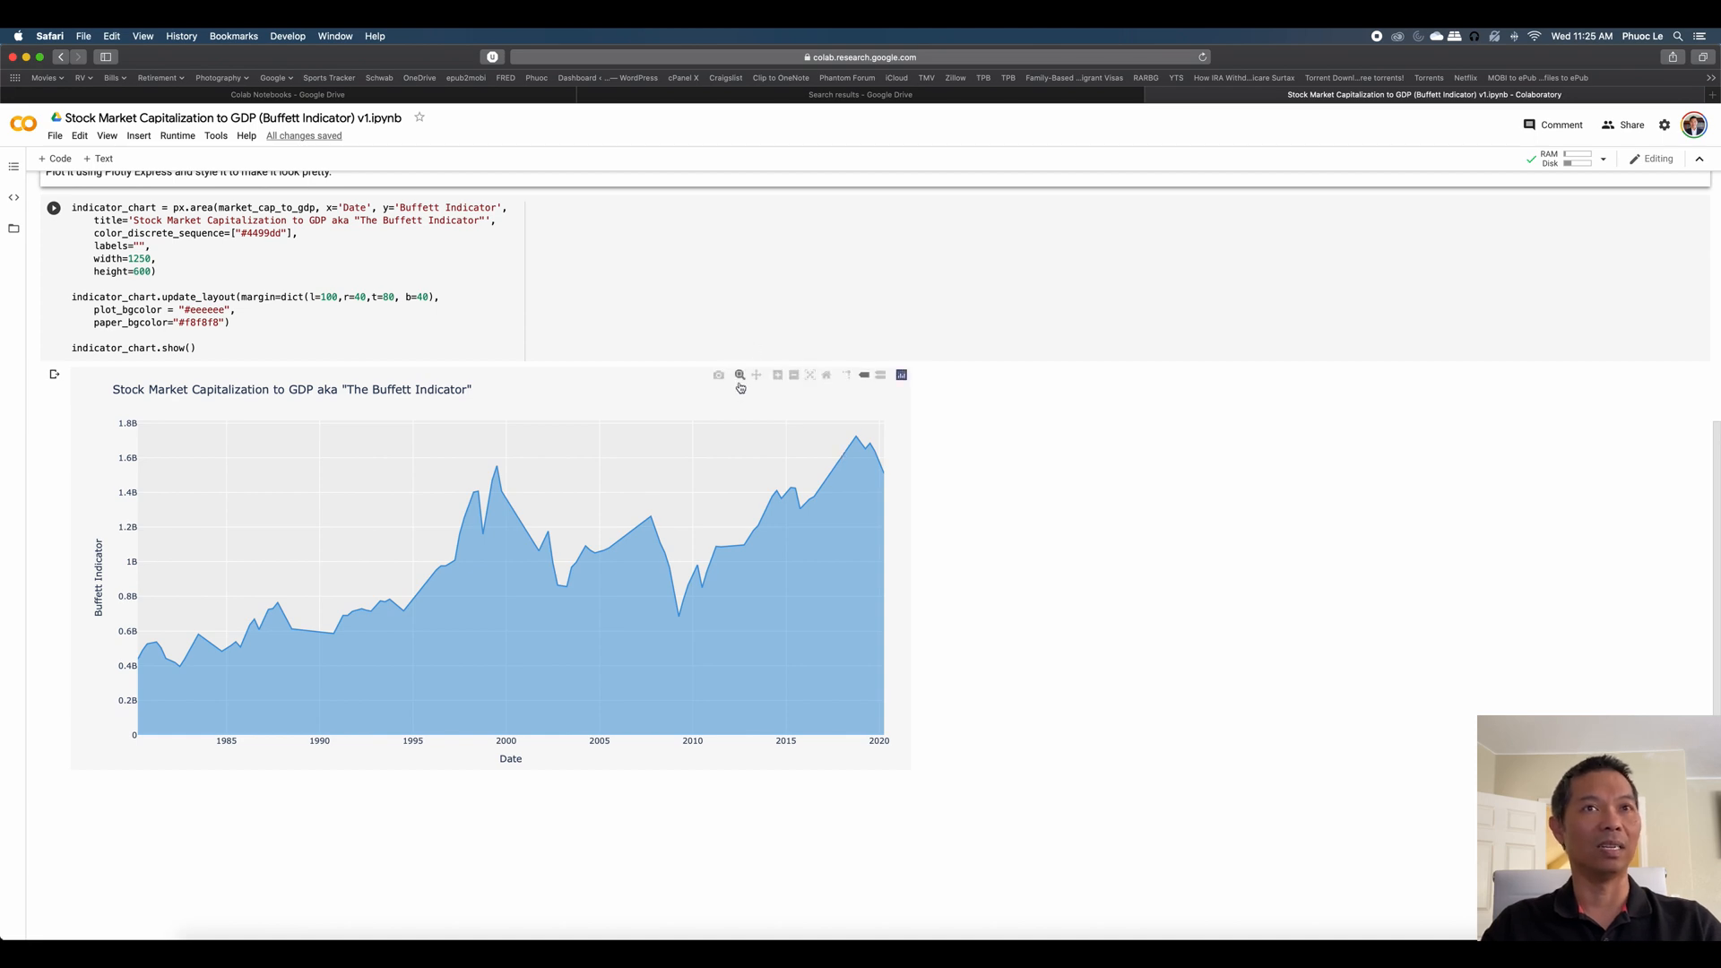
mouse_move(807, 563)
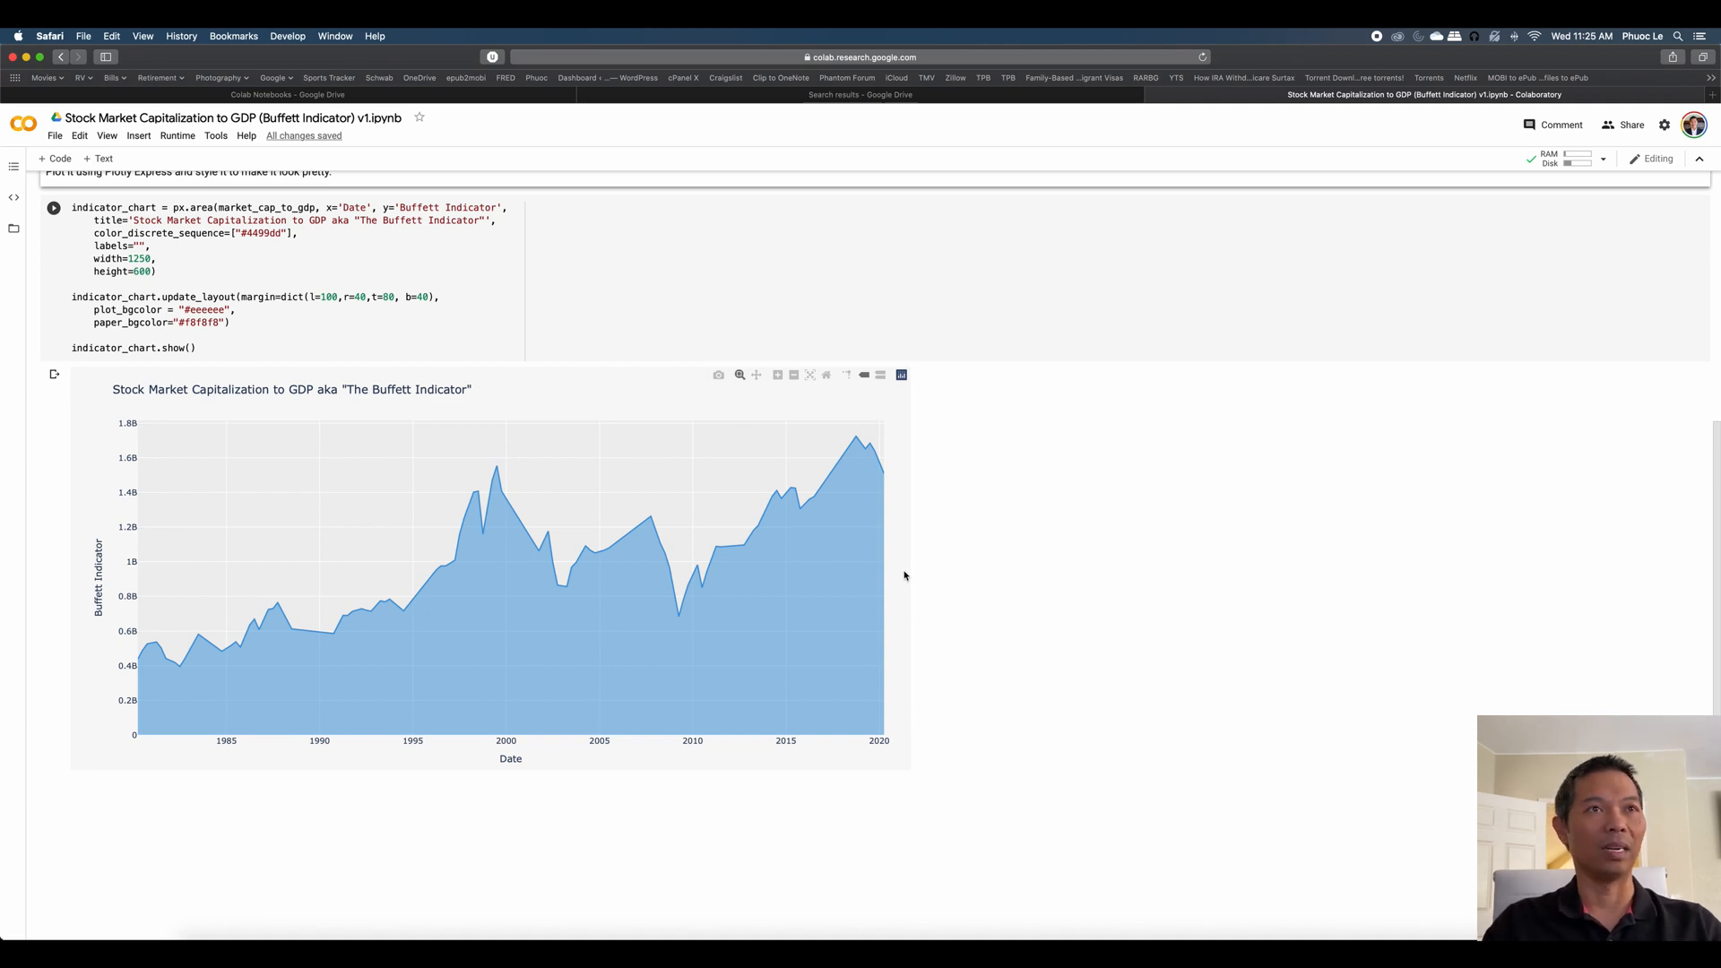
mouse_move(900, 575)
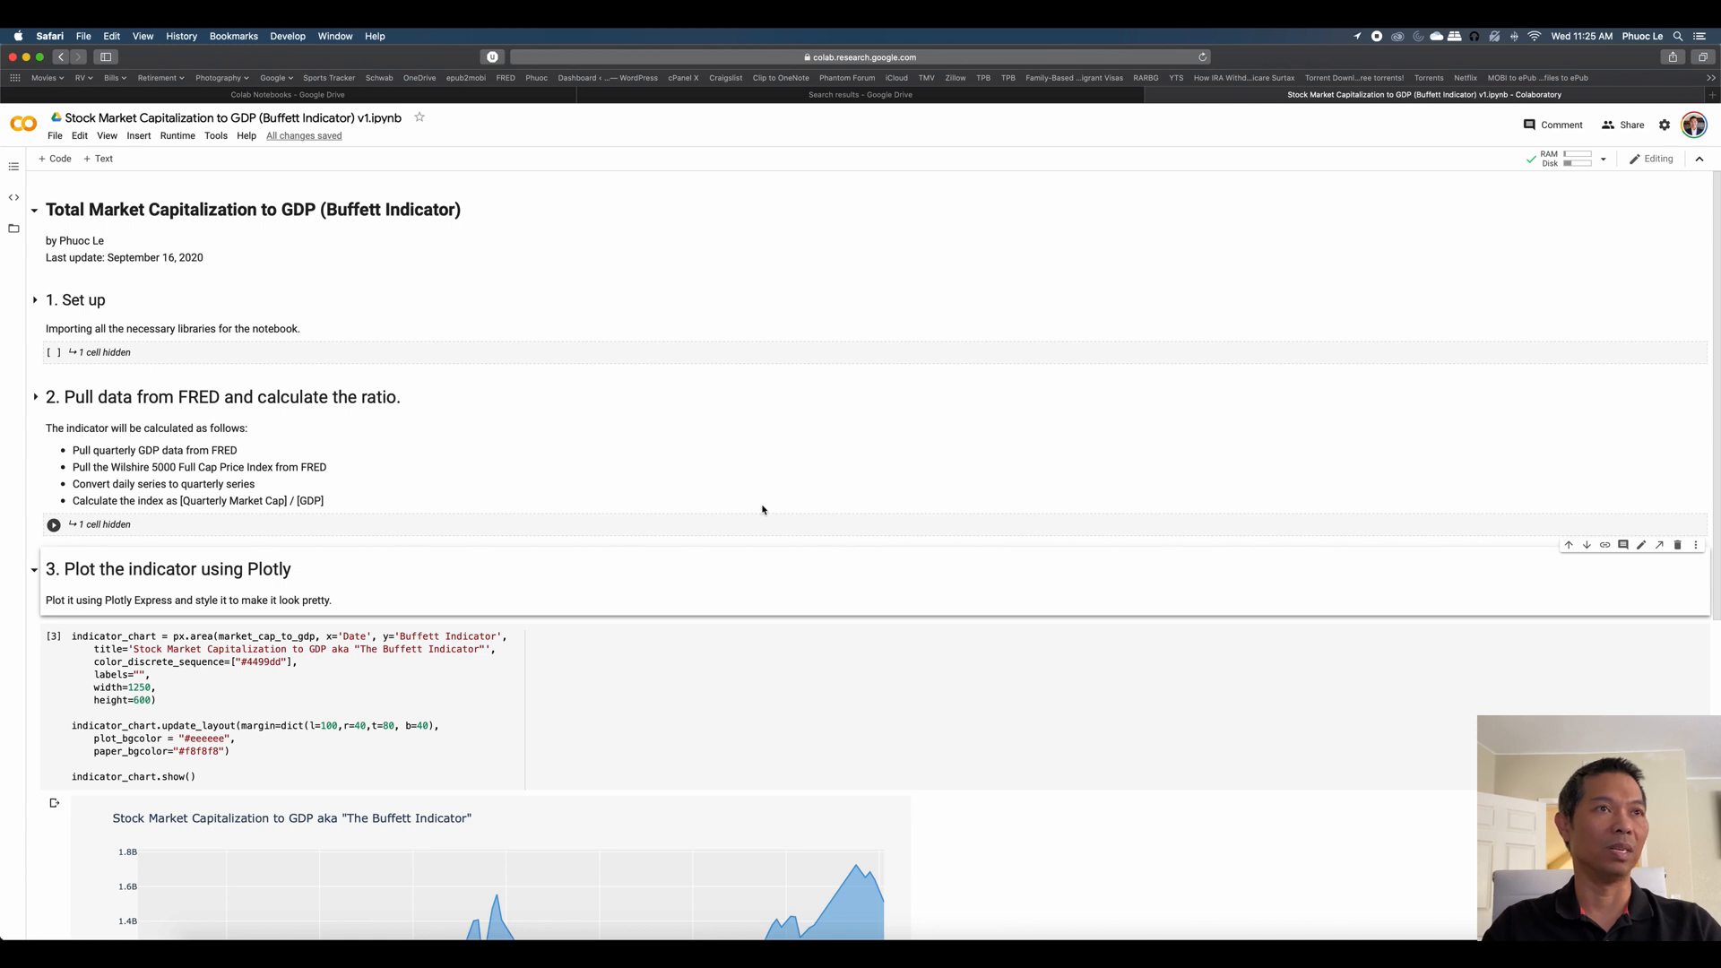
mouse_move(63, 365)
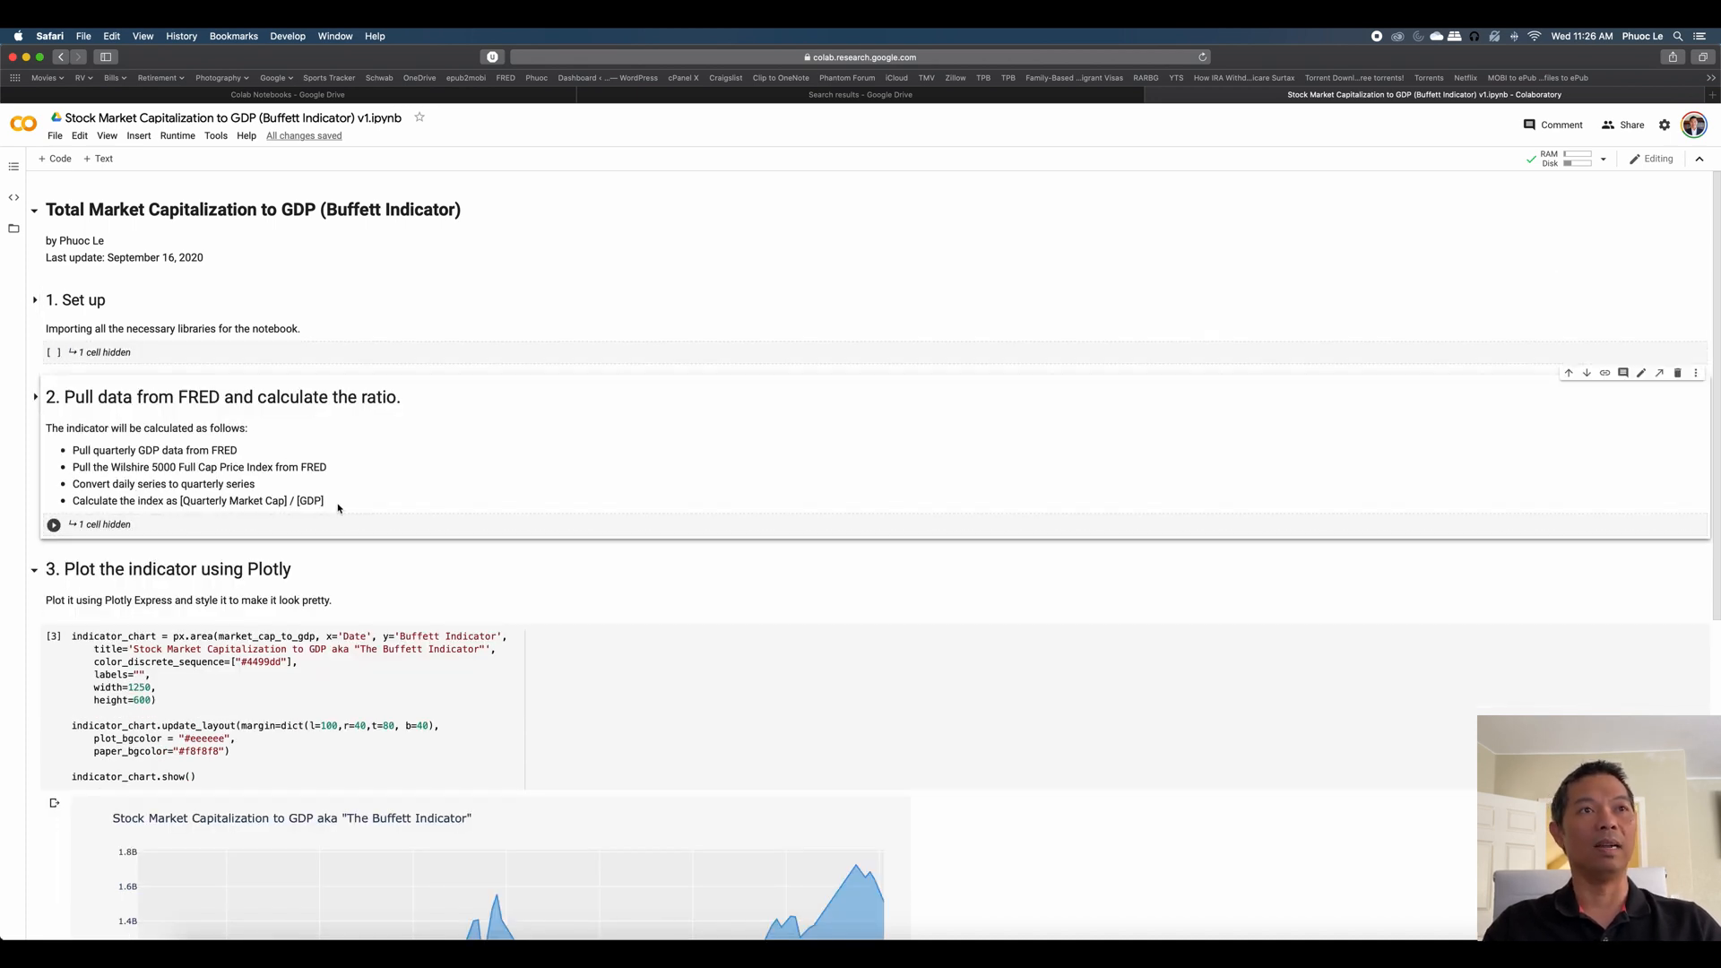
Highlight the section 2 description and expand its hidden FRED data-pulling cell.
left_click_drag(247, 466, 338, 500)
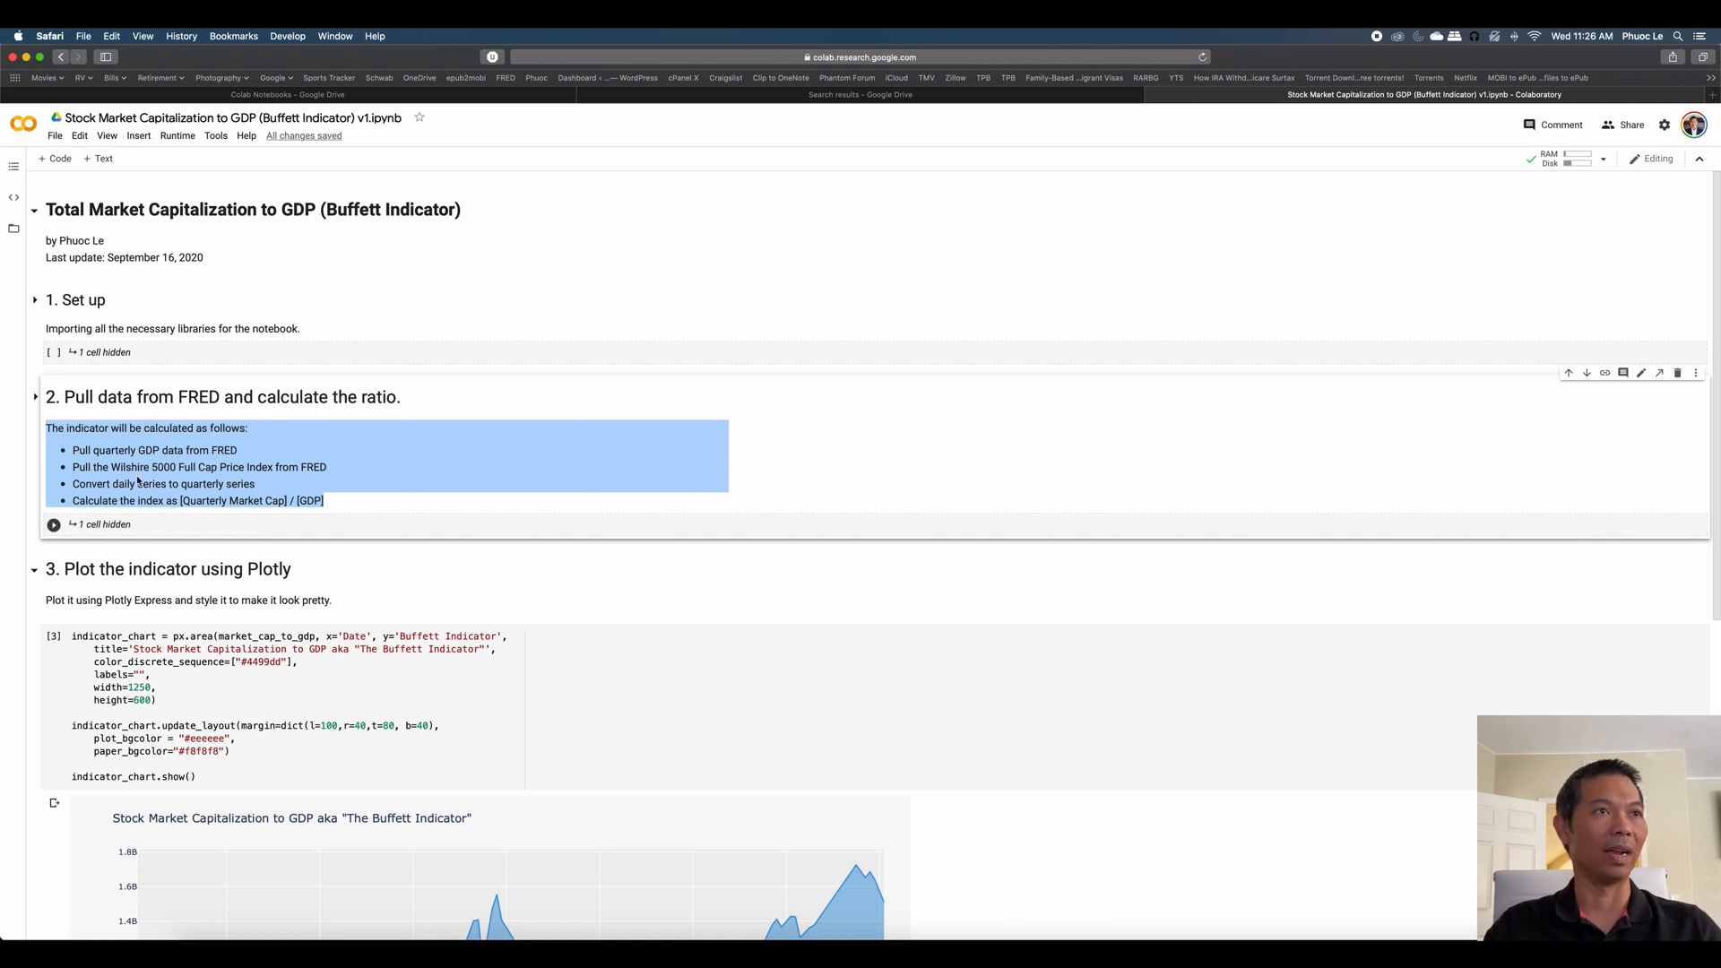
left_click(53, 523)
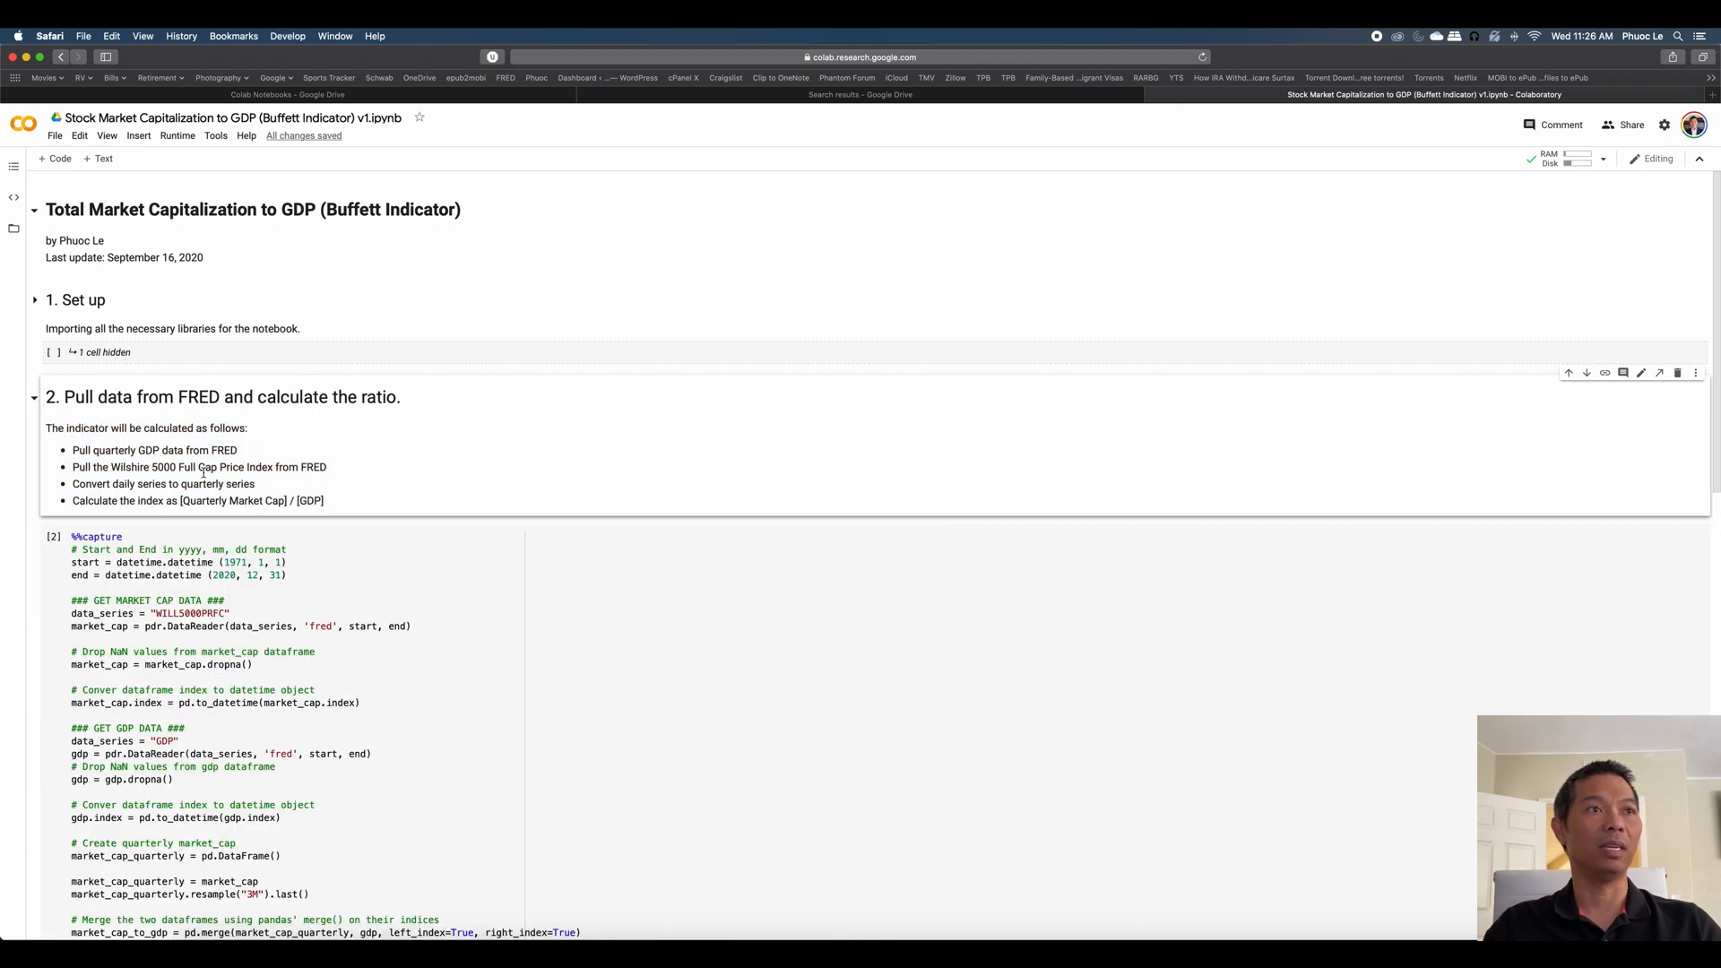
scroll("down", 3)
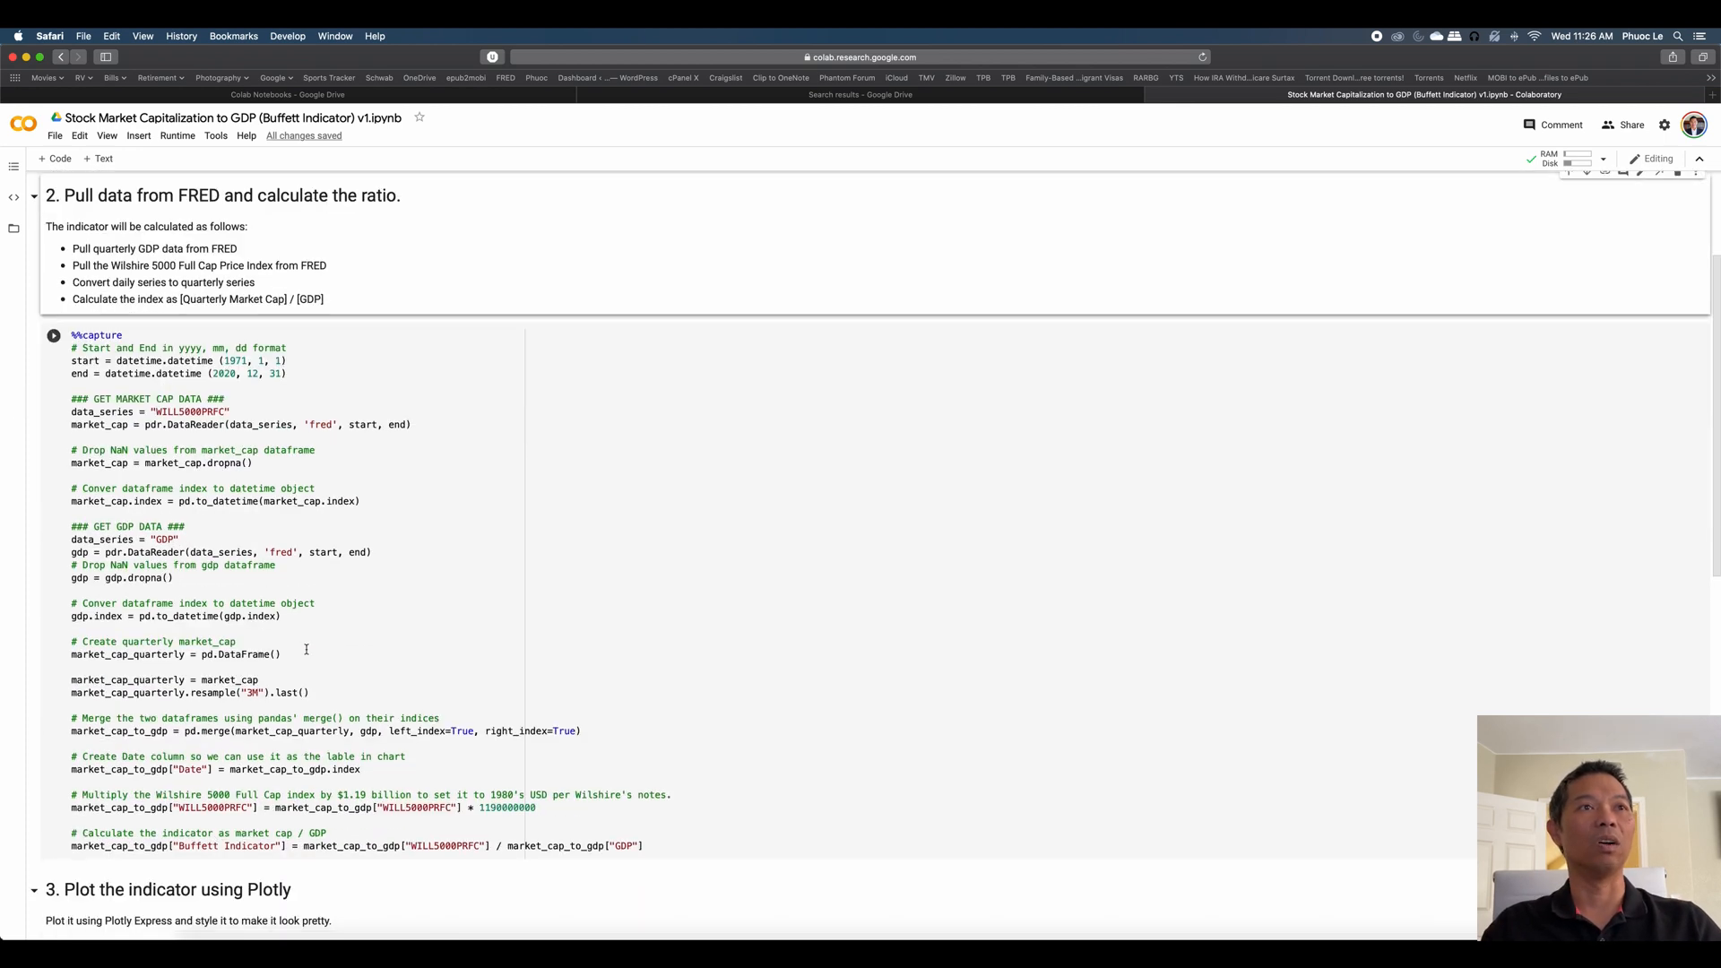
scroll("down", 3)
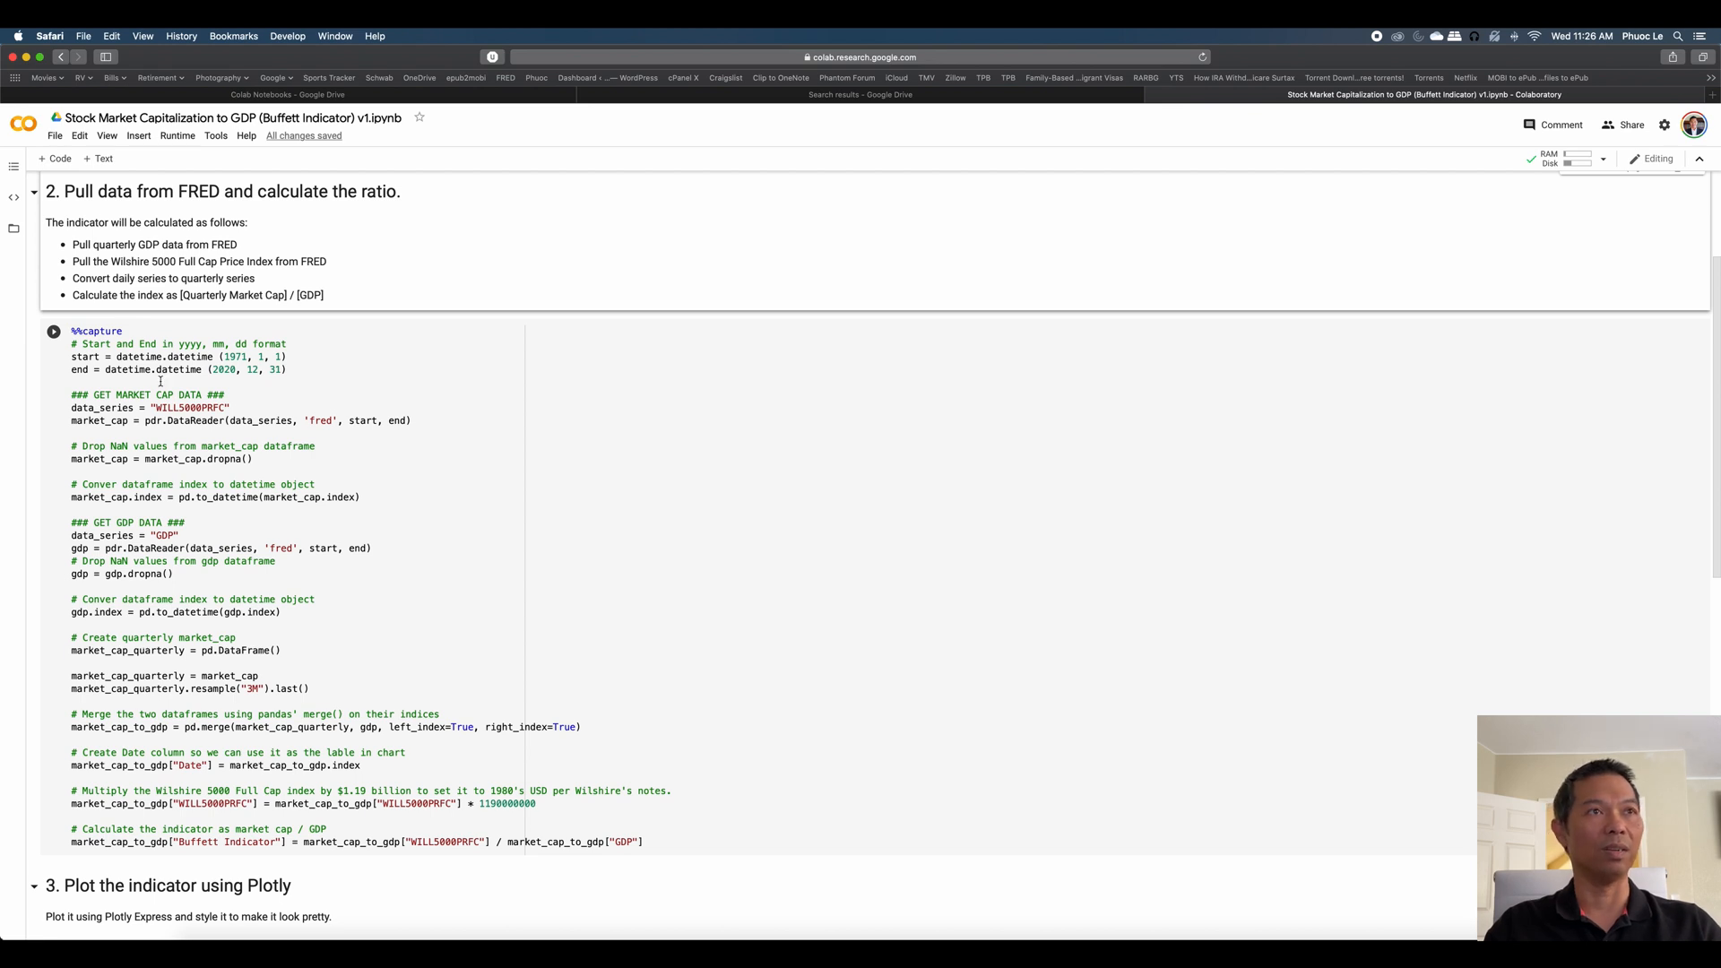
double_click(96, 331)
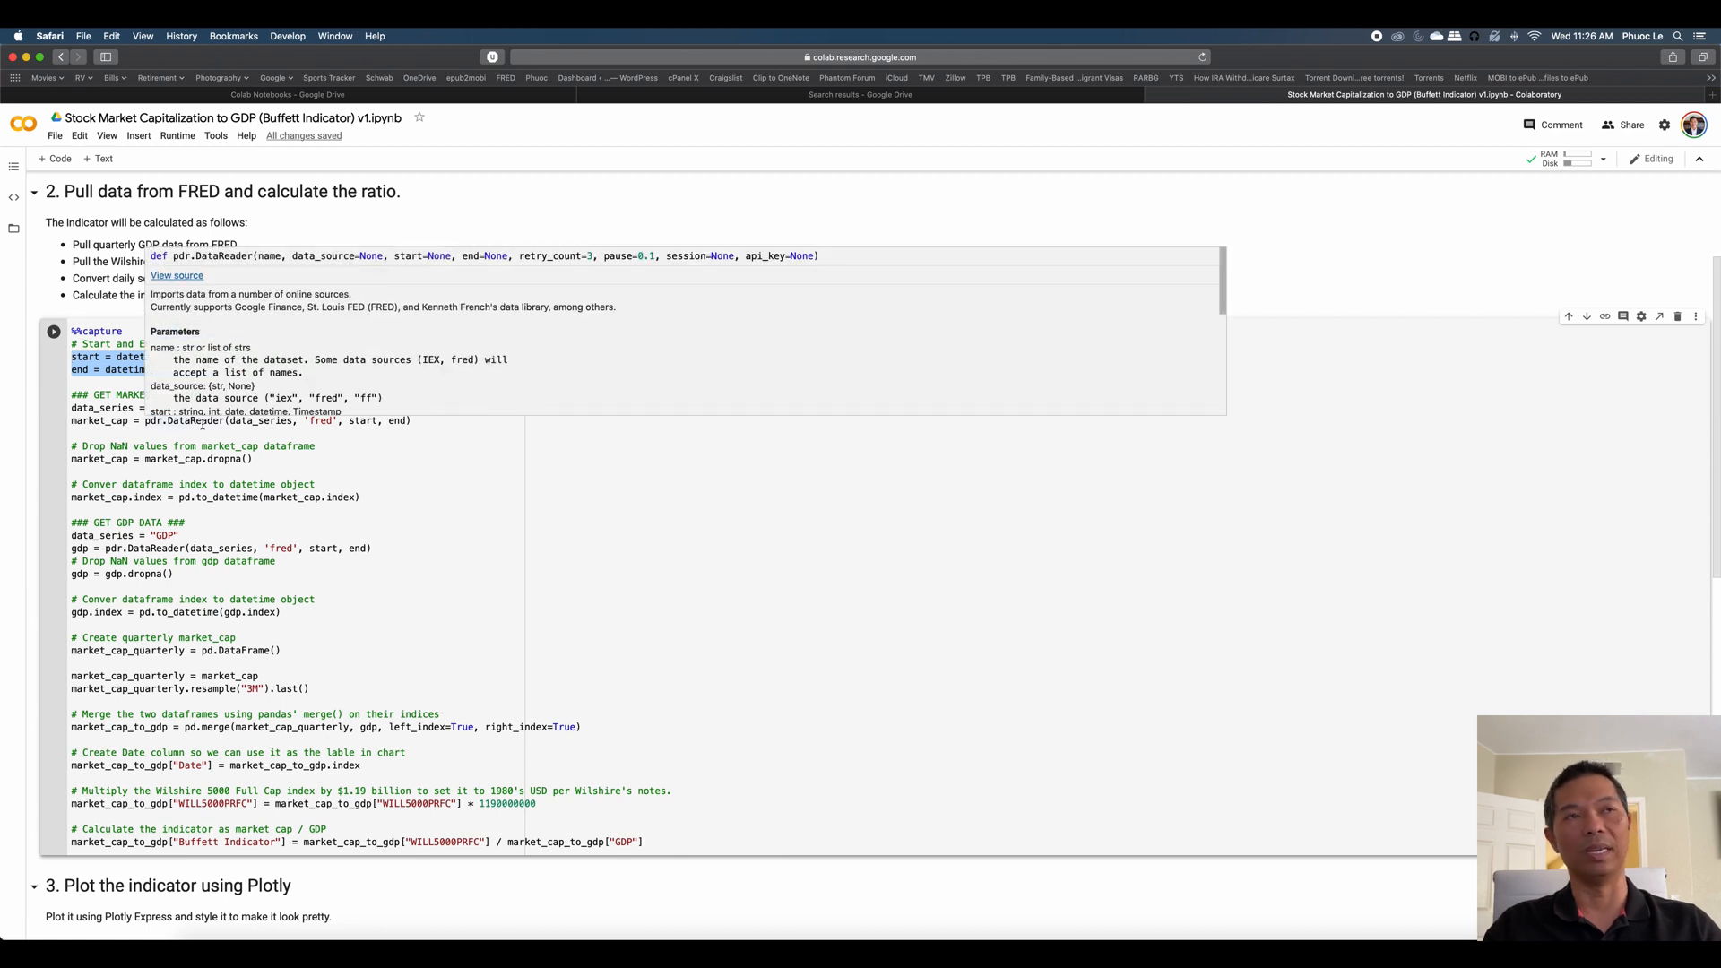
left_click(517, 414)
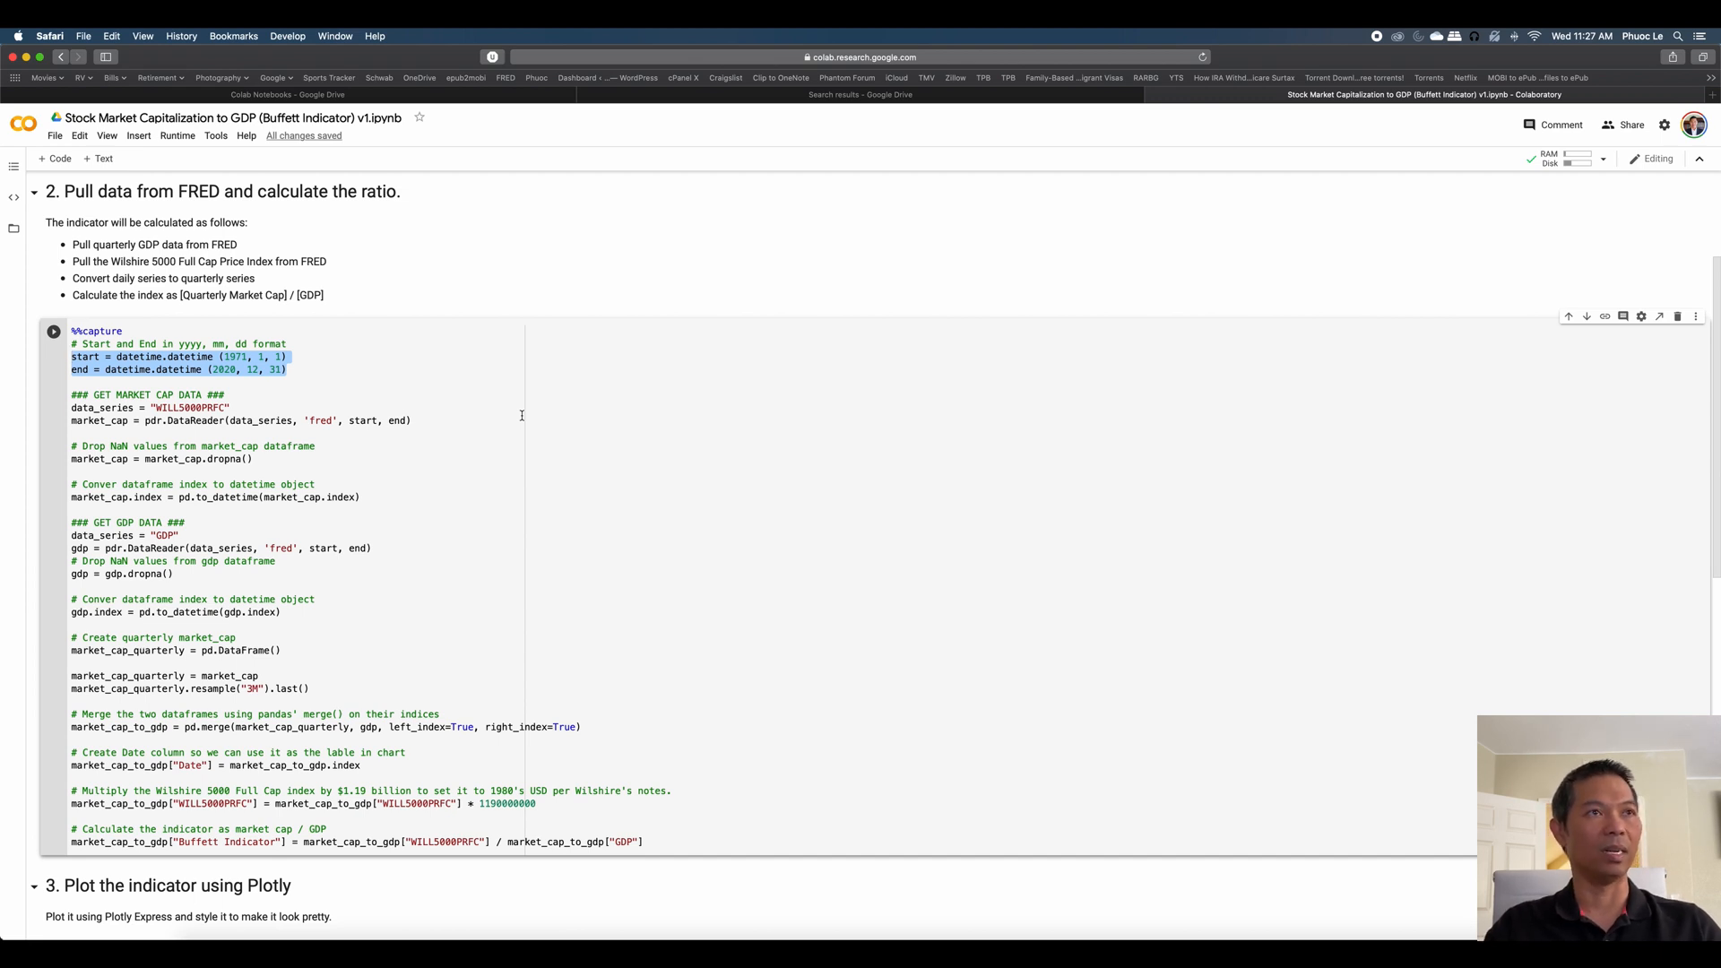
mouse_move(420, 421)
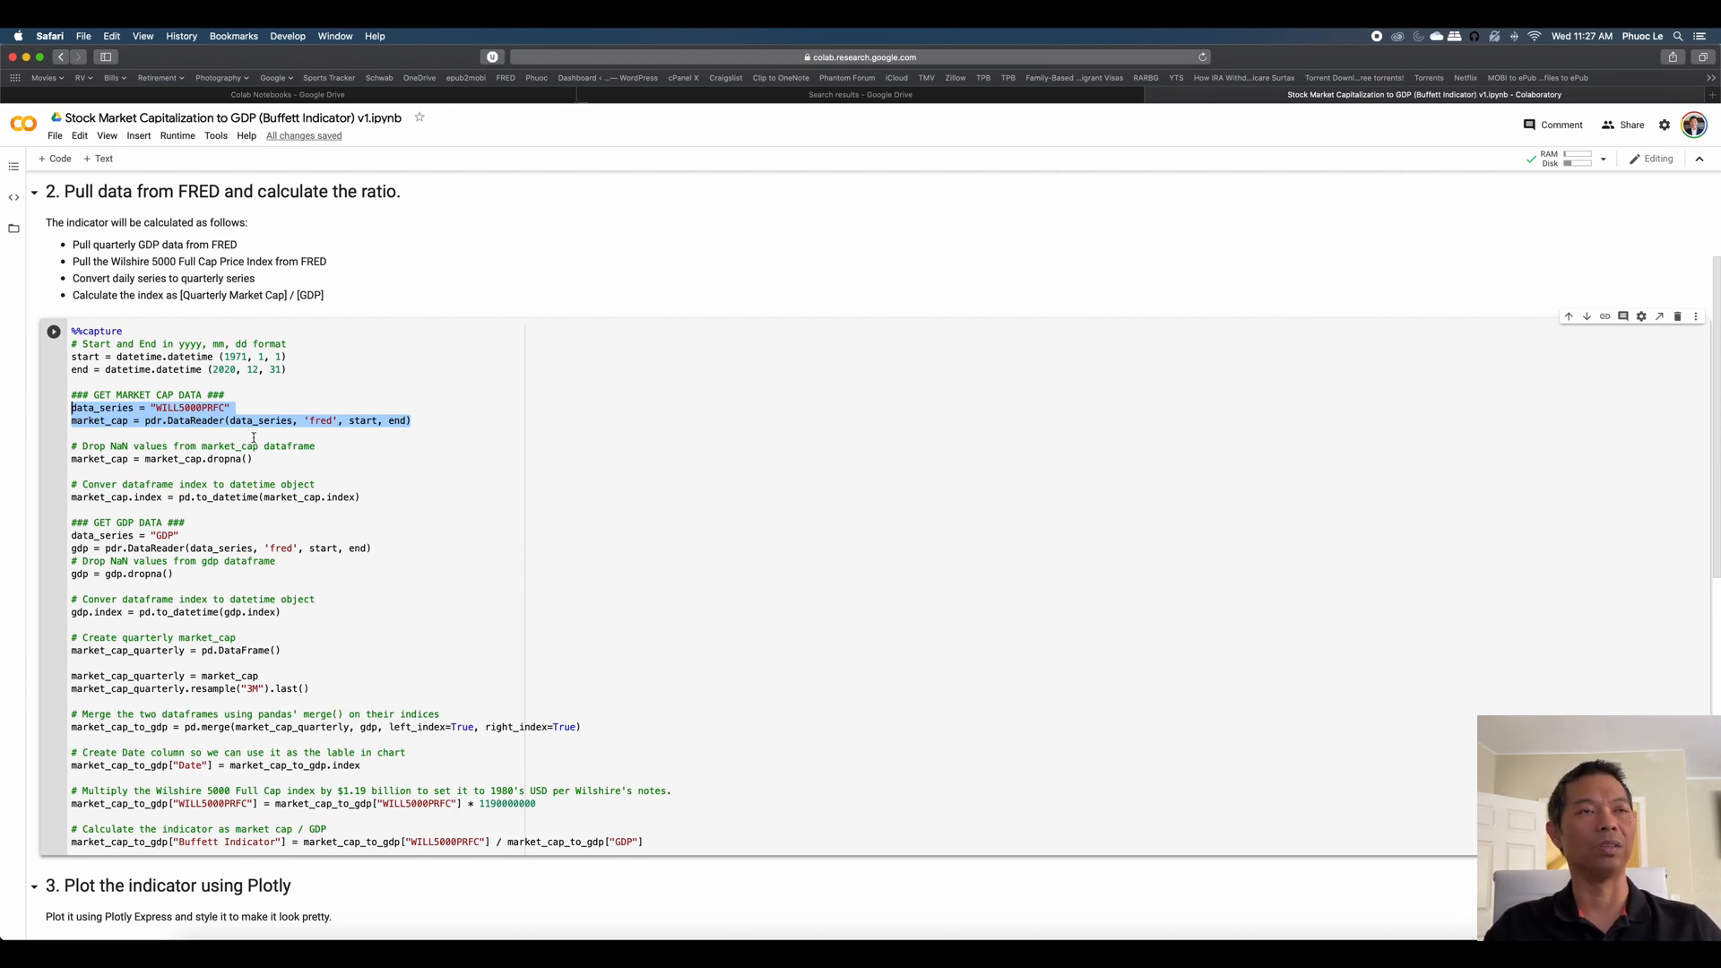
mouse_move(254, 438)
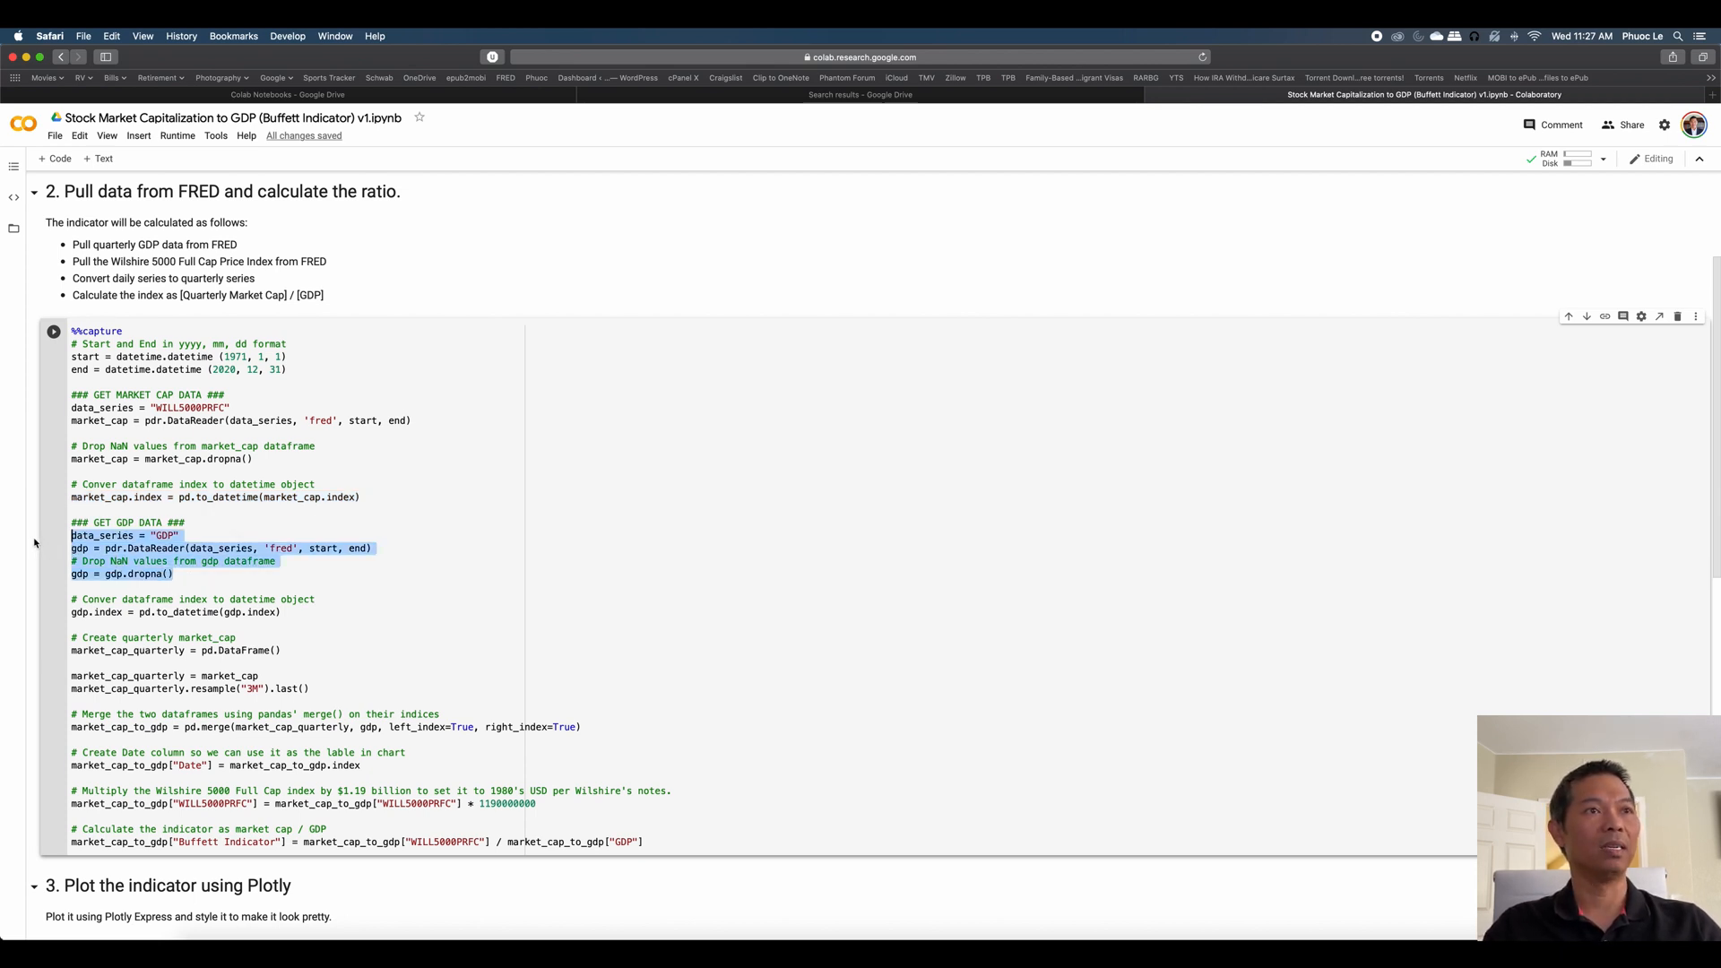
left_click(172, 572)
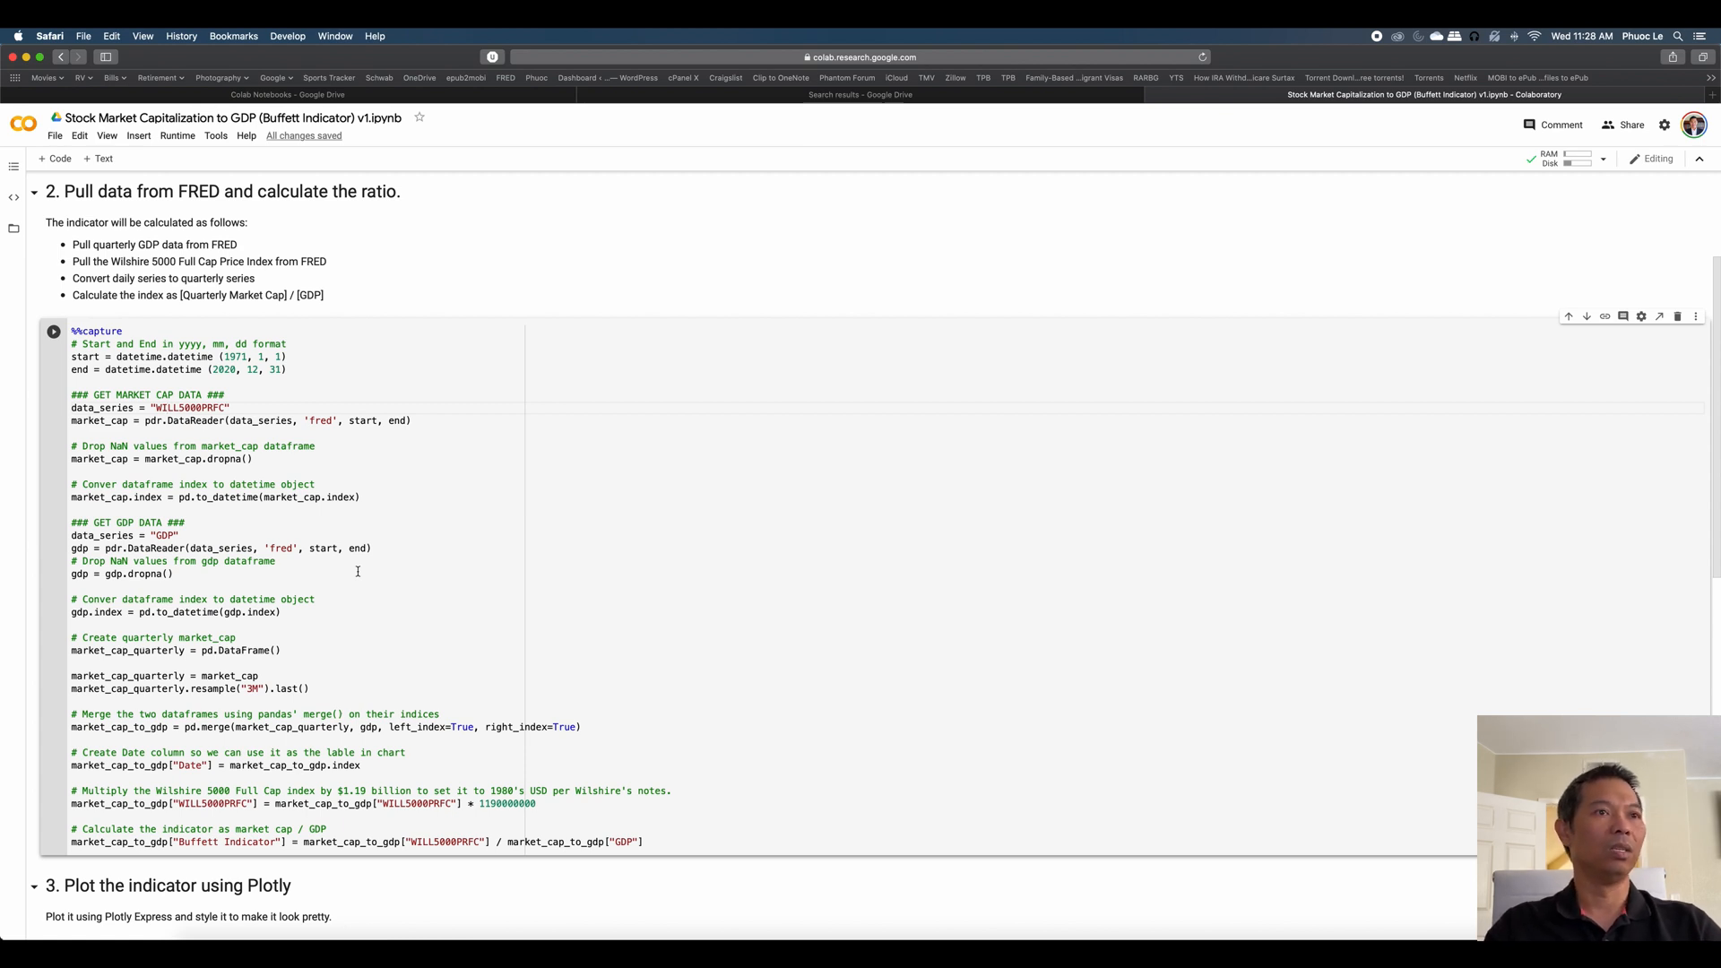
mouse_move(288, 612)
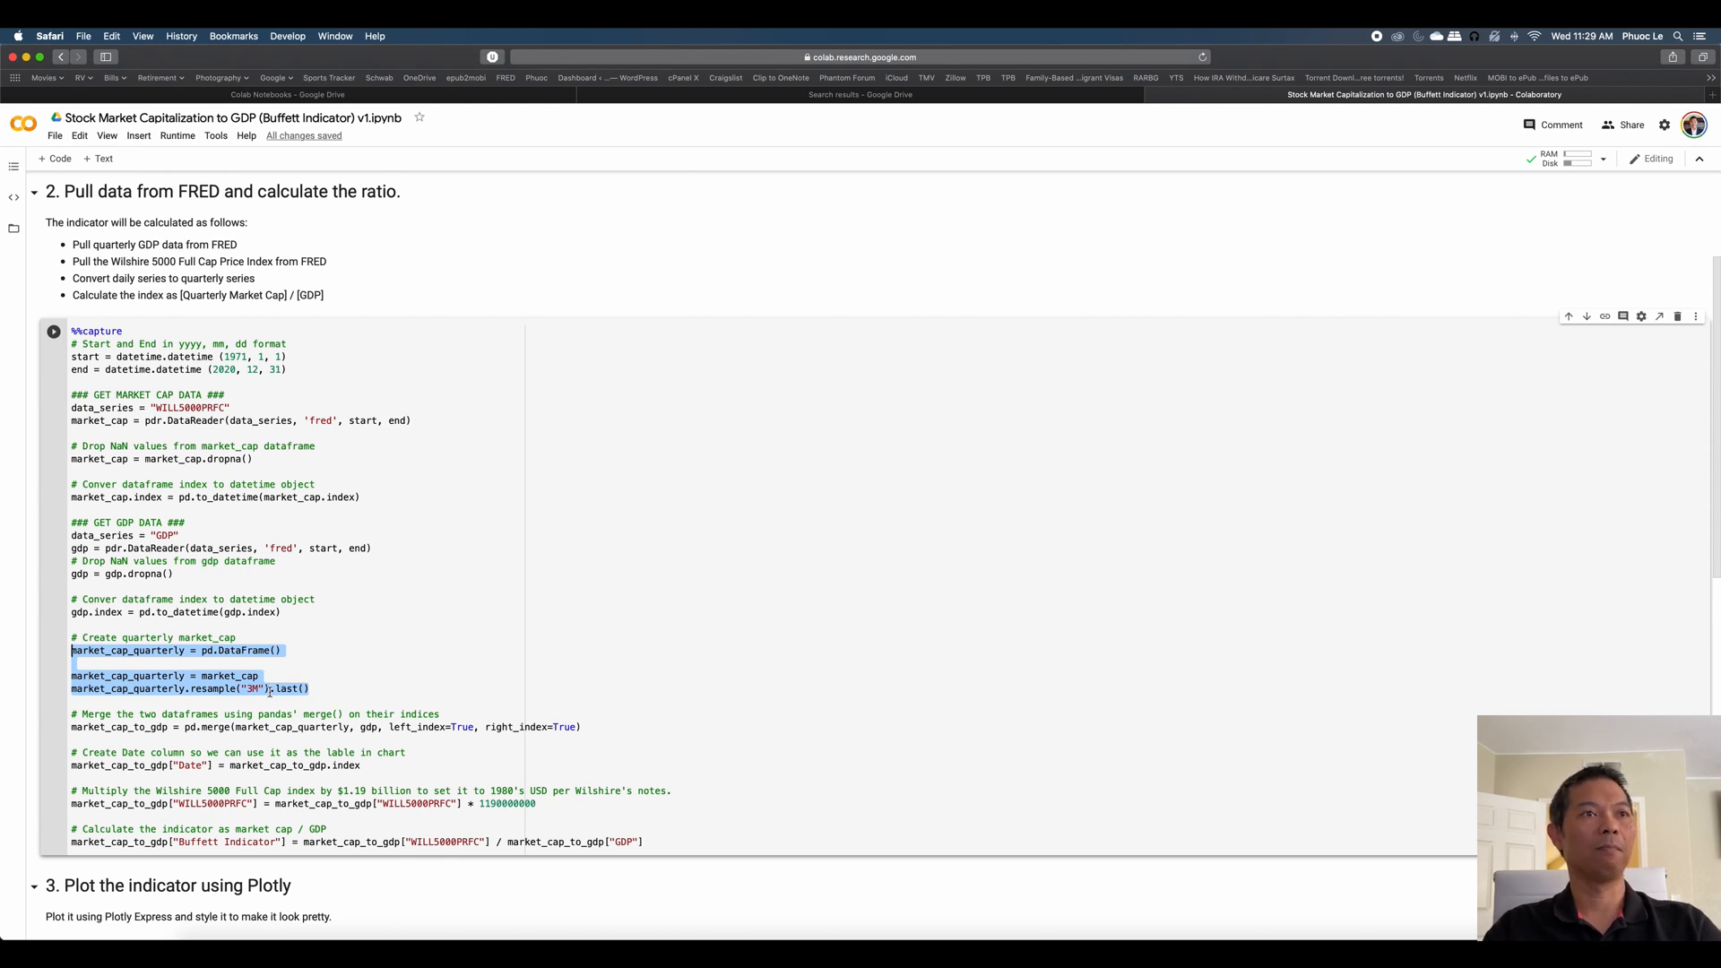
Highlight the quarterly resampling and dataframe-merging lines in the data-pulling code.
left_click(280, 688)
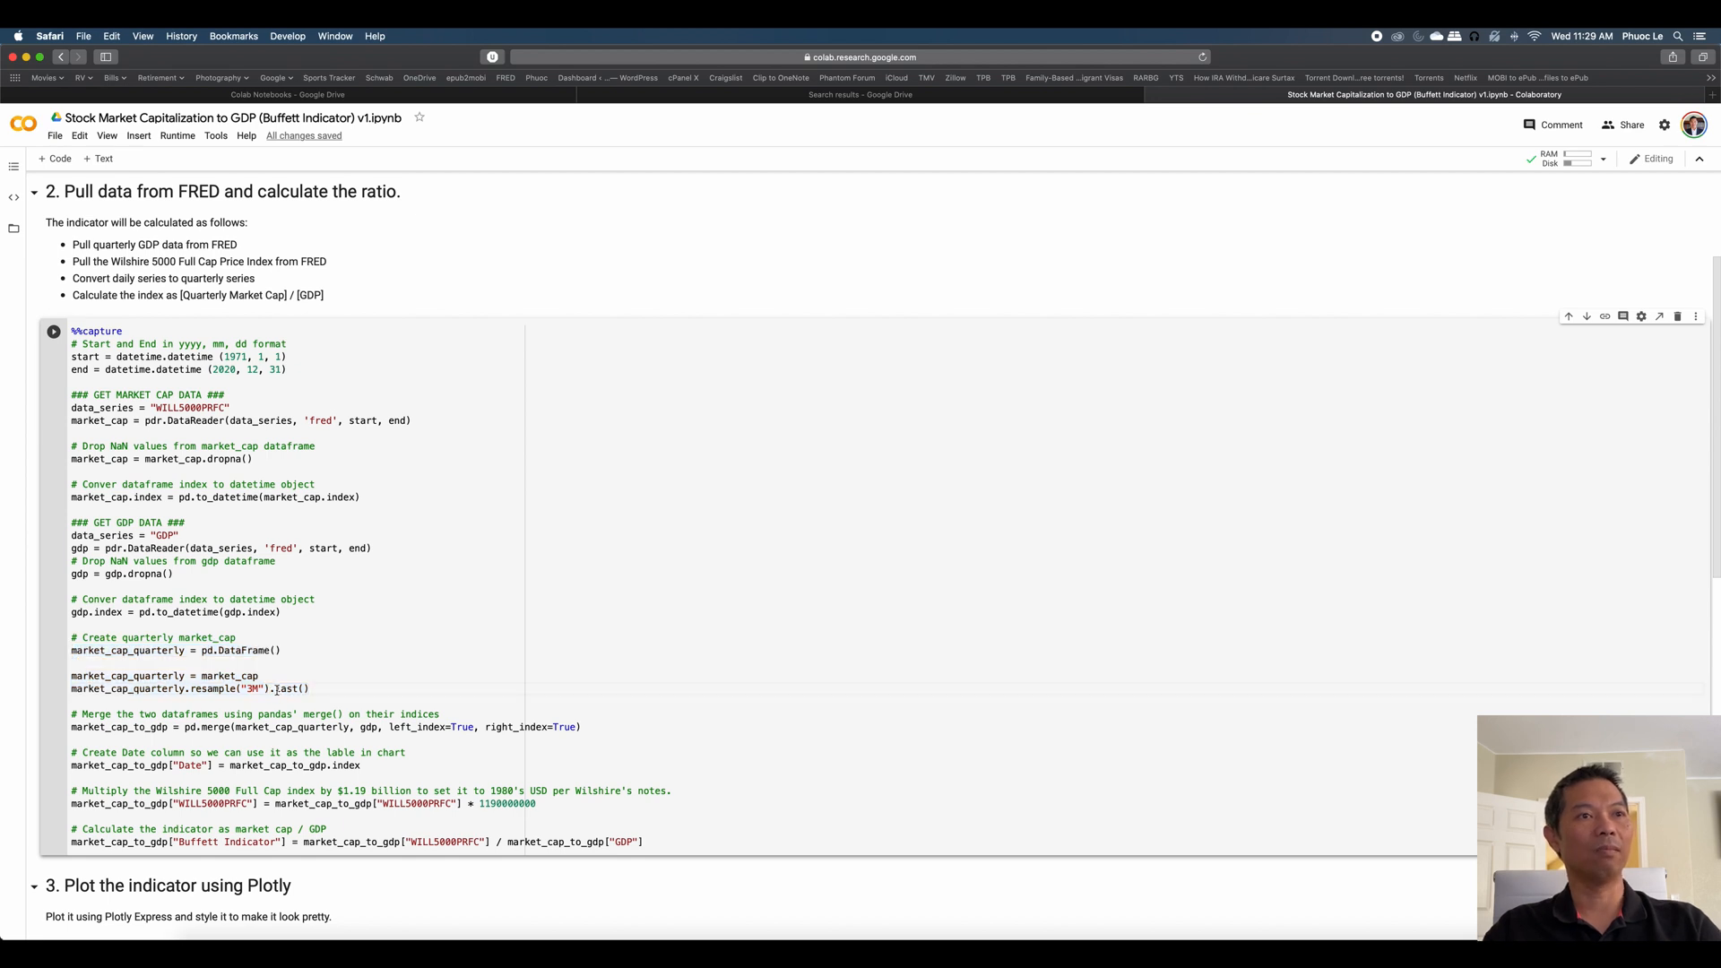
double_click(292, 689)
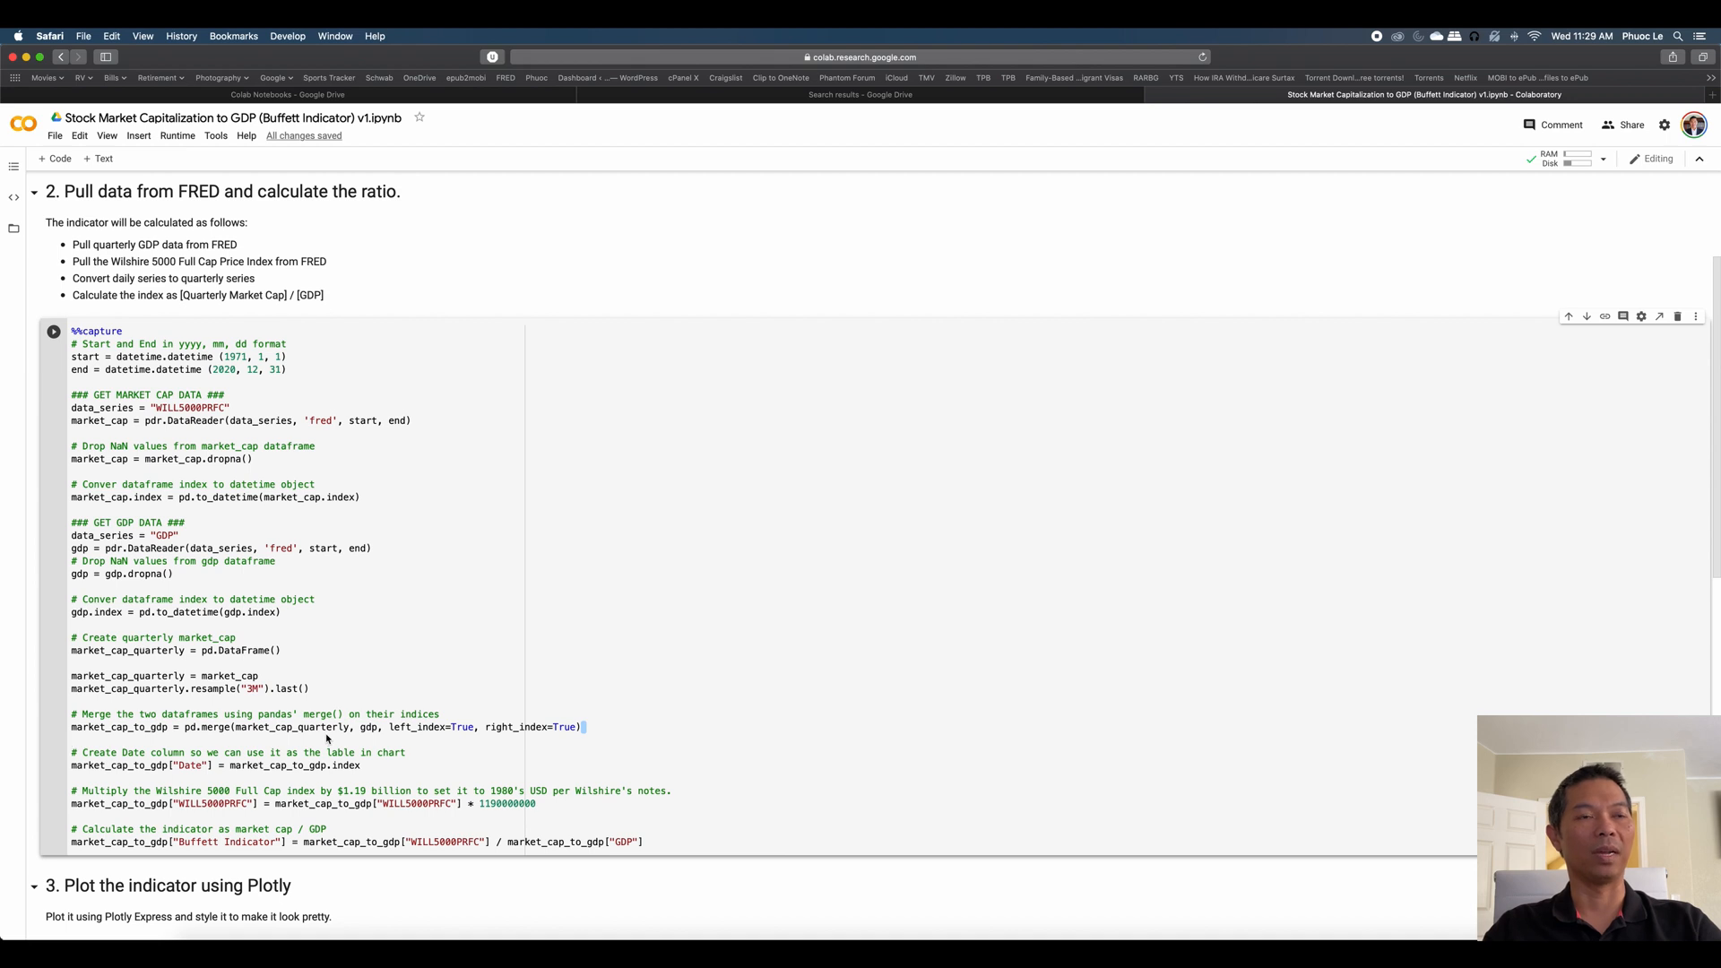
left_click_drag(342, 727, 582, 727)
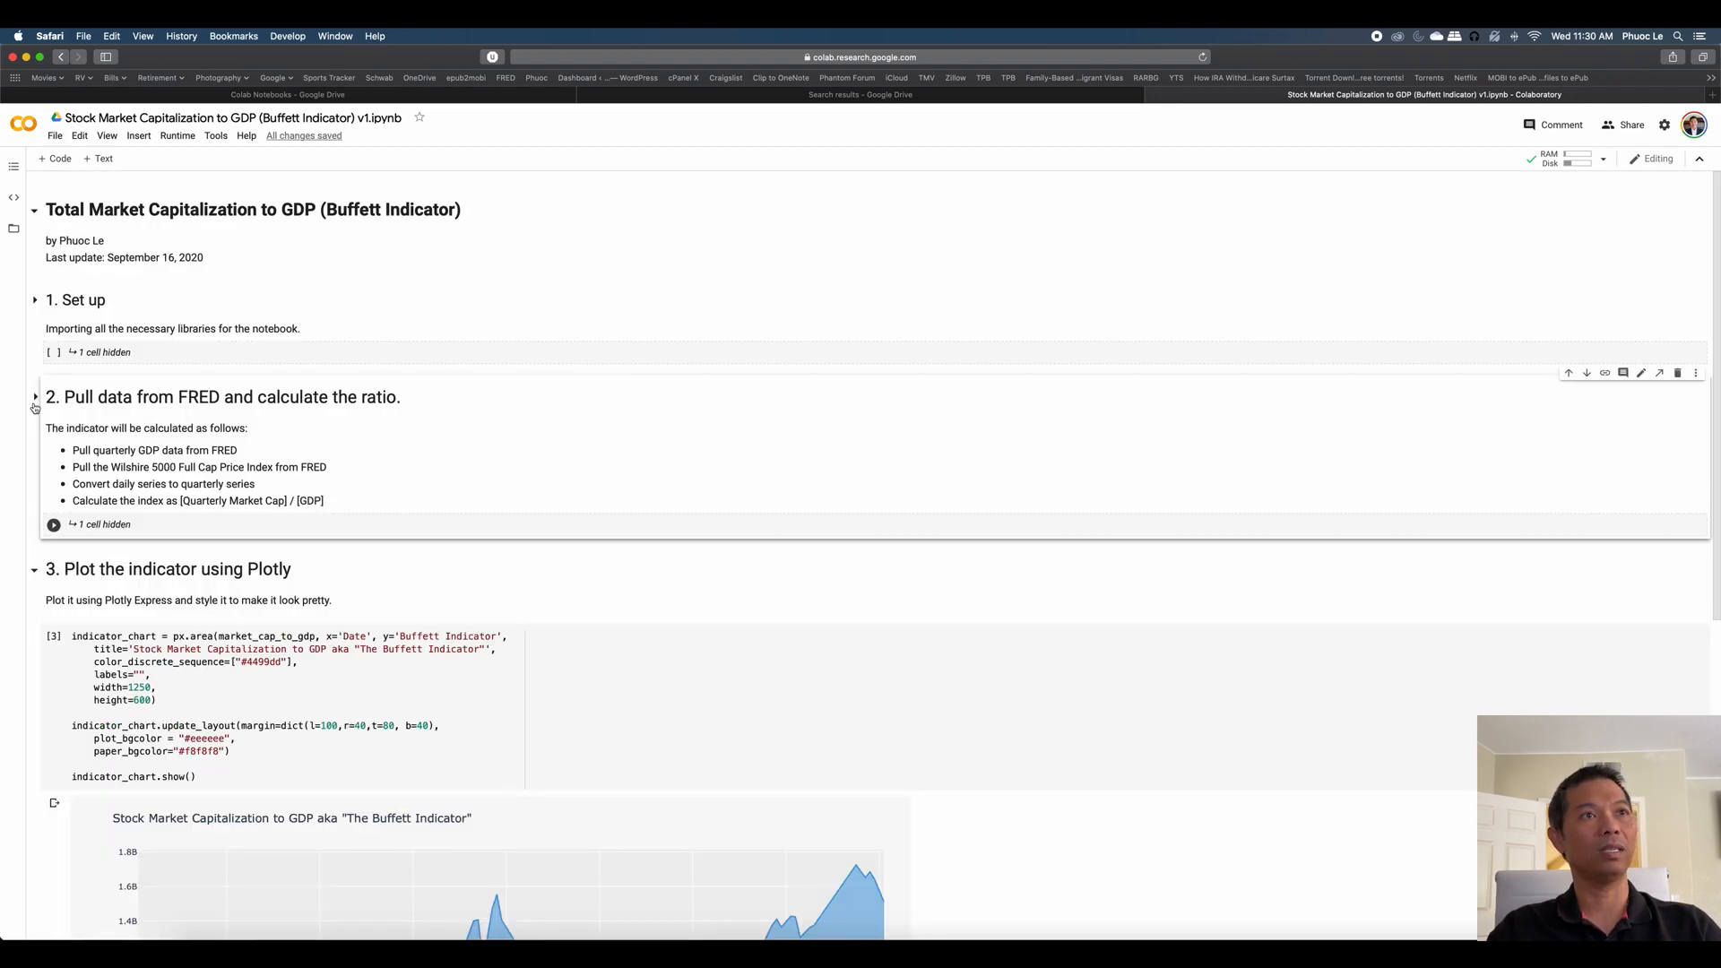
scroll("down", 3)
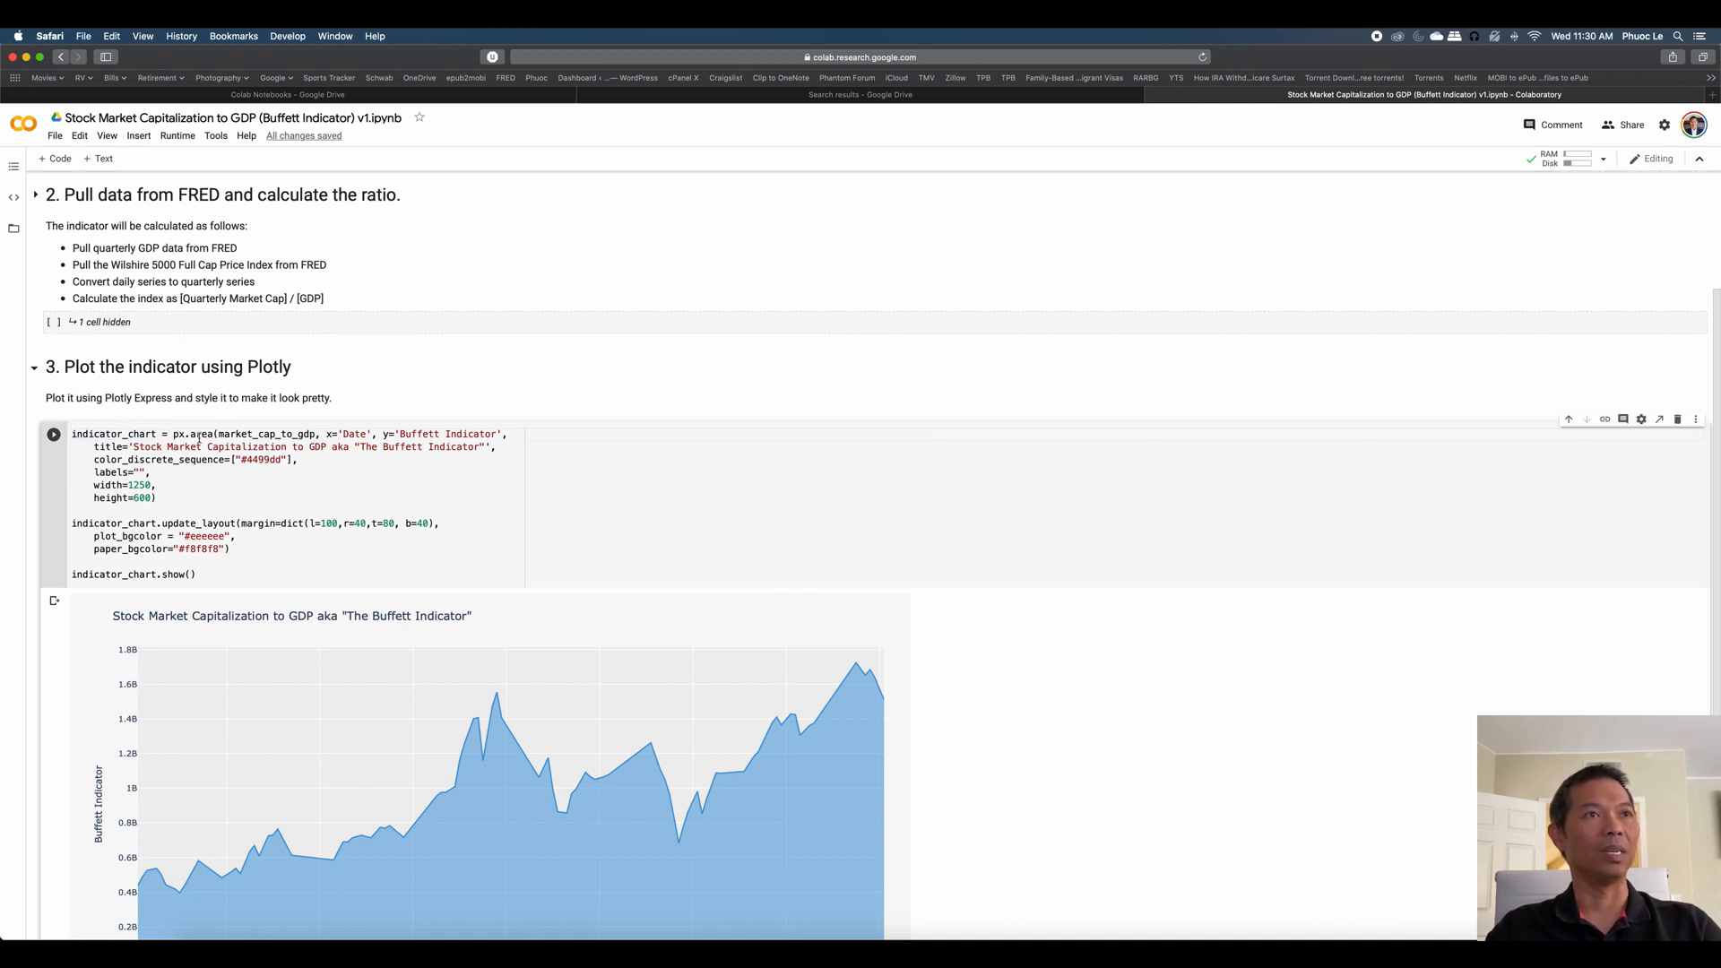
double_click(200, 434)
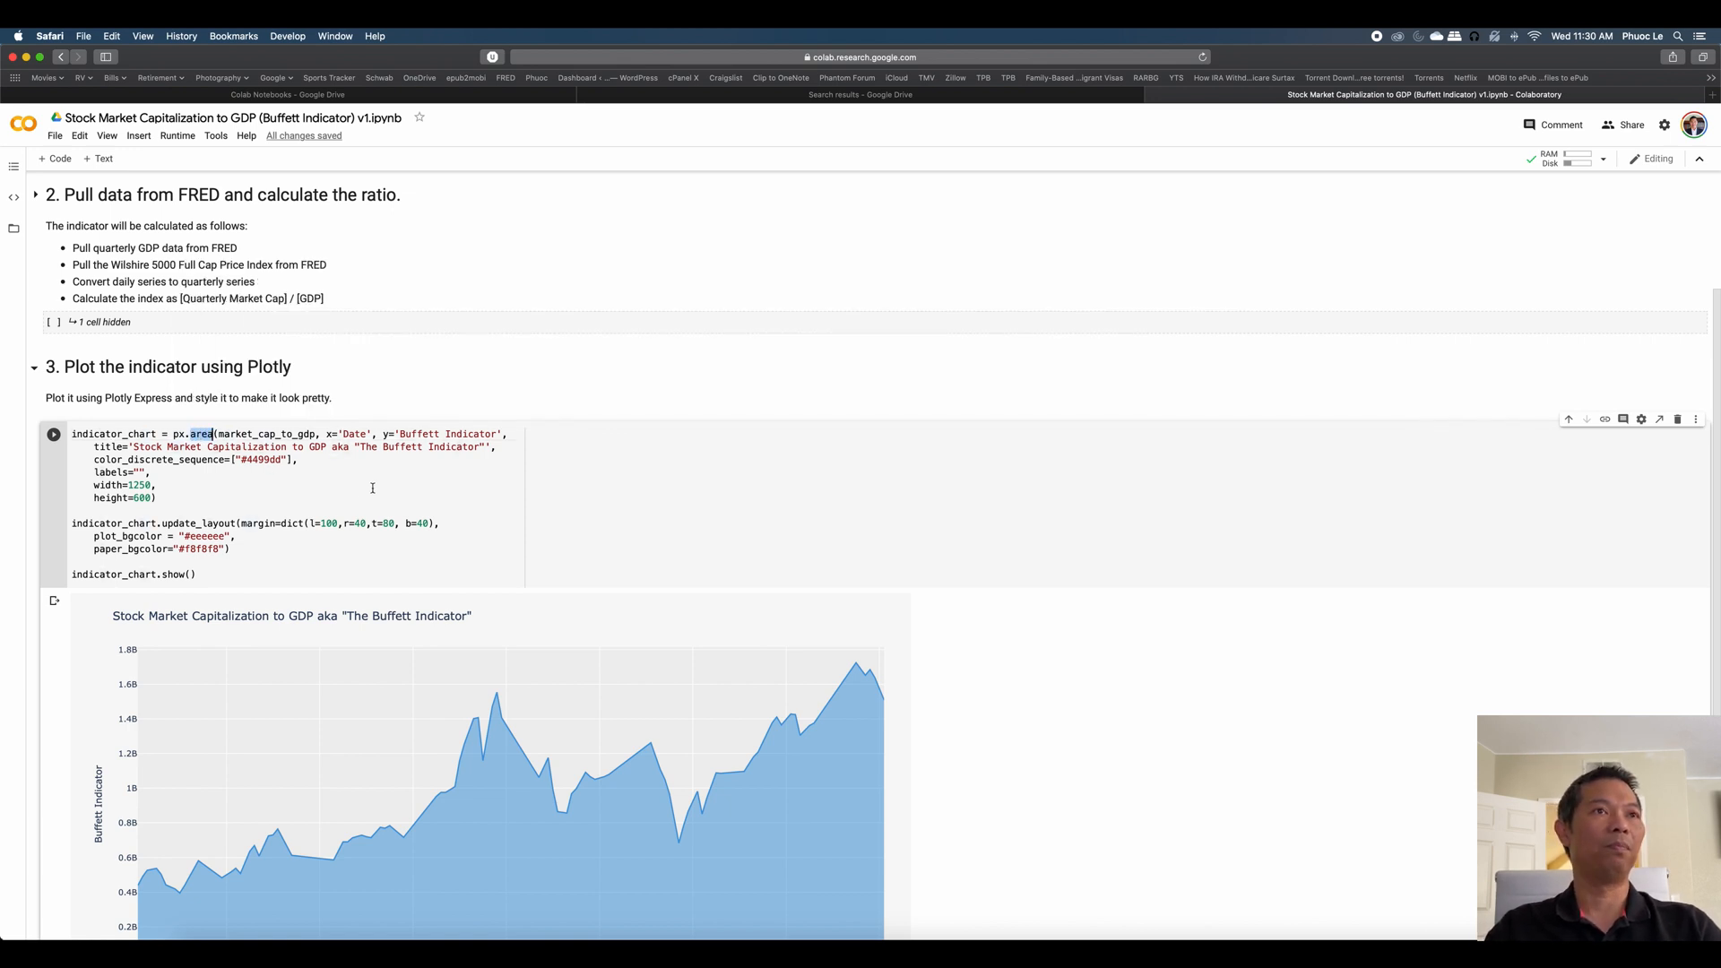
mouse_move(317, 512)
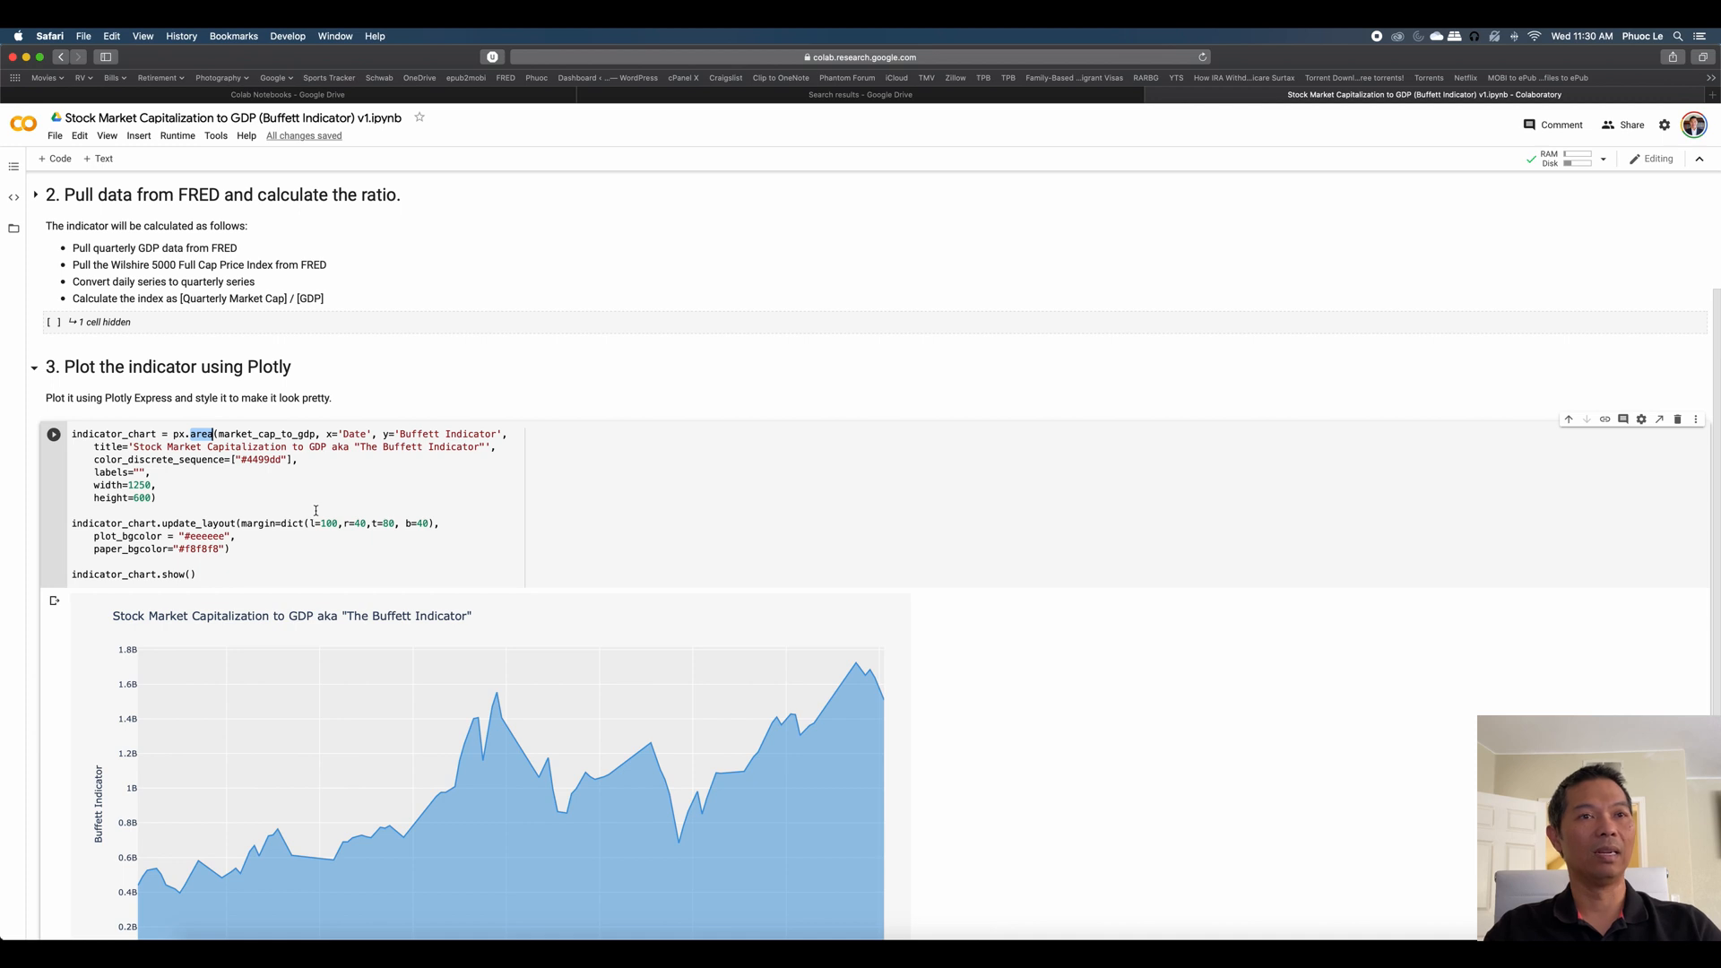
scroll("down", 3)
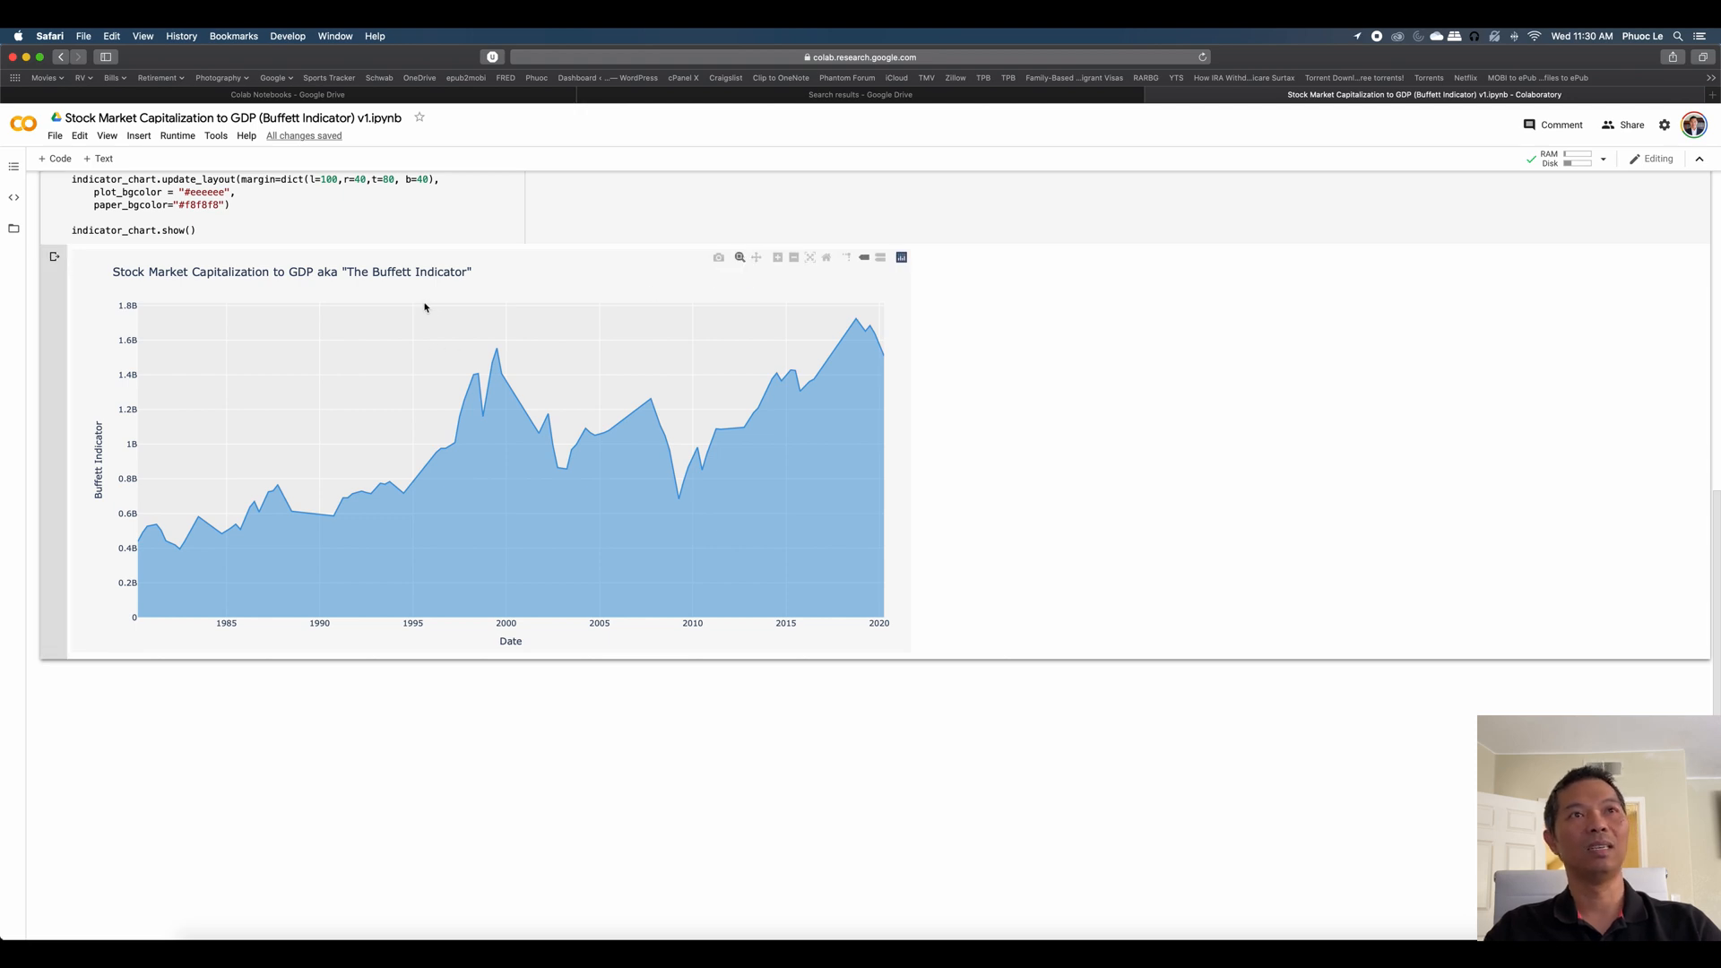
Drag zoom boxes on the Plotly chart to focus on roughly 2012 to 2020.
left_click_drag(137, 304, 429, 624)
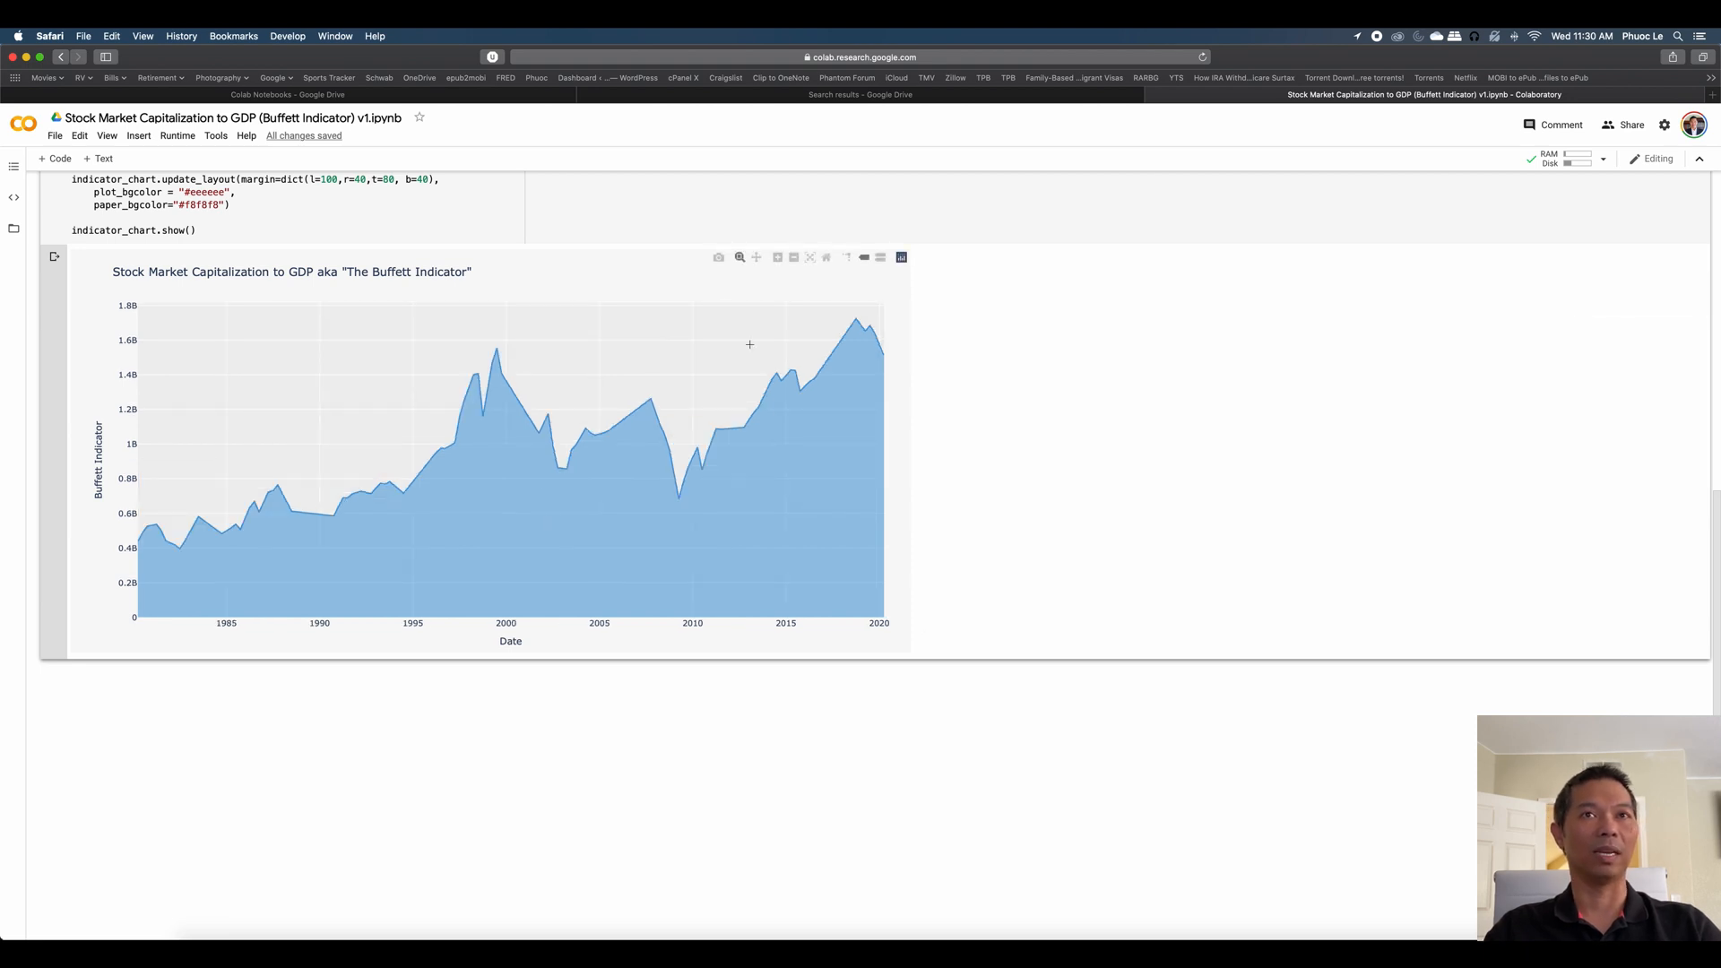
mouse_move(720, 305)
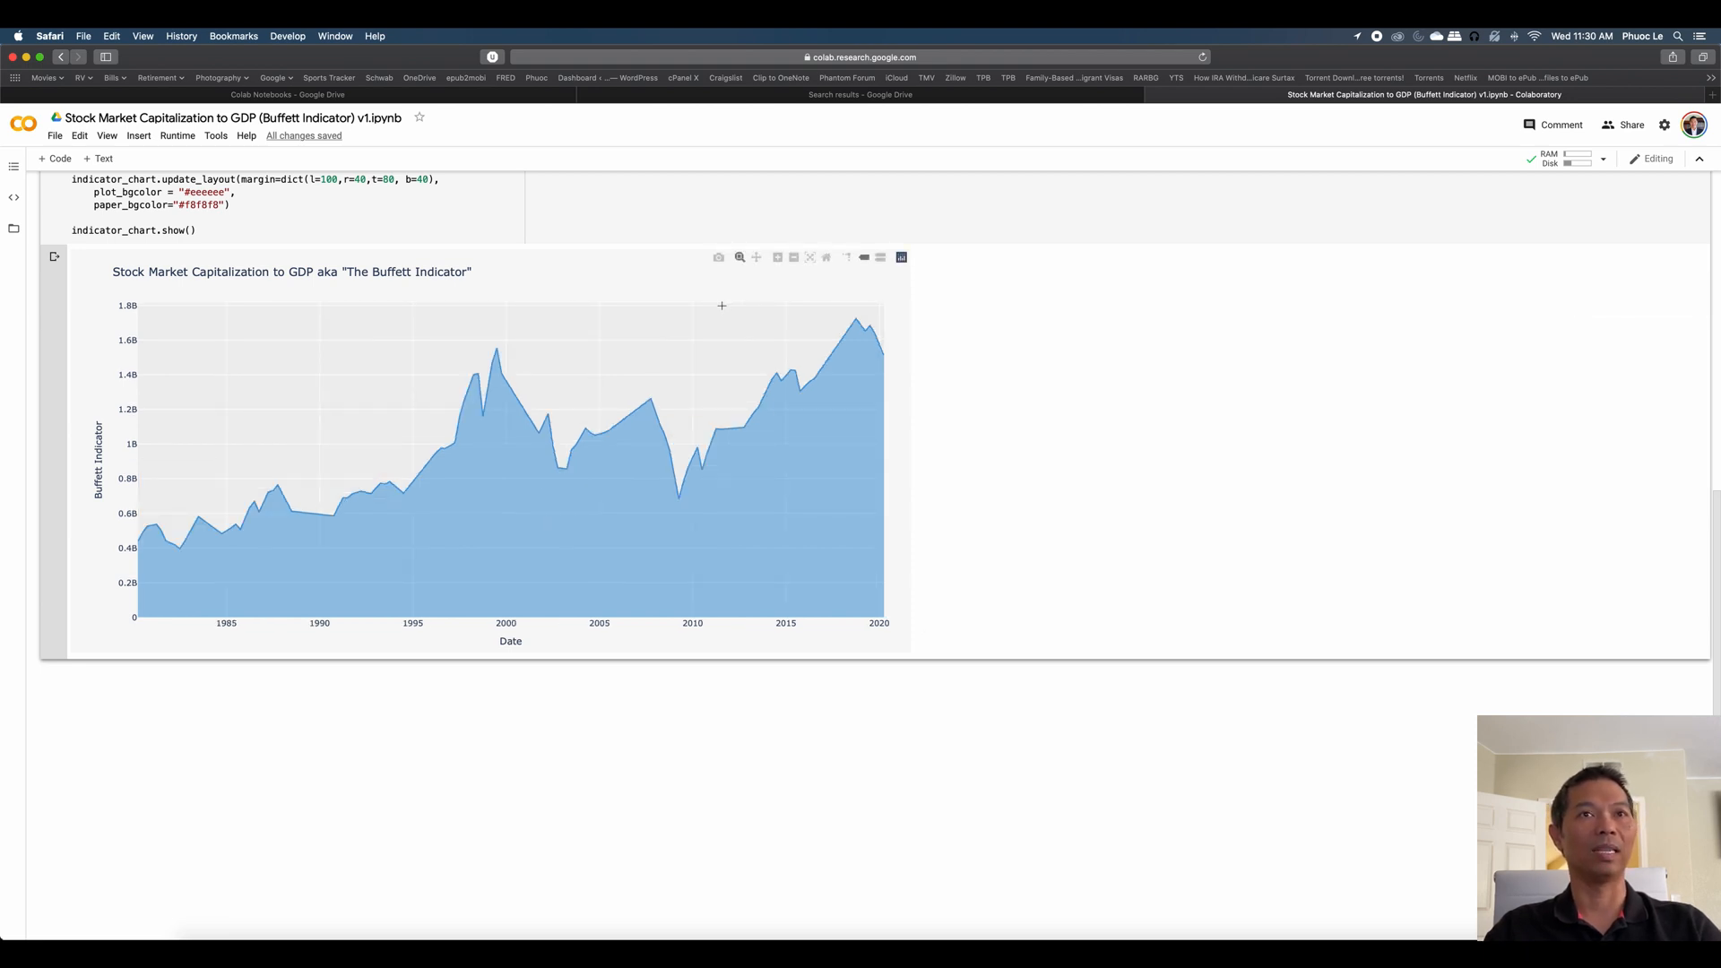
left_click_drag(733, 305, 883, 604)
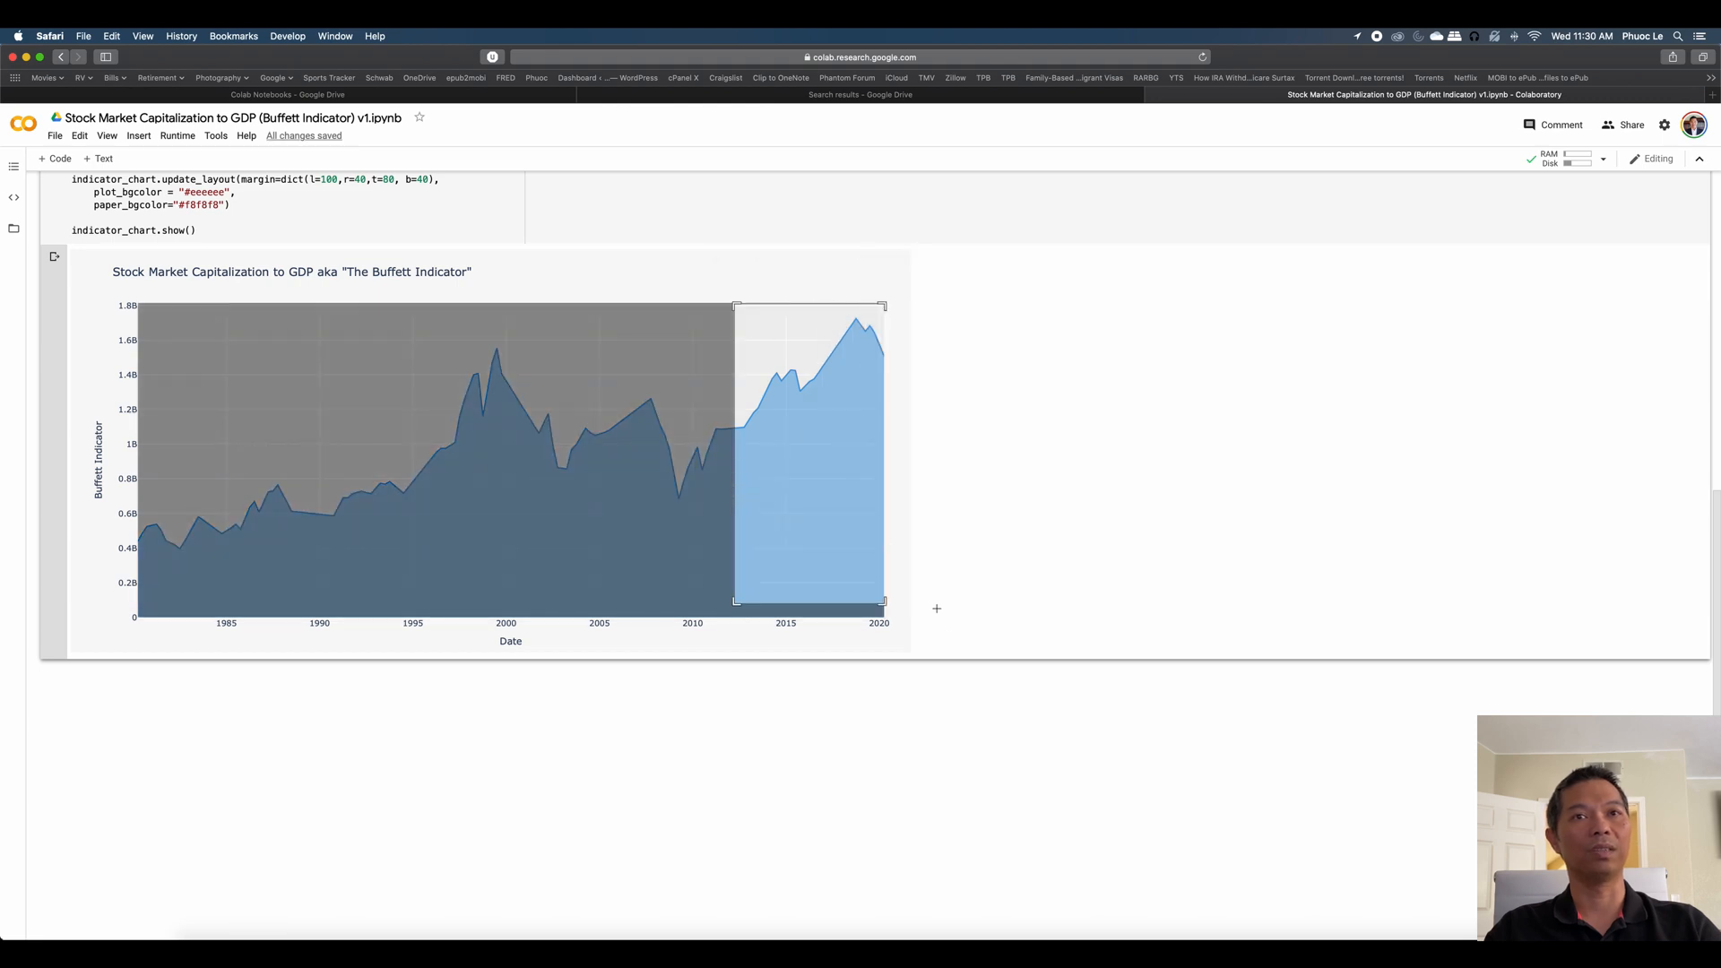